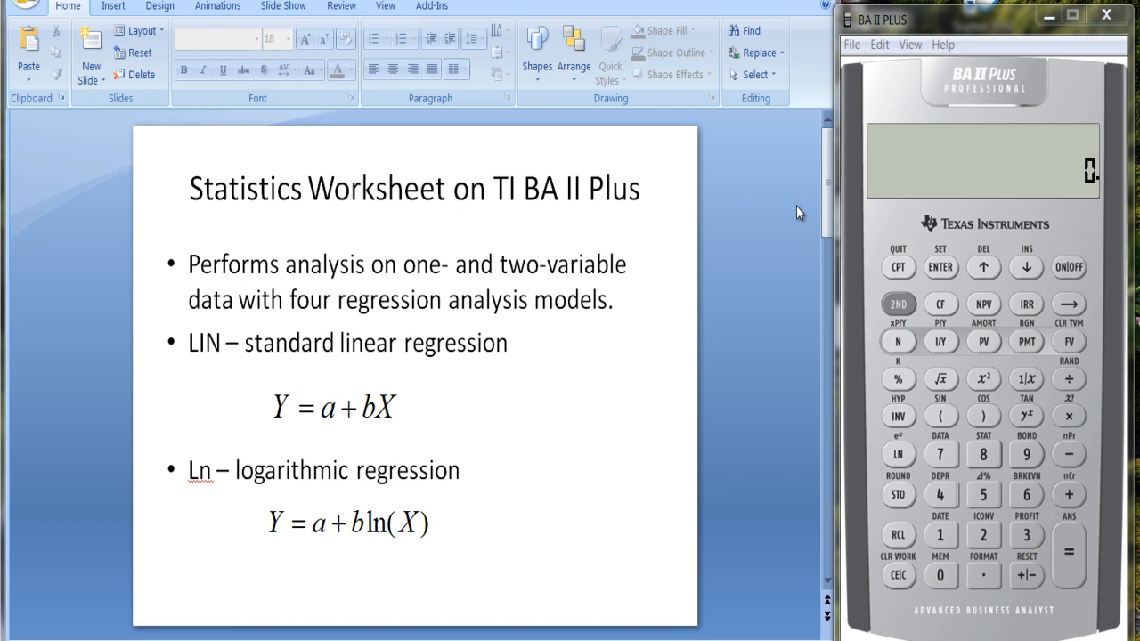
pyautogui.moveTo(210, 359)
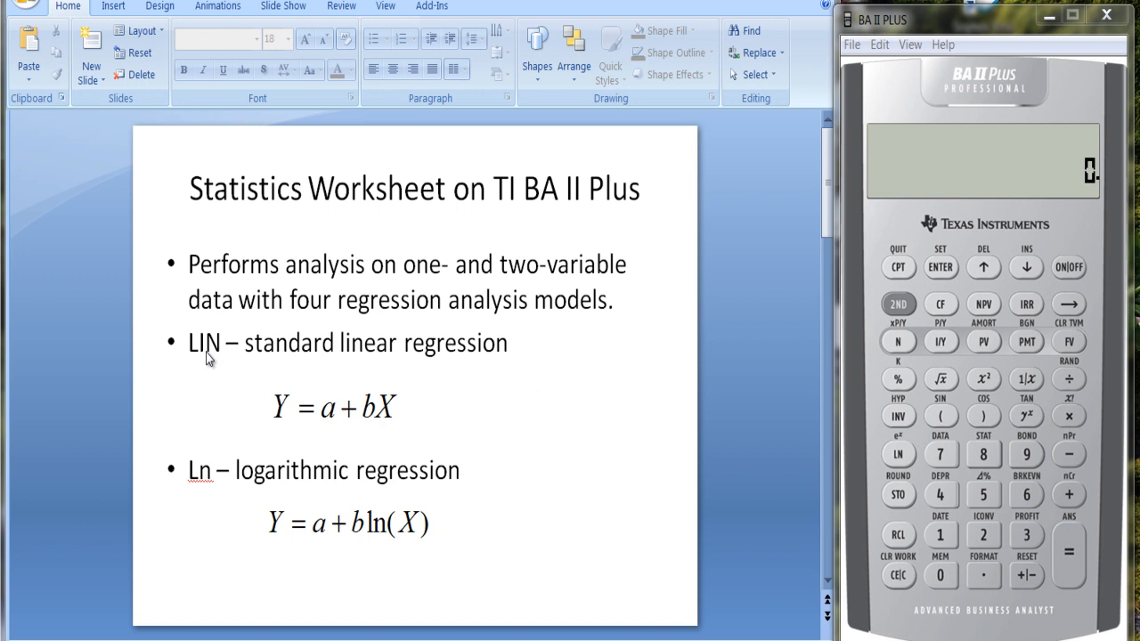
pyautogui.moveTo(499, 371)
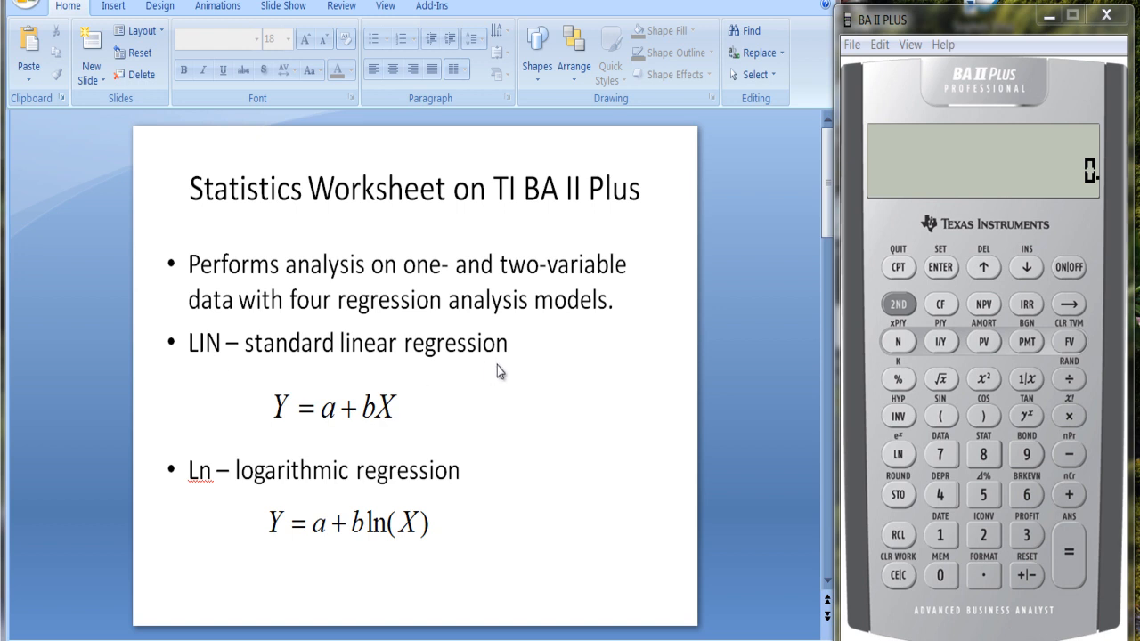
pyautogui.moveTo(203, 341)
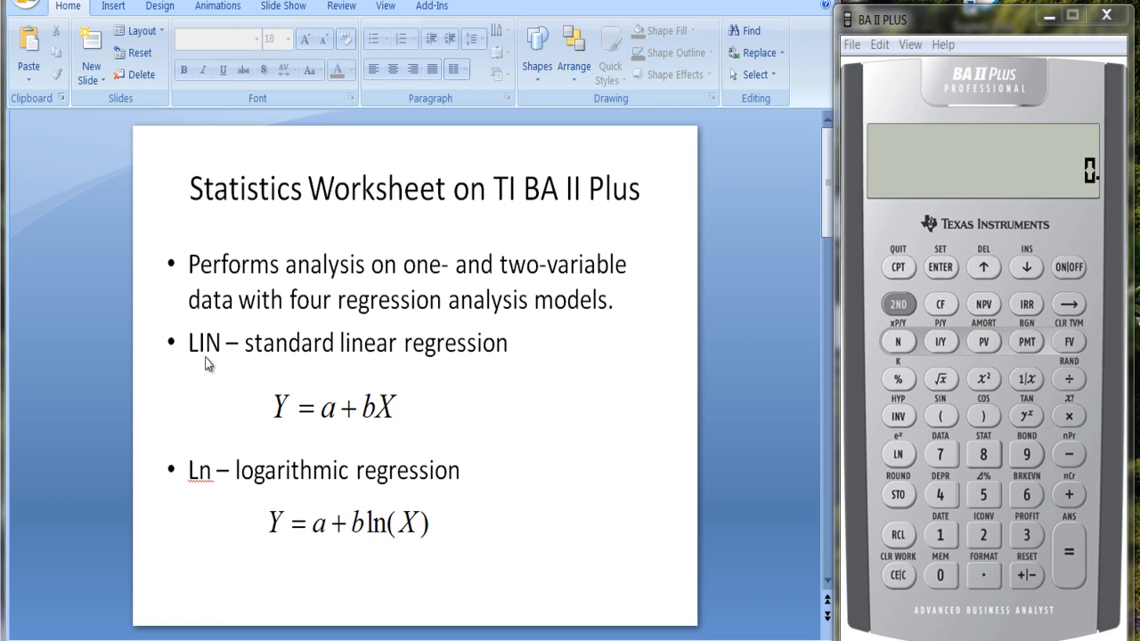
pyautogui.moveTo(212, 366)
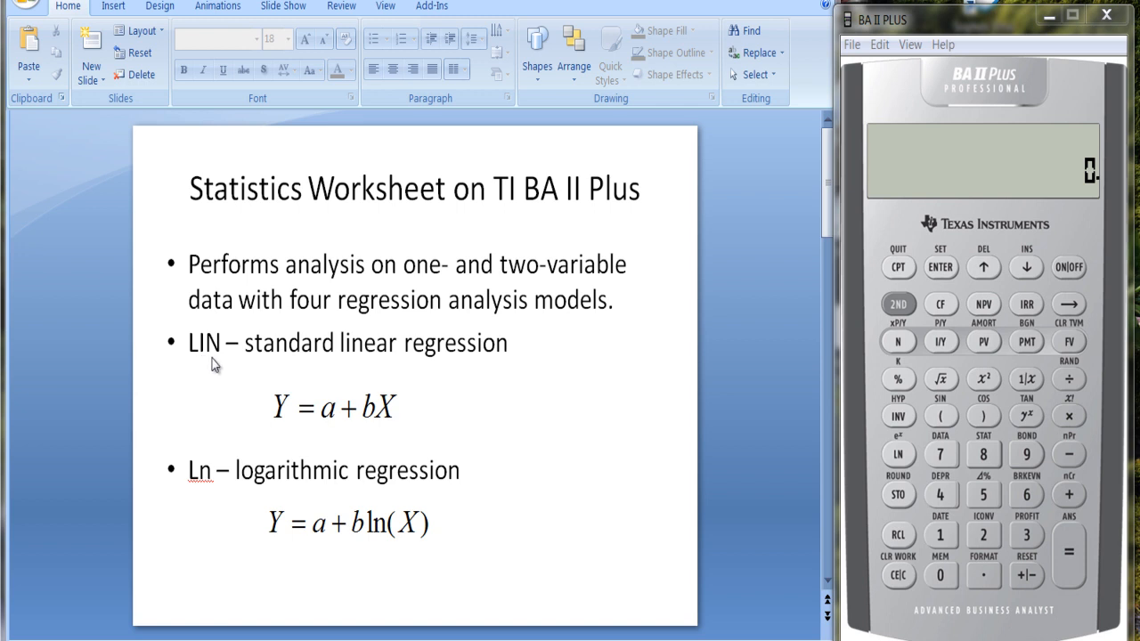
pyautogui.moveTo(444, 383)
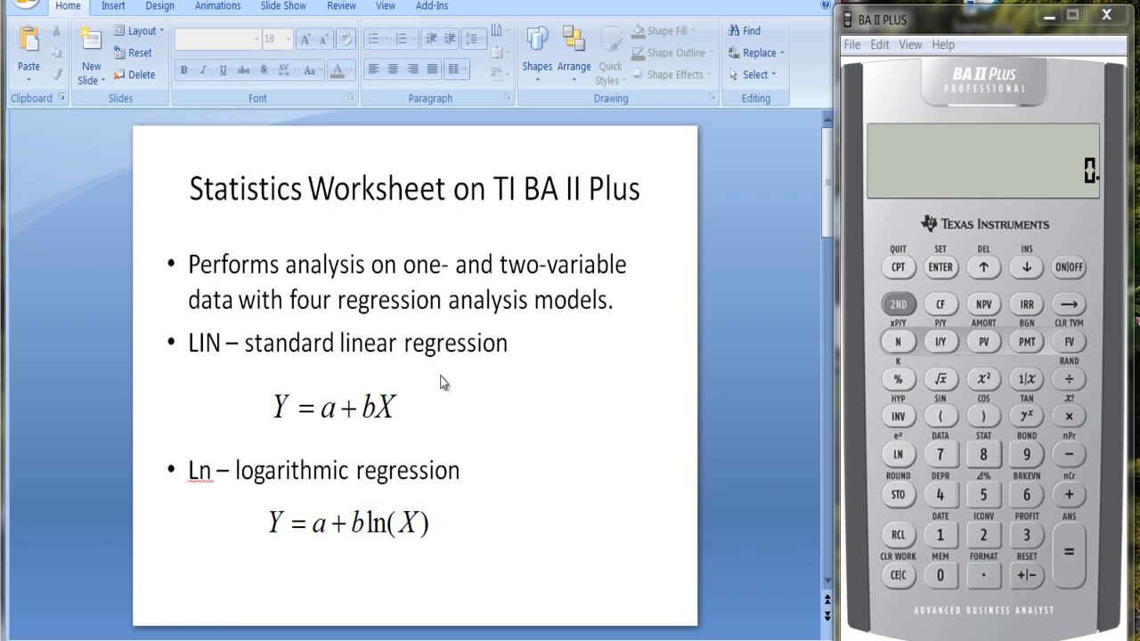
pyautogui.moveTo(284, 433)
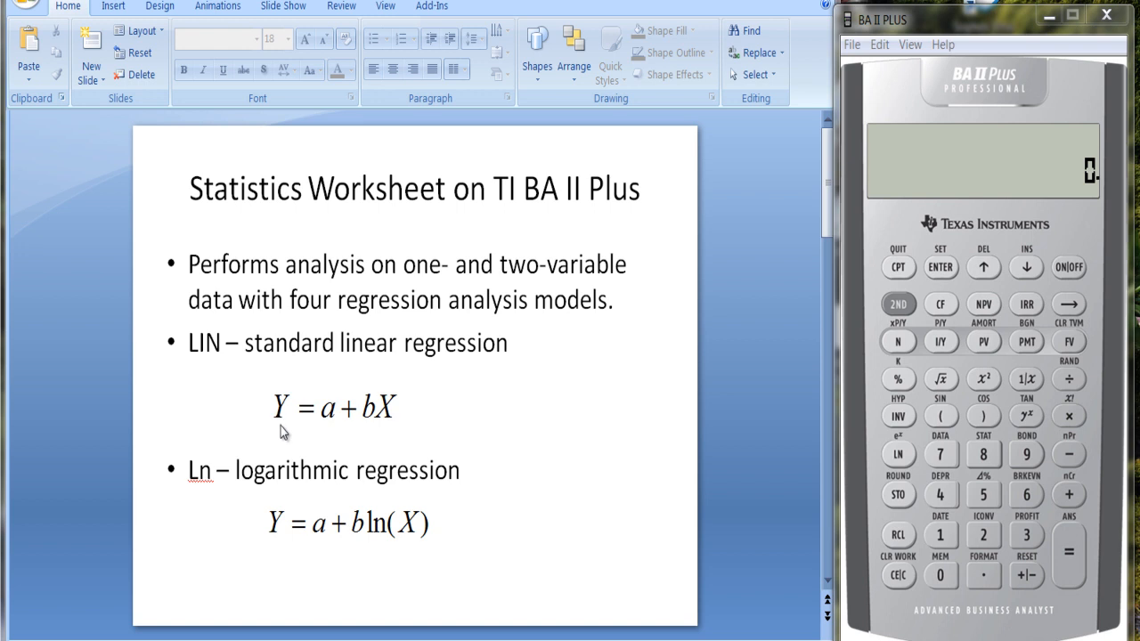
pyautogui.moveTo(325, 434)
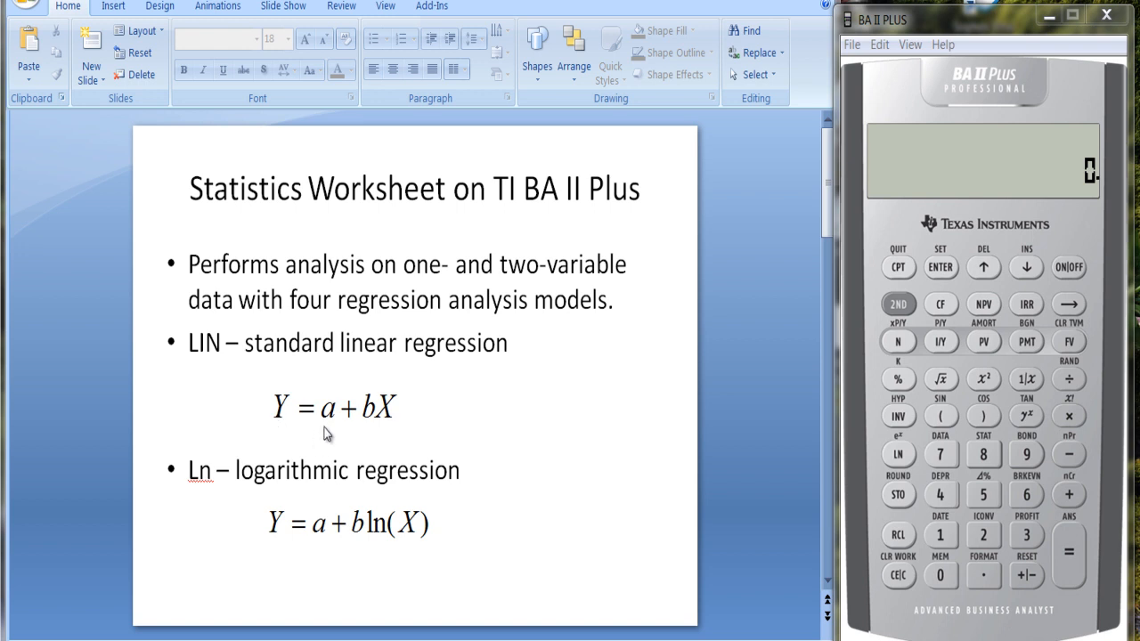
pyautogui.moveTo(347, 437)
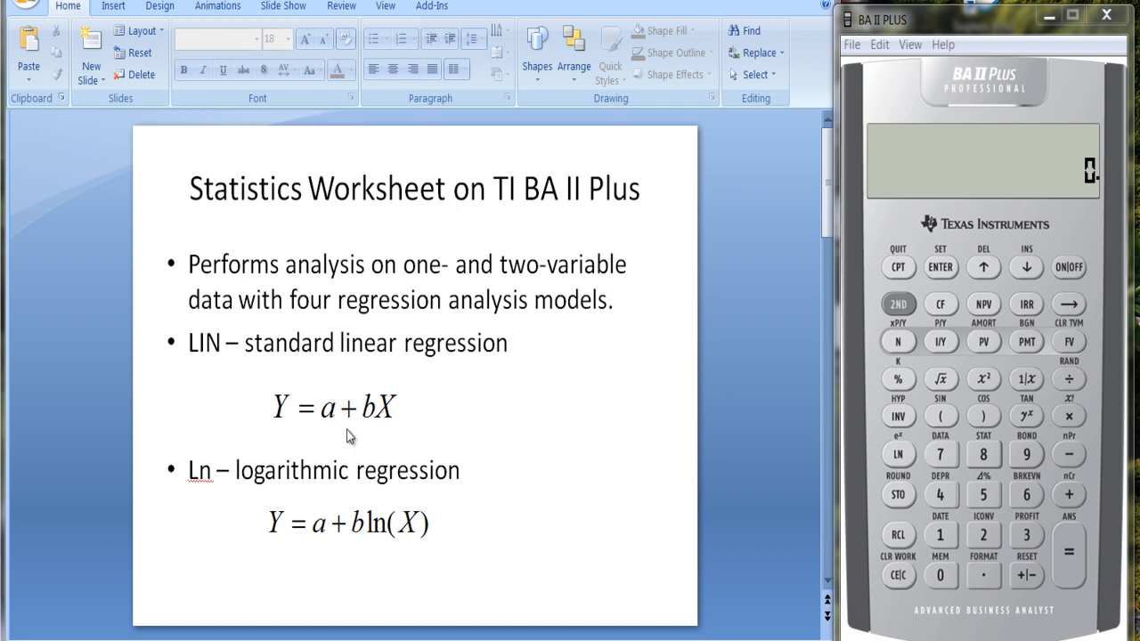
pyautogui.moveTo(383, 434)
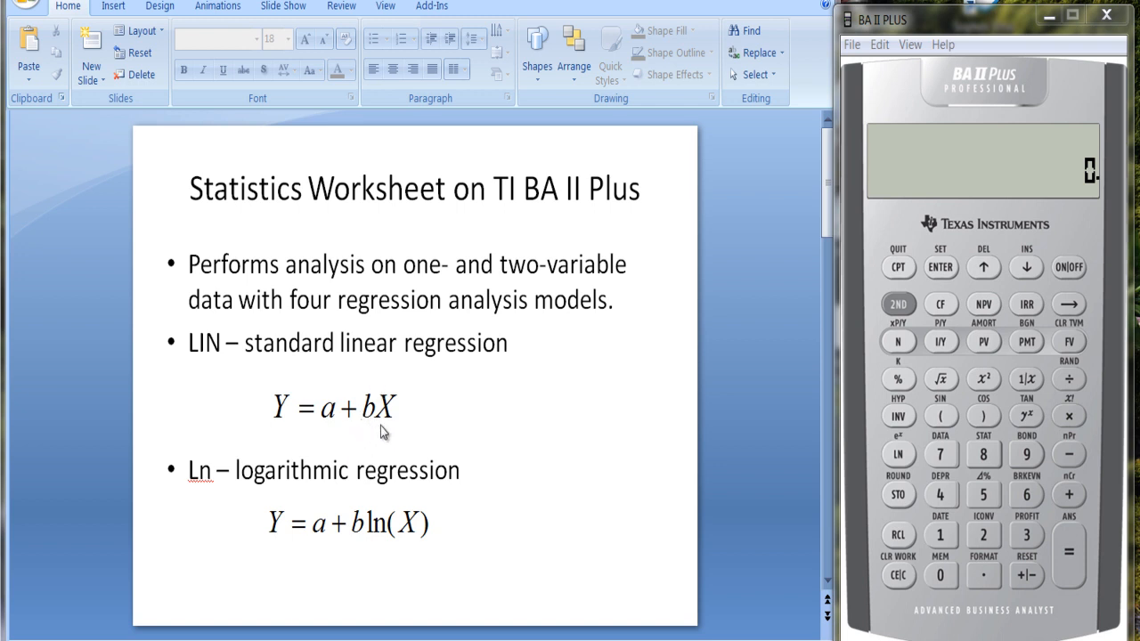
pyautogui.moveTo(310, 443)
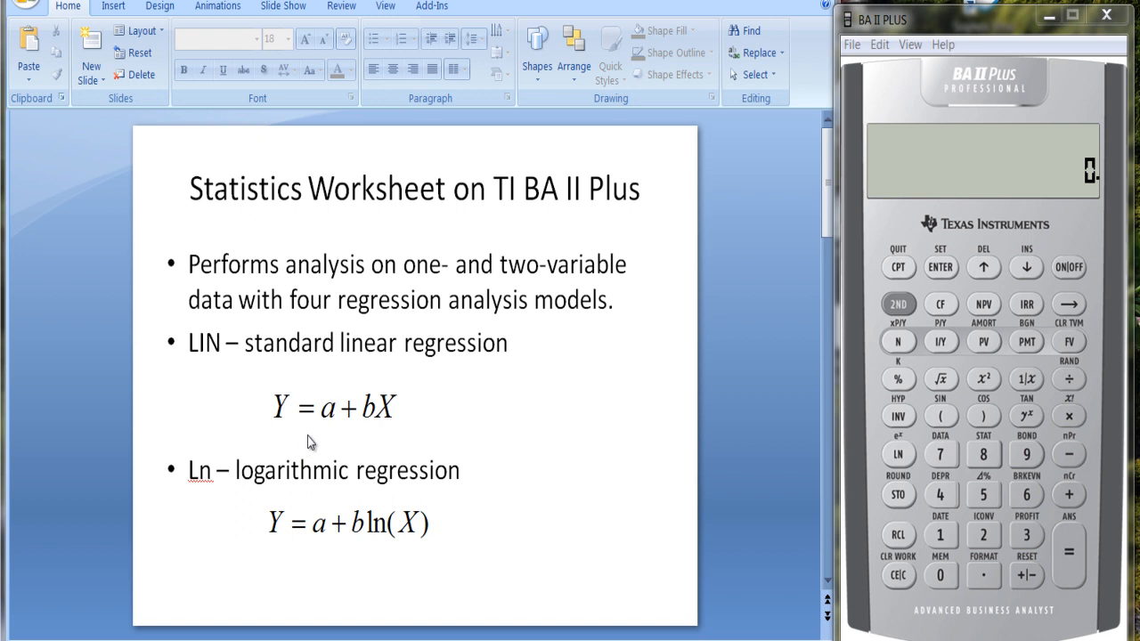
pyautogui.moveTo(373, 428)
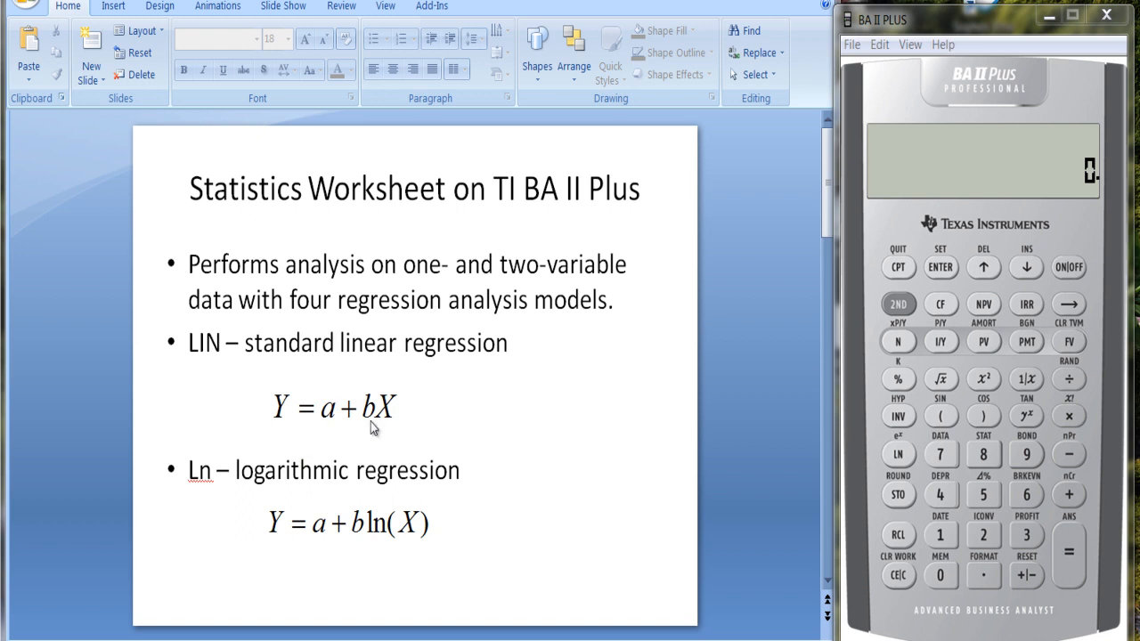
pyautogui.moveTo(499, 432)
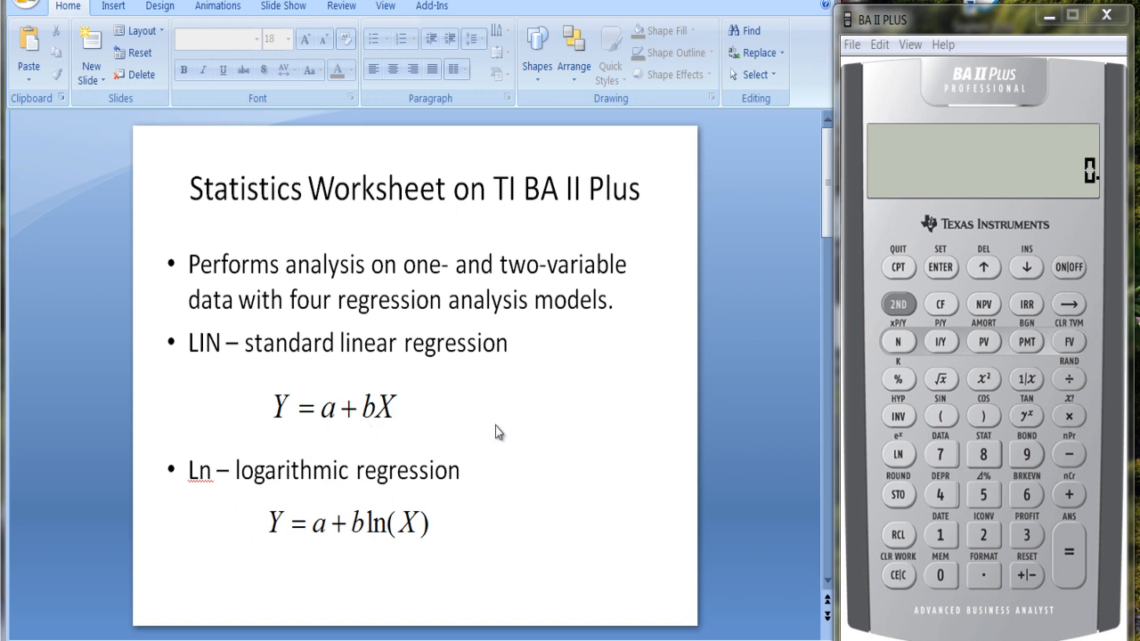
pyautogui.moveTo(563, 436)
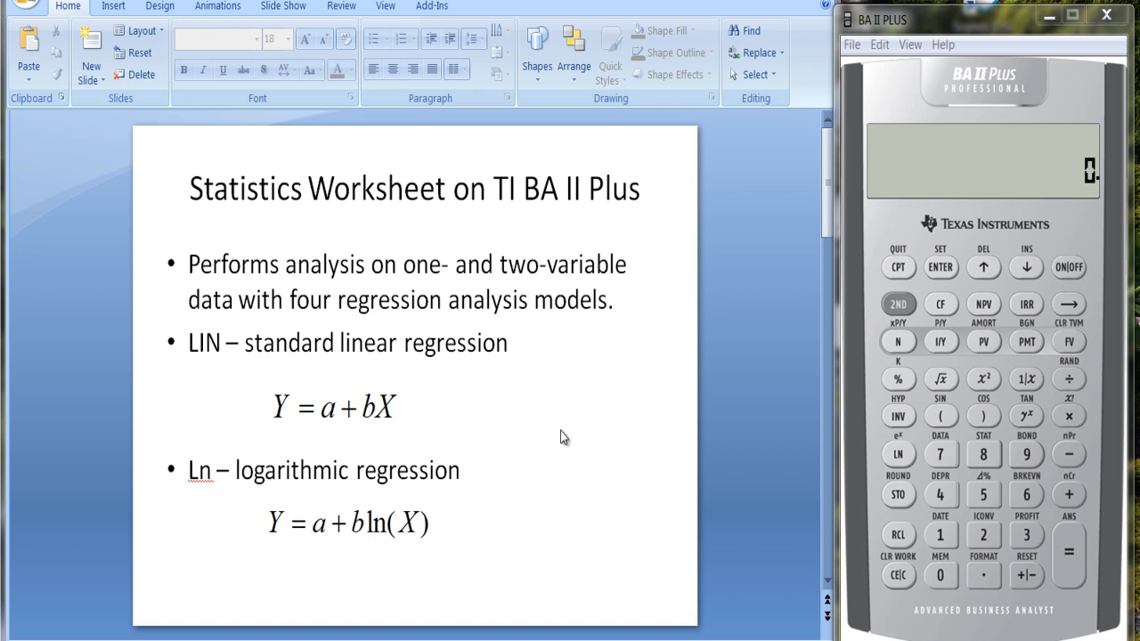
pyautogui.moveTo(274, 495)
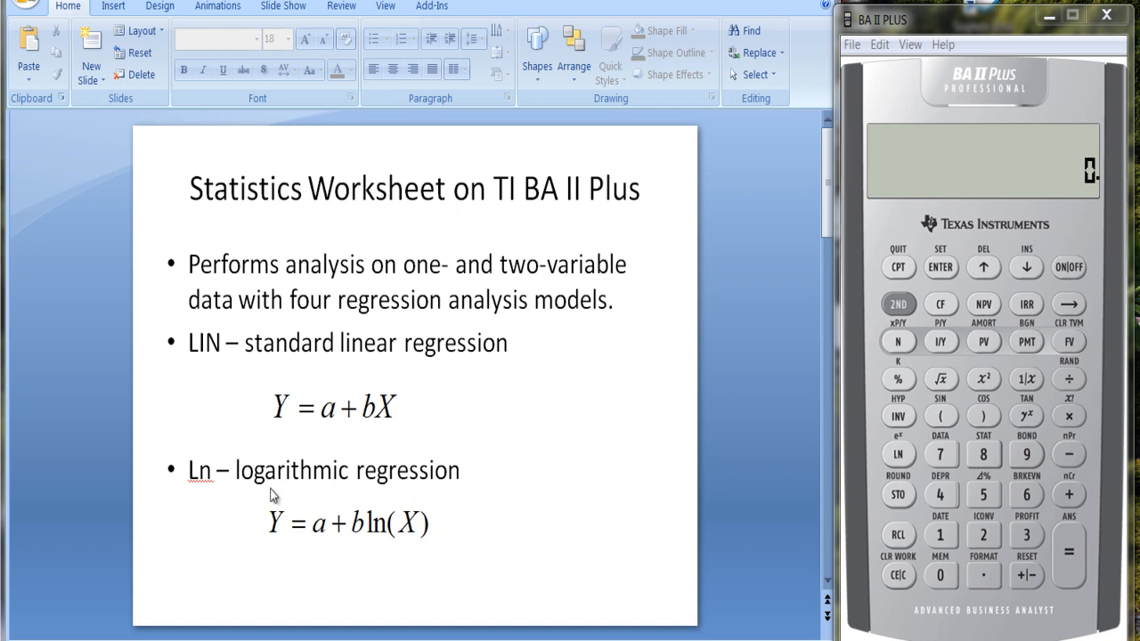
pyautogui.moveTo(221, 495)
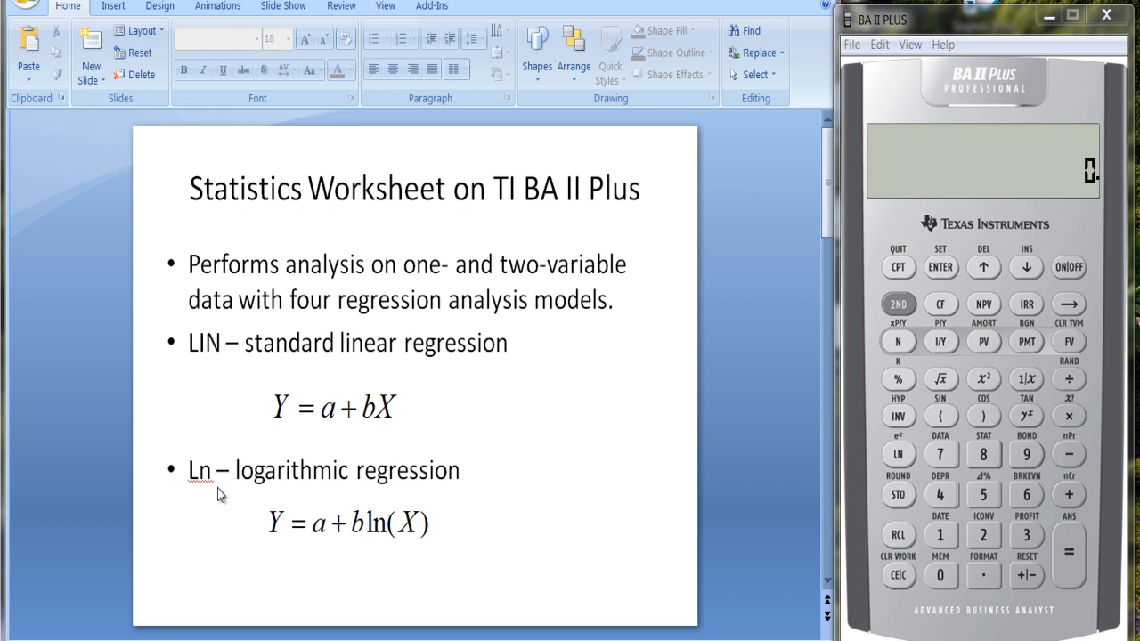
pyautogui.moveTo(281, 539)
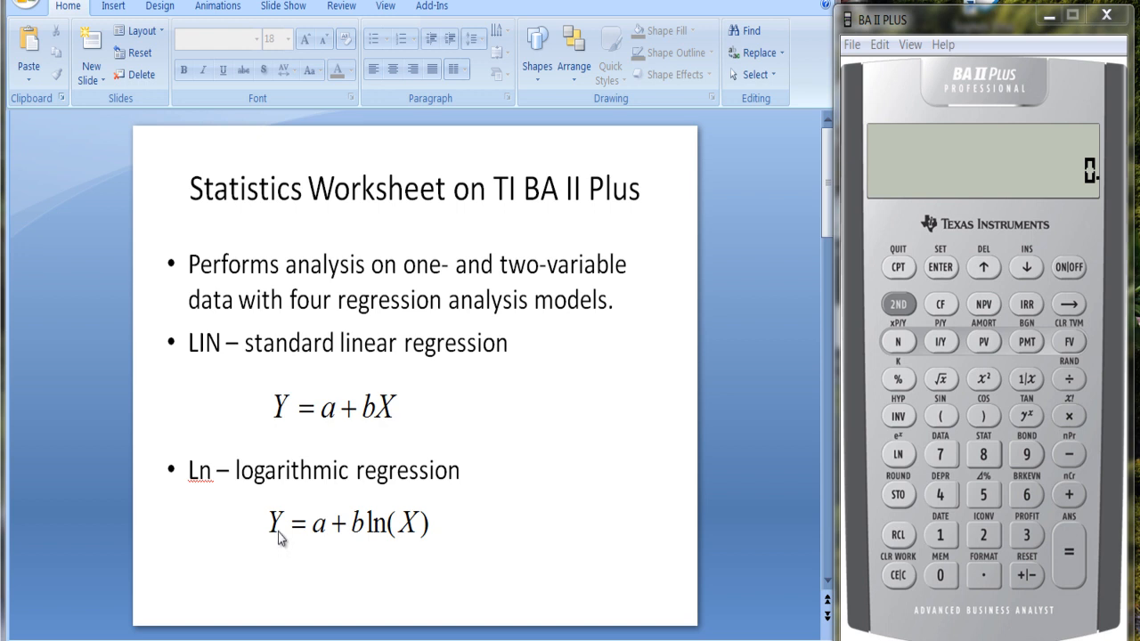
pyautogui.moveTo(340, 546)
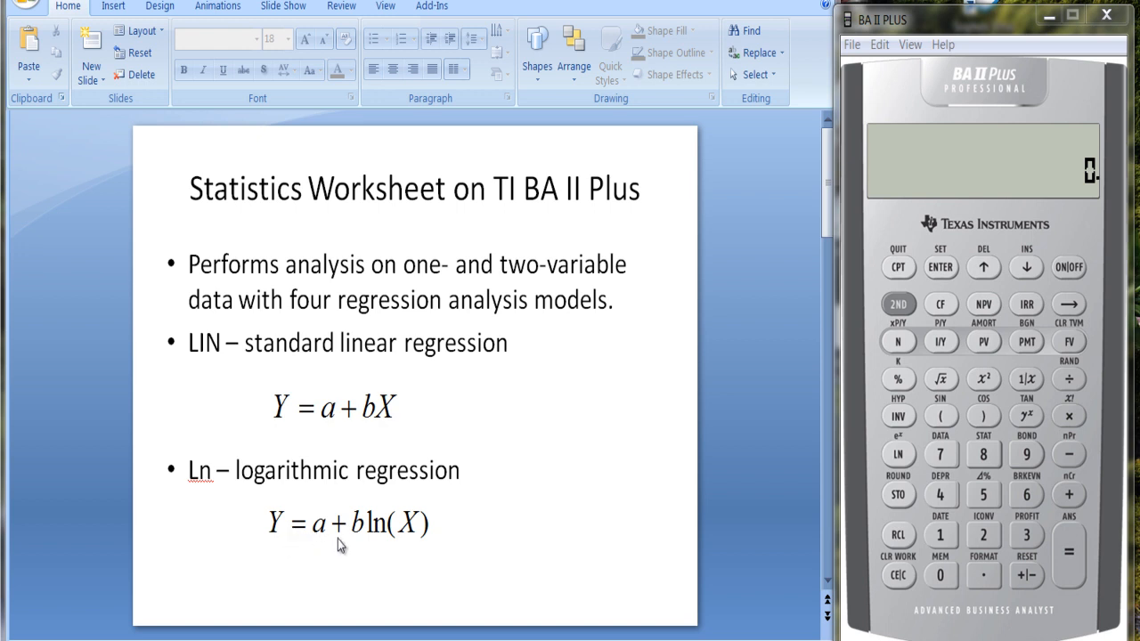
pyautogui.moveTo(402, 547)
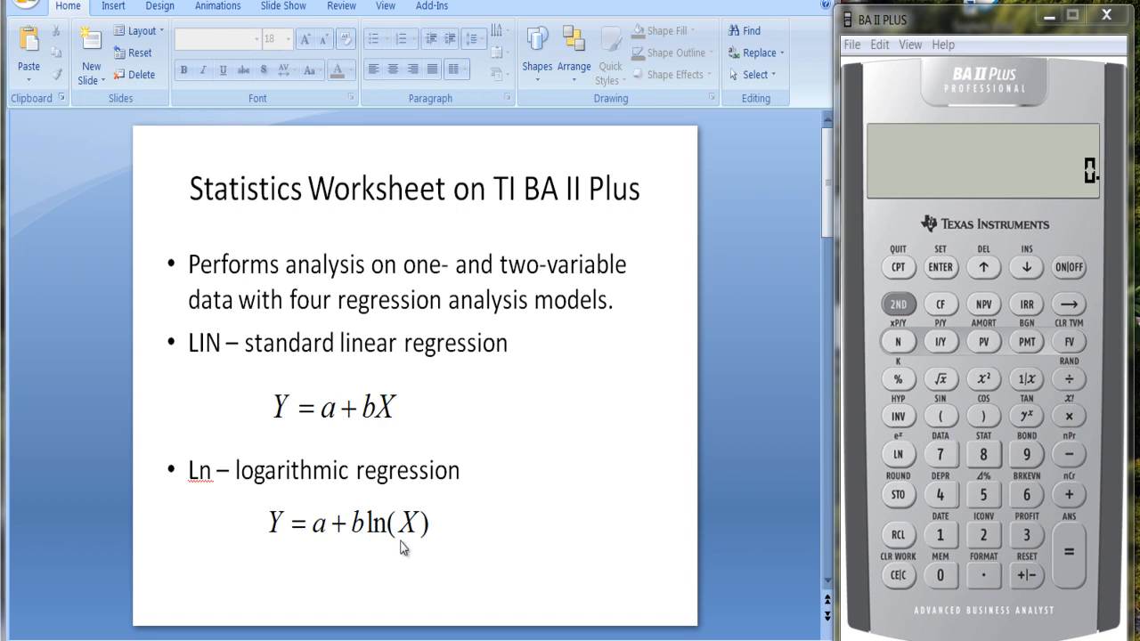
pyautogui.moveTo(738, 482)
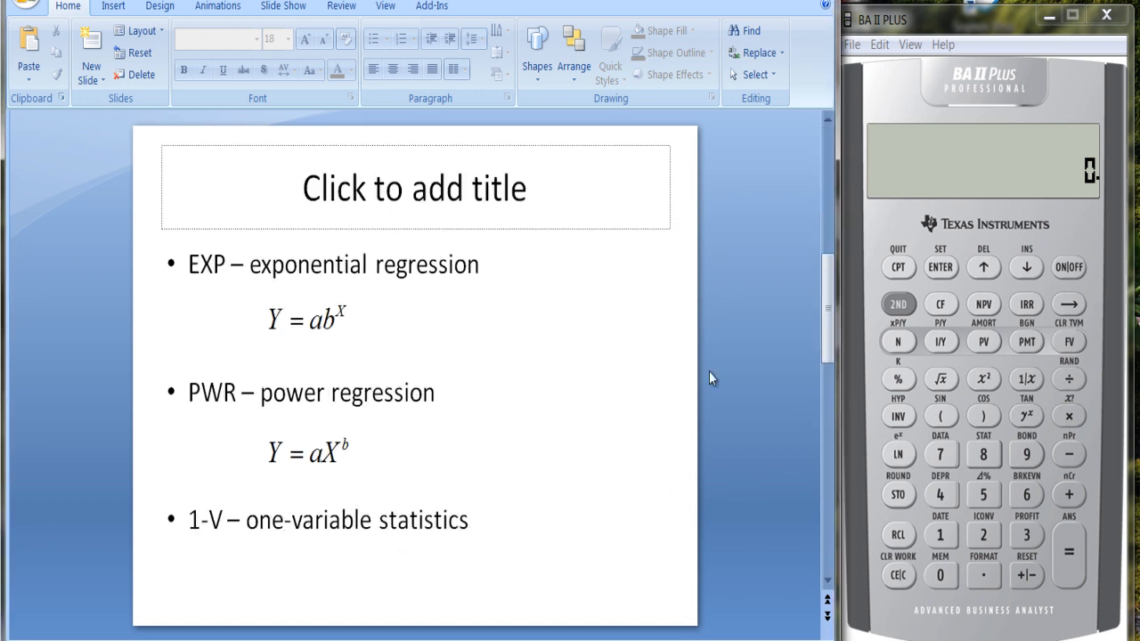
pyautogui.moveTo(276, 334)
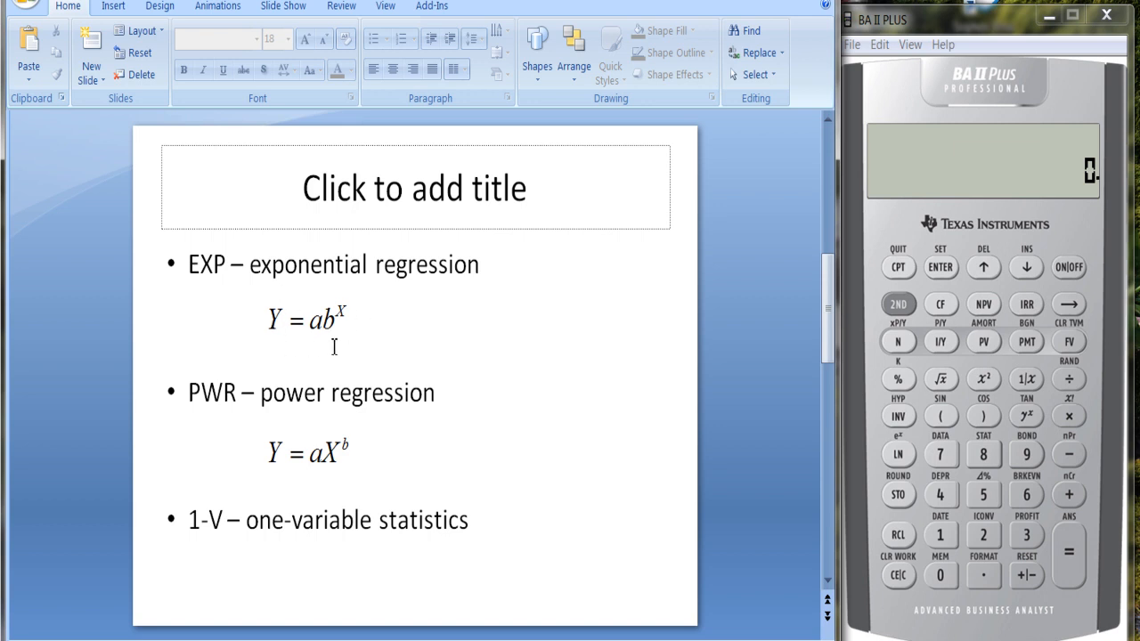
pyautogui.moveTo(548, 416)
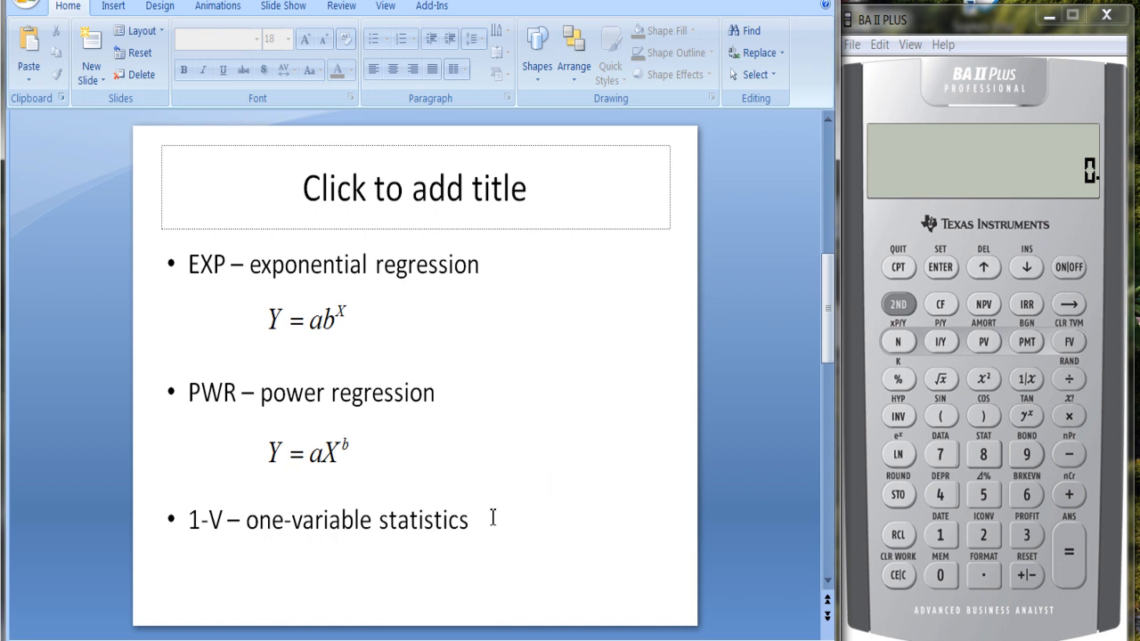
pyautogui.moveTo(321, 480)
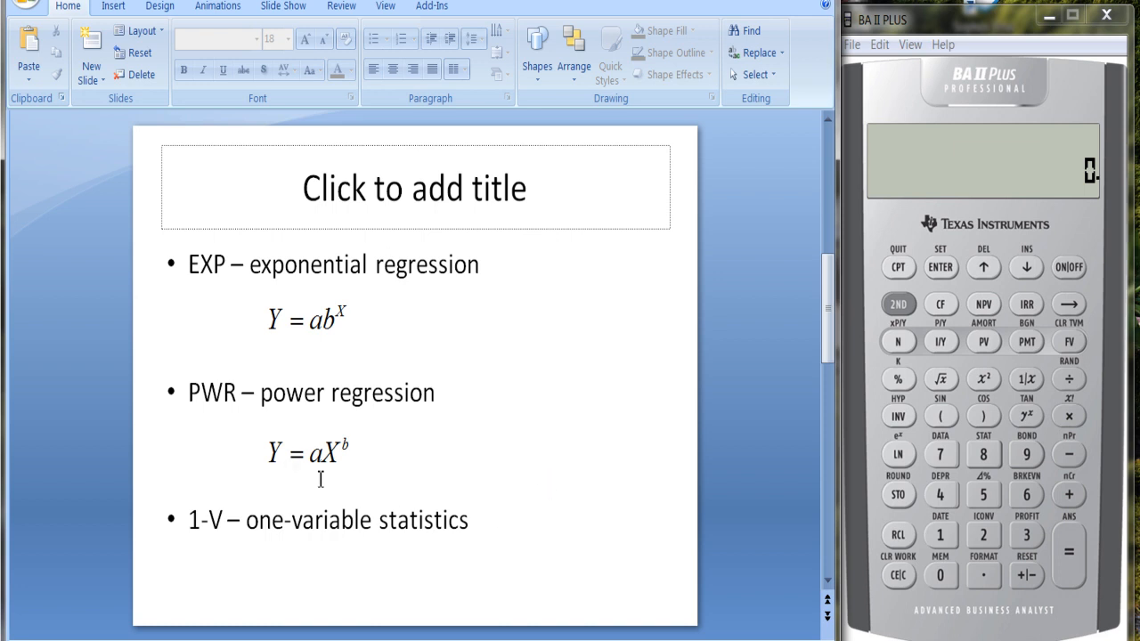
pyautogui.moveTo(329, 470)
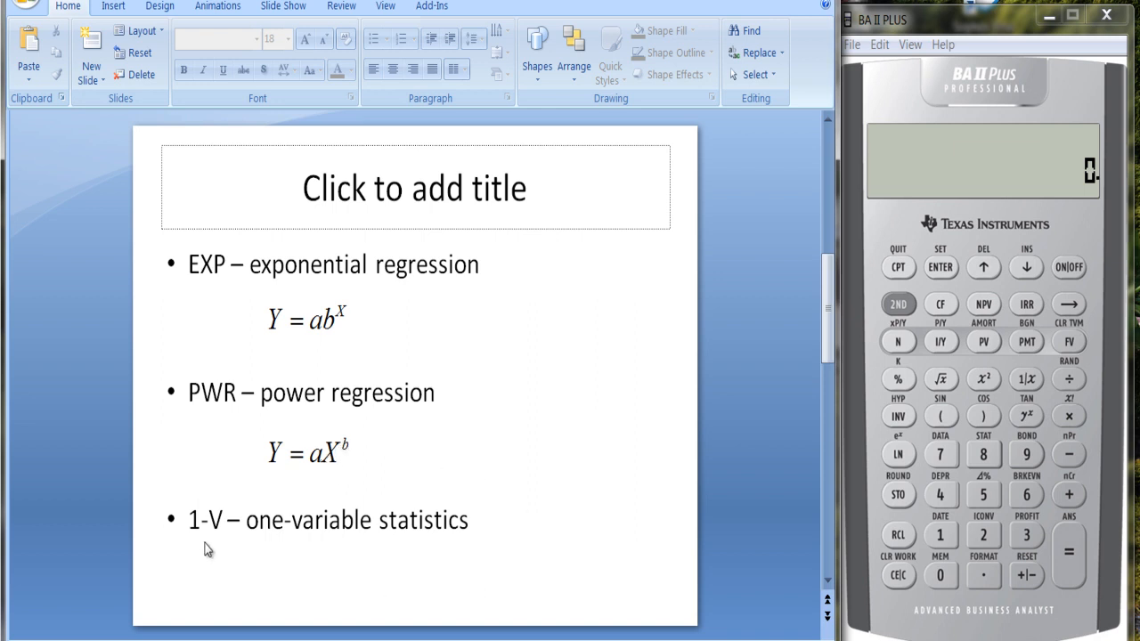
pyautogui.moveTo(640, 476)
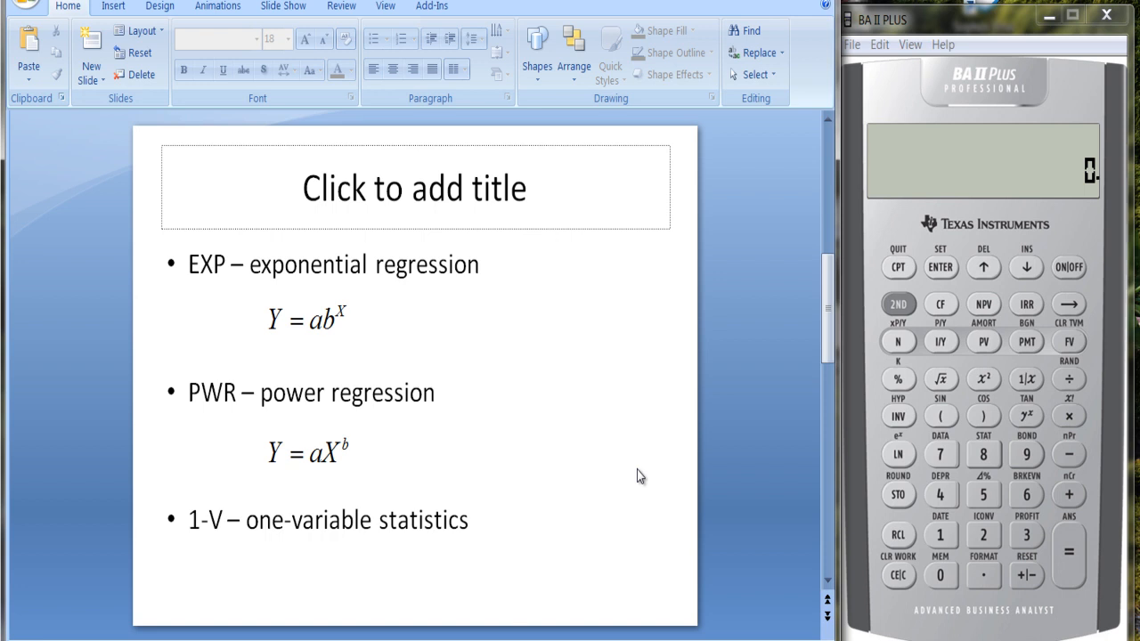
pyautogui.moveTo(782, 395)
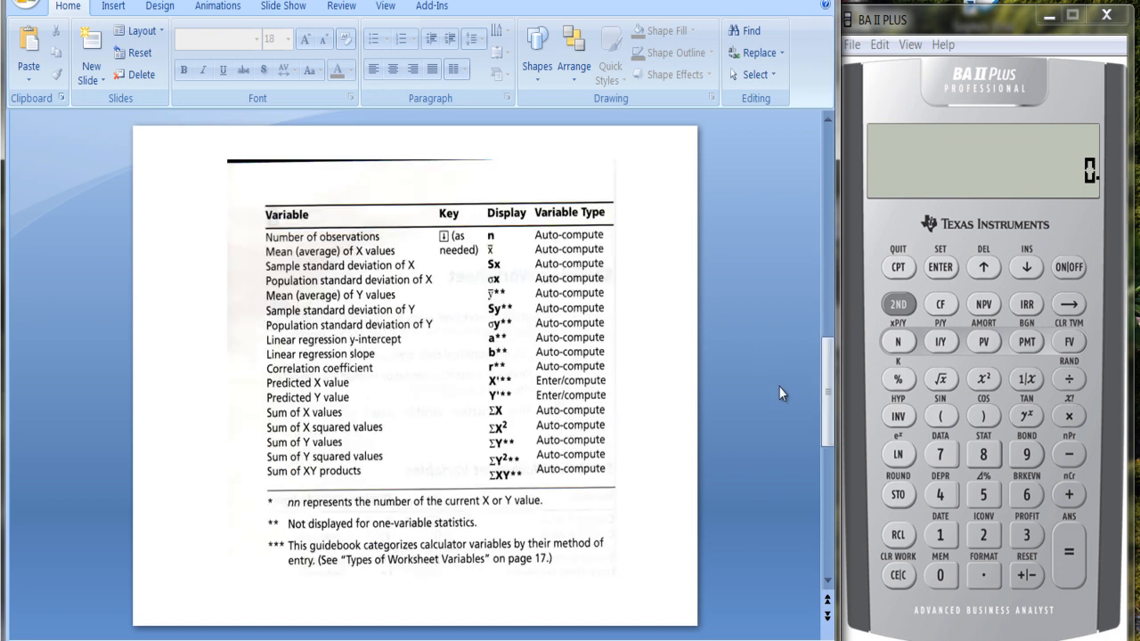
pyautogui.moveTo(227, 167)
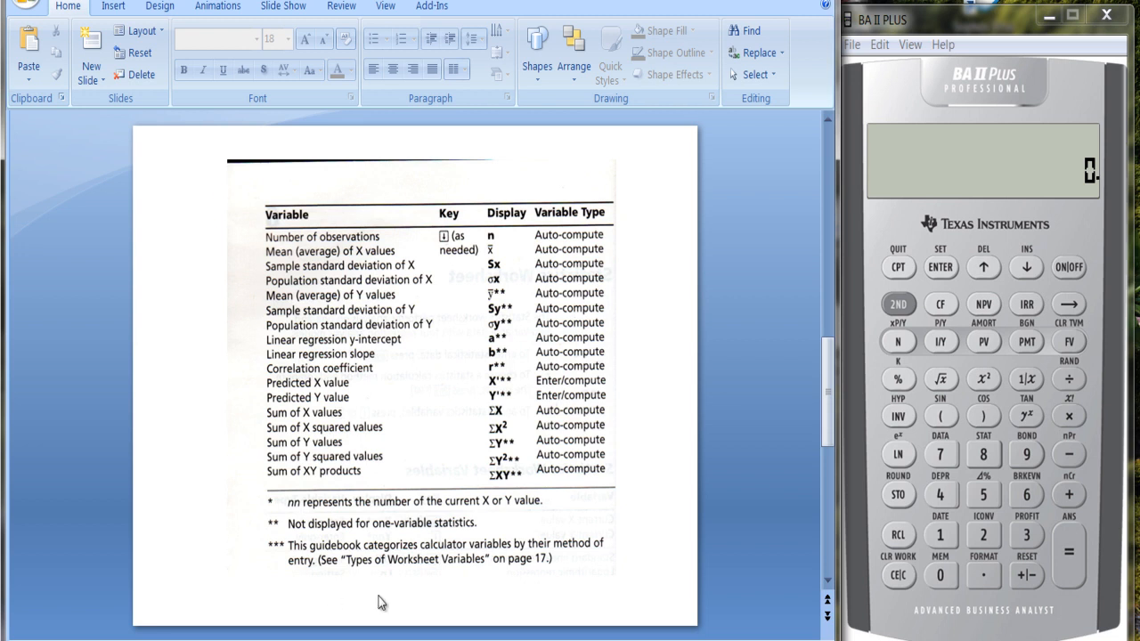
pyautogui.moveTo(643, 173)
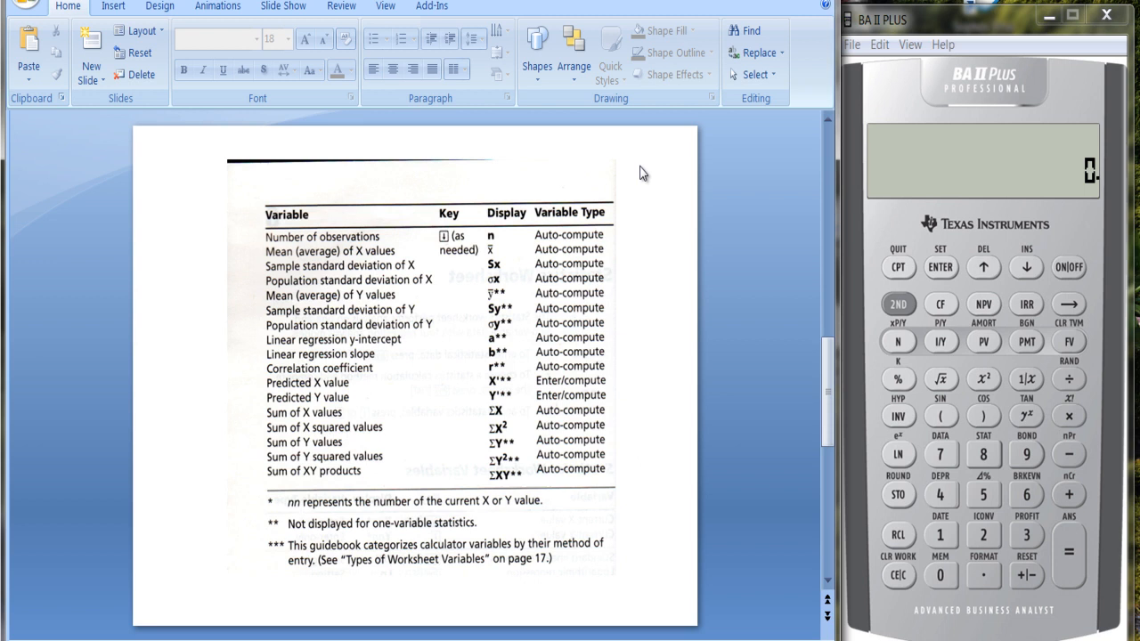
pyautogui.moveTo(630, 212)
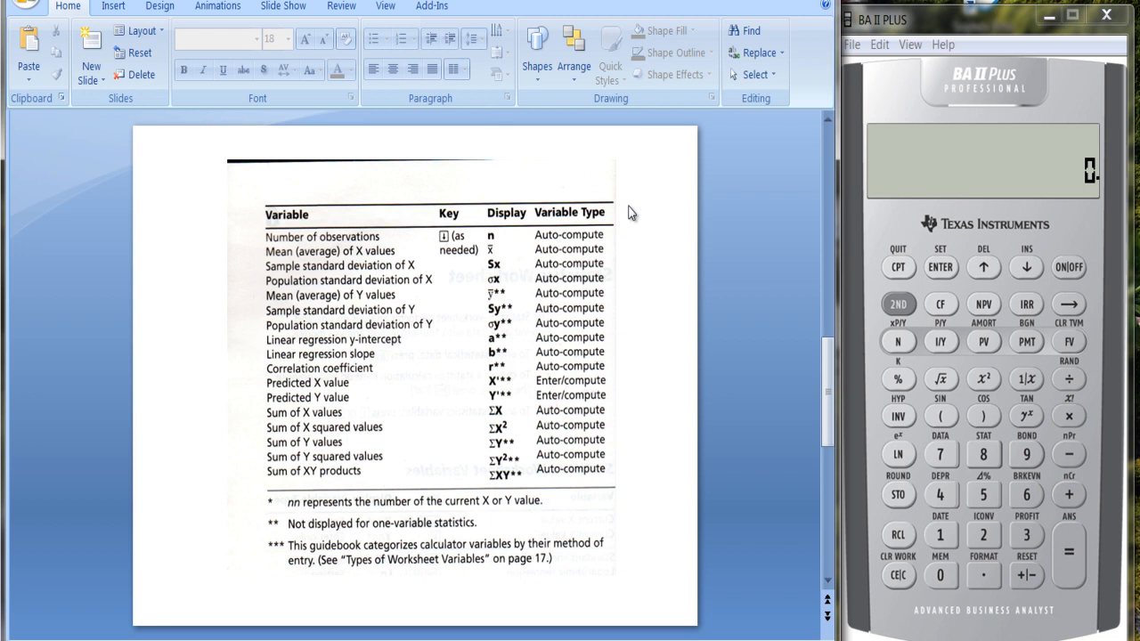
pyautogui.moveTo(379, 384)
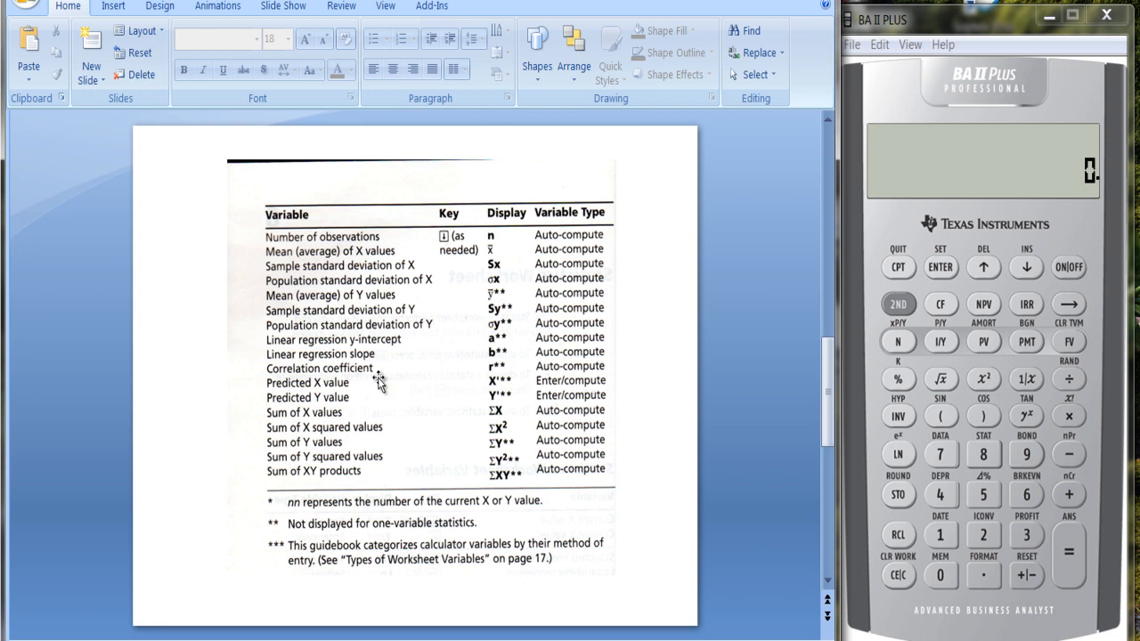
pyautogui.moveTo(512, 395)
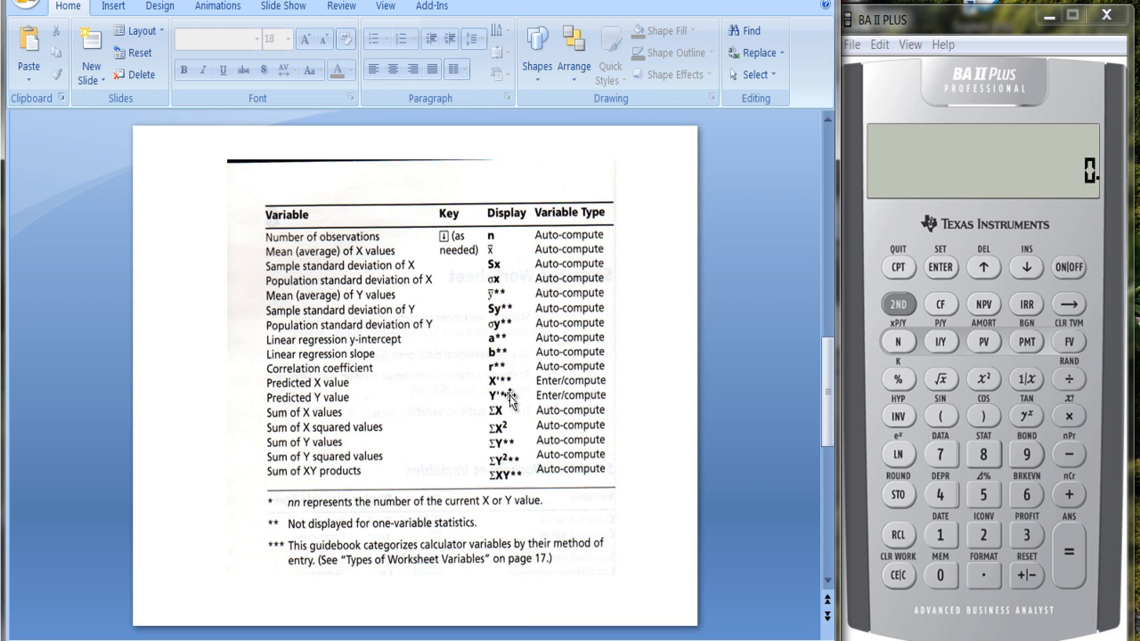
pyautogui.moveTo(512, 392)
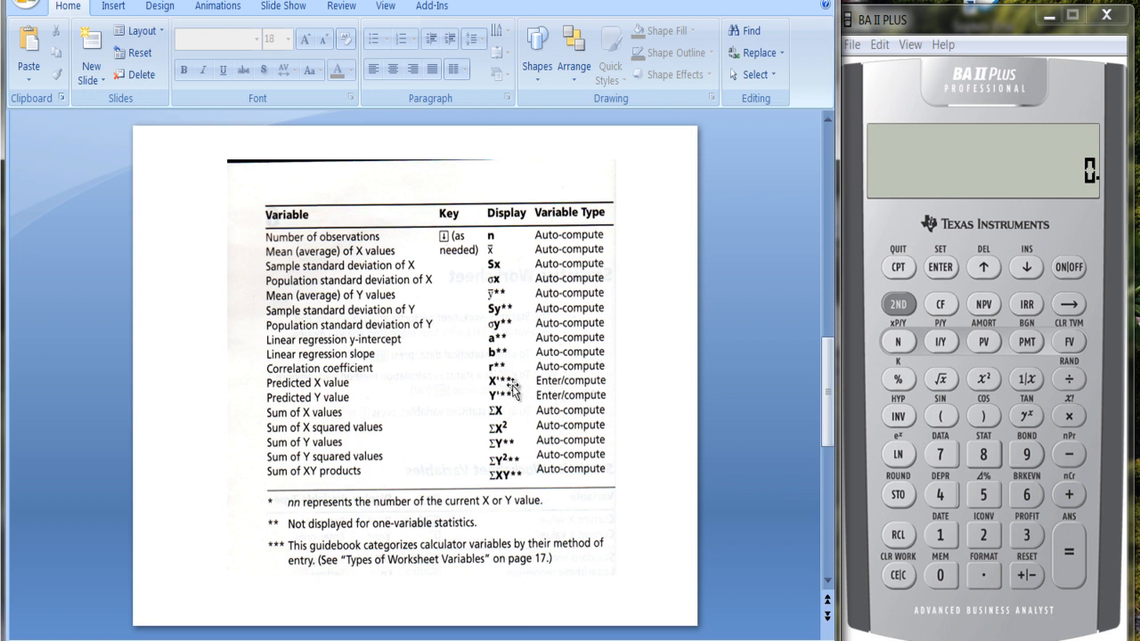
pyautogui.moveTo(506, 390)
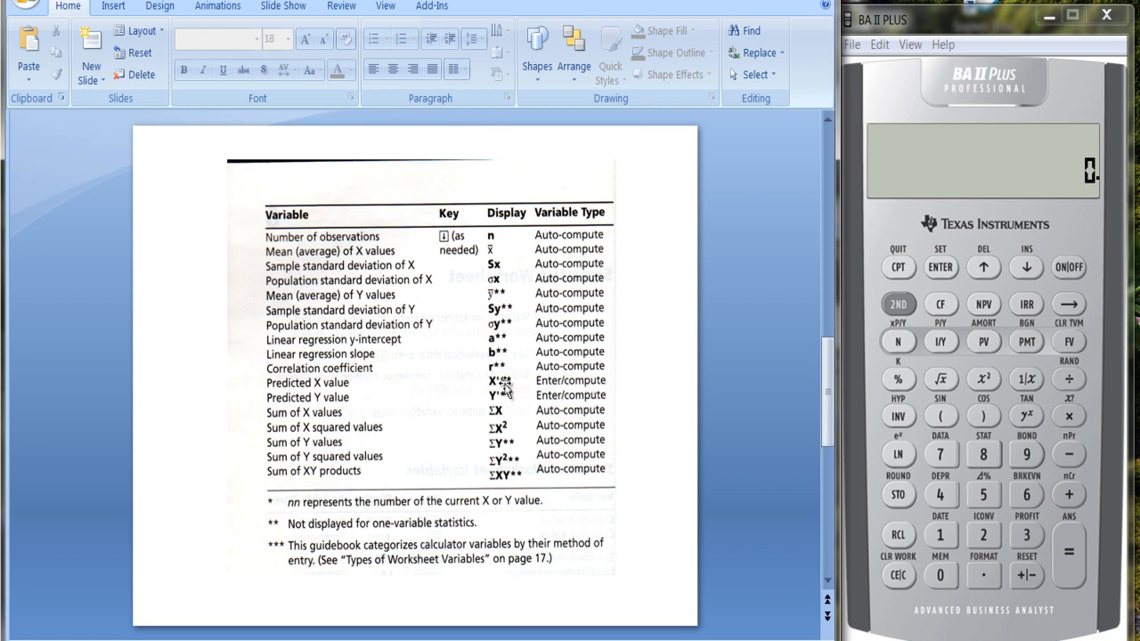
pyautogui.moveTo(711, 390)
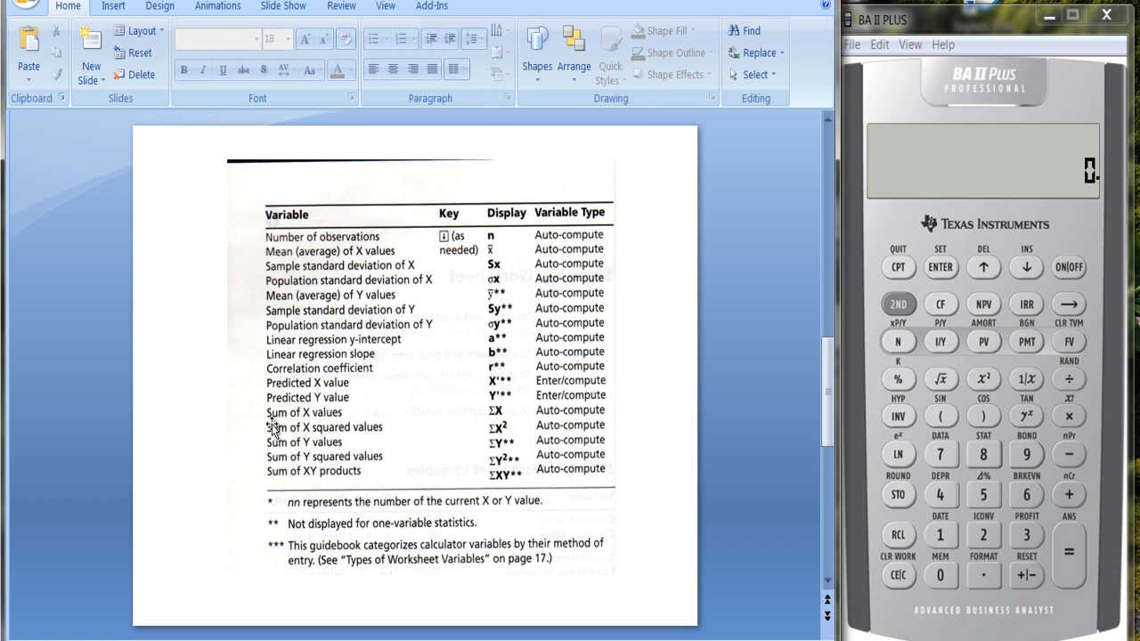
pyautogui.moveTo(347, 437)
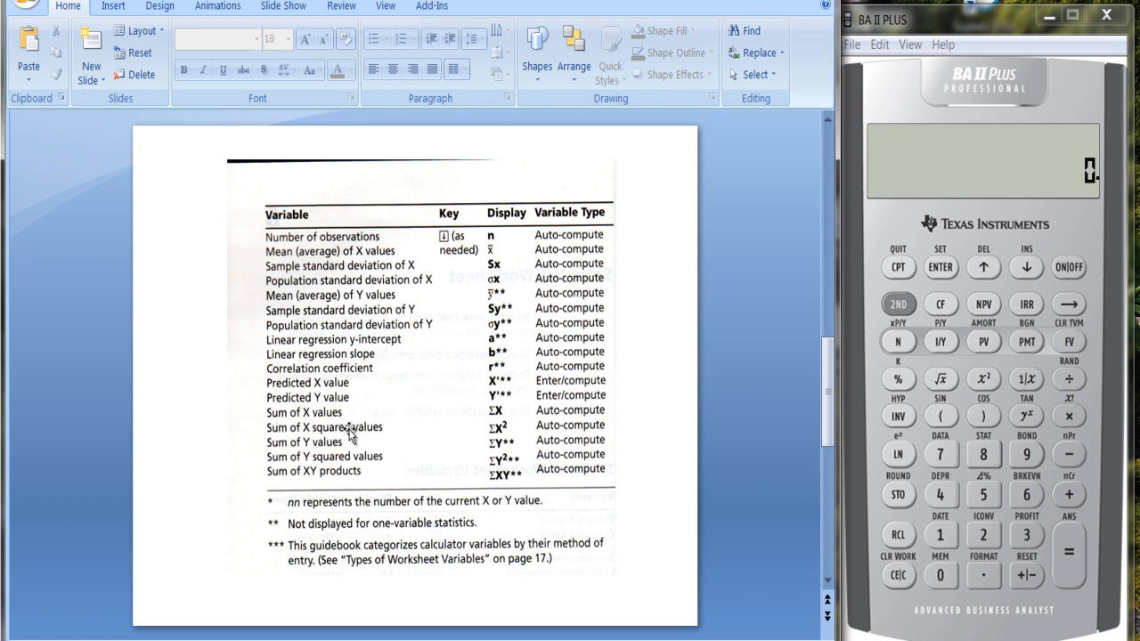
pyautogui.moveTo(309, 457)
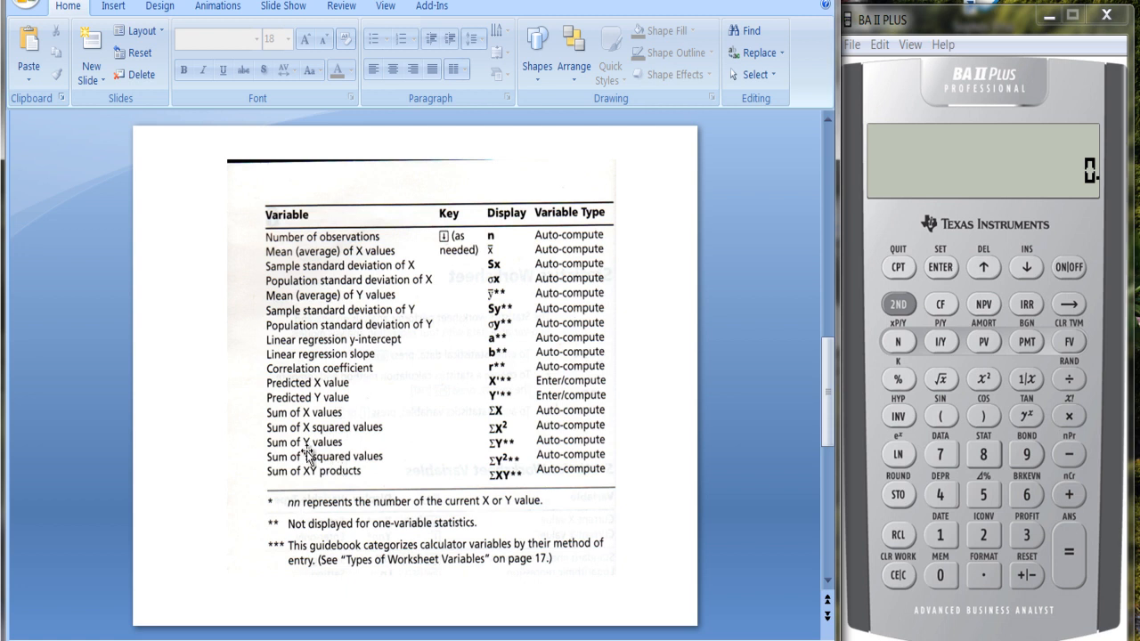
pyautogui.moveTo(361, 434)
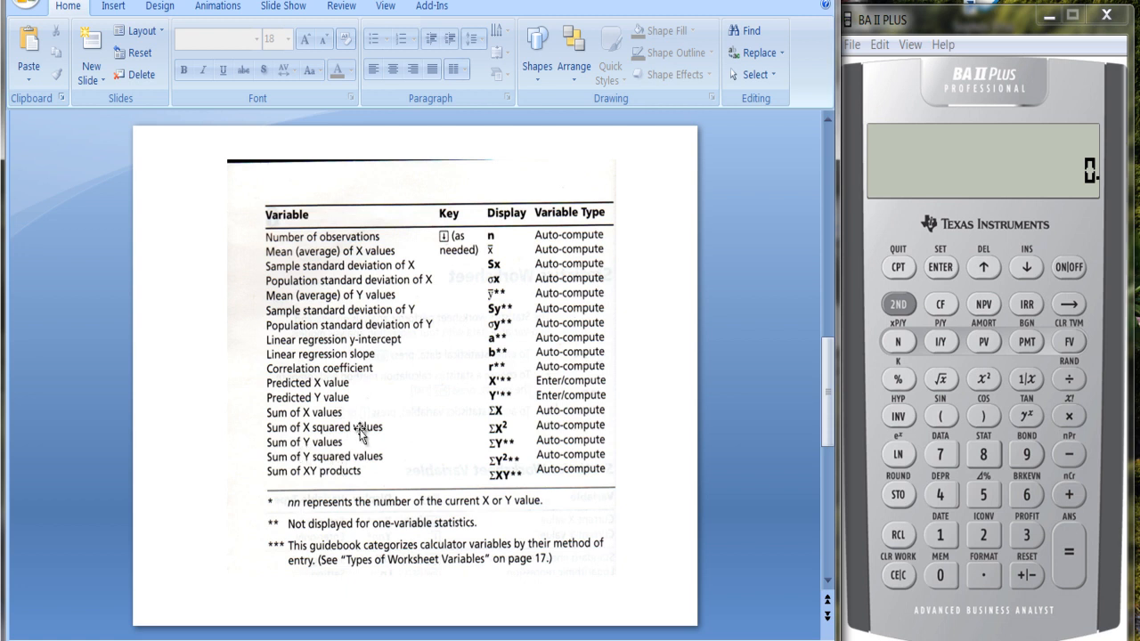
pyautogui.moveTo(285, 486)
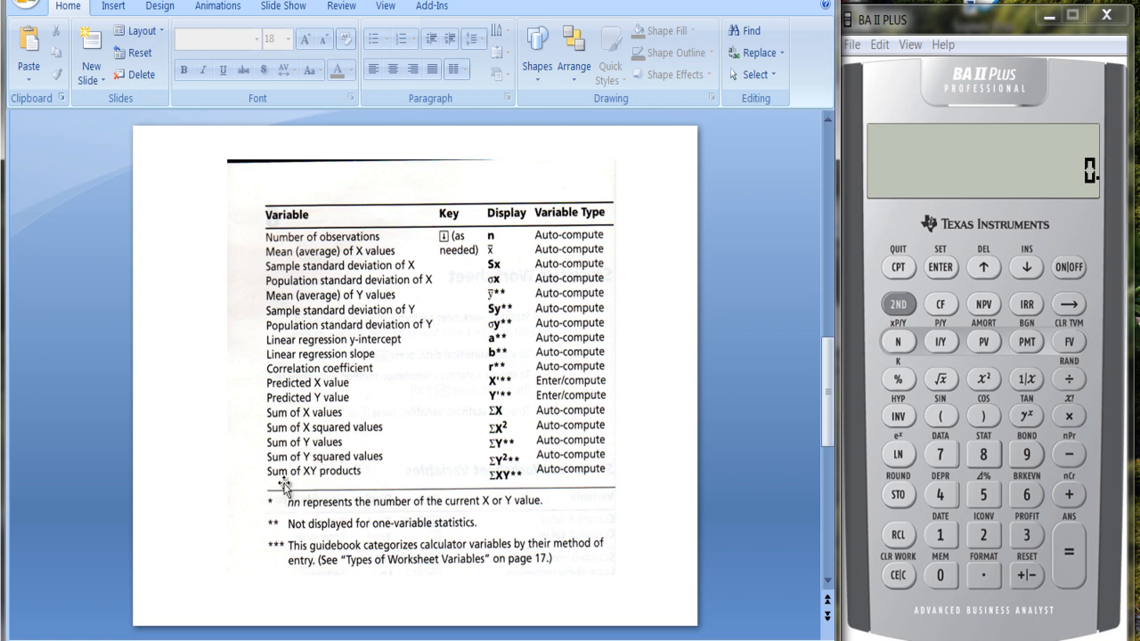
pyautogui.moveTo(277, 481)
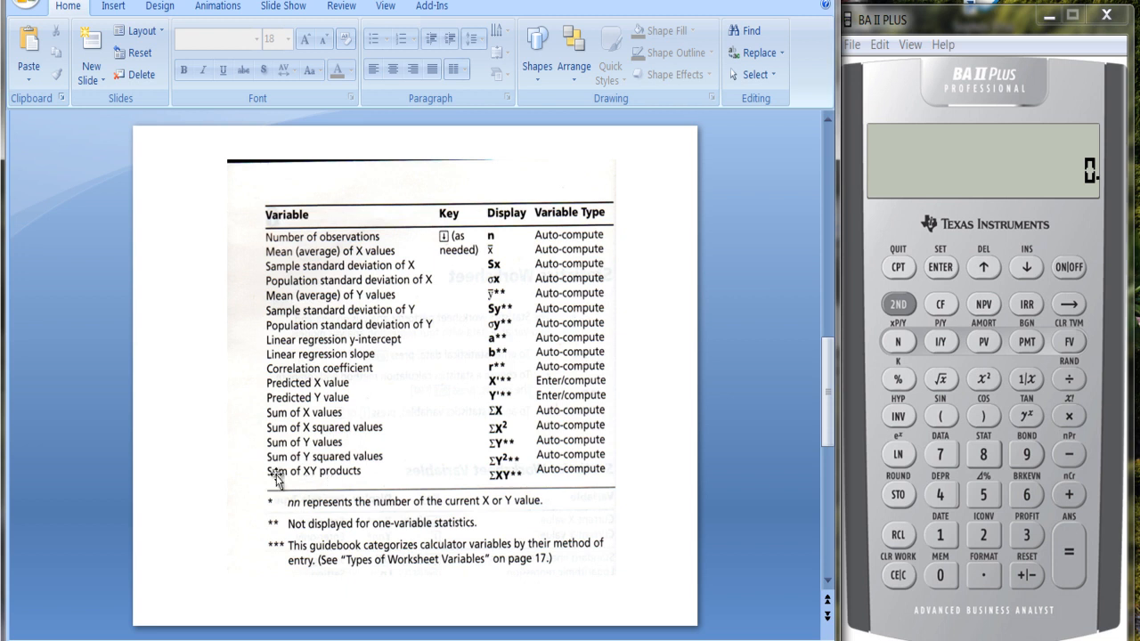
pyautogui.moveTo(207, 422)
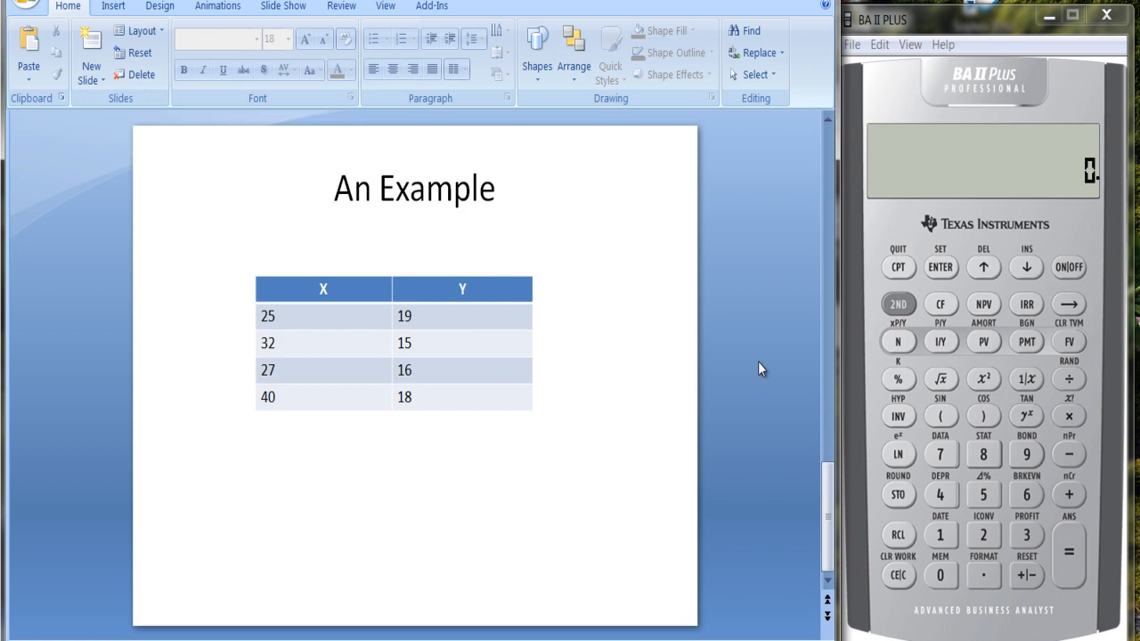
pyautogui.moveTo(942, 455)
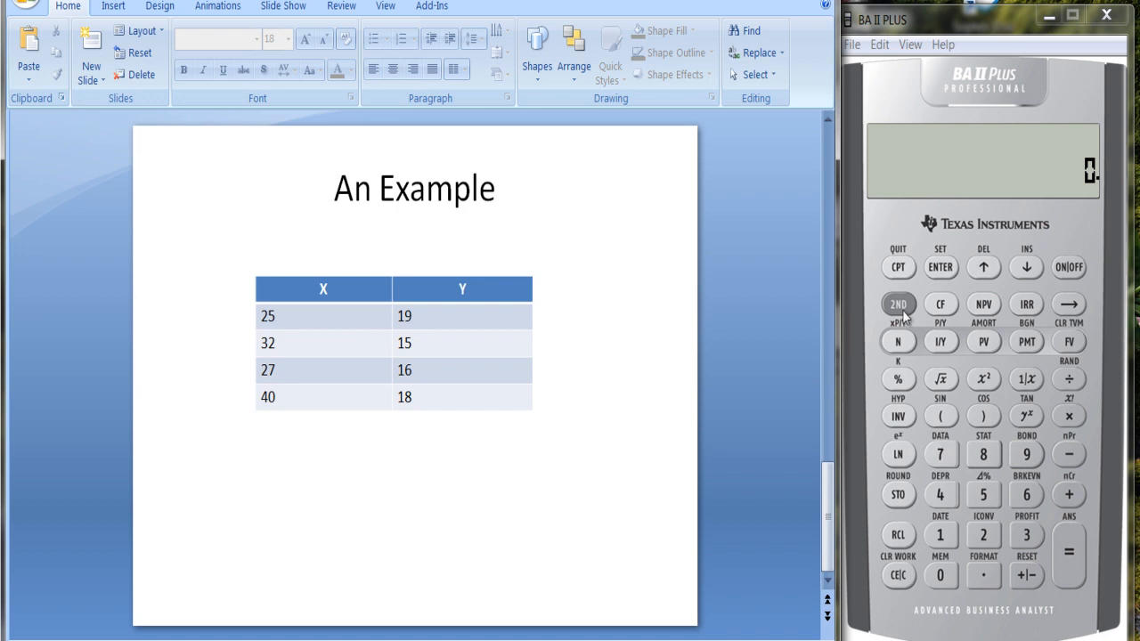
pyautogui.moveTo(904, 312)
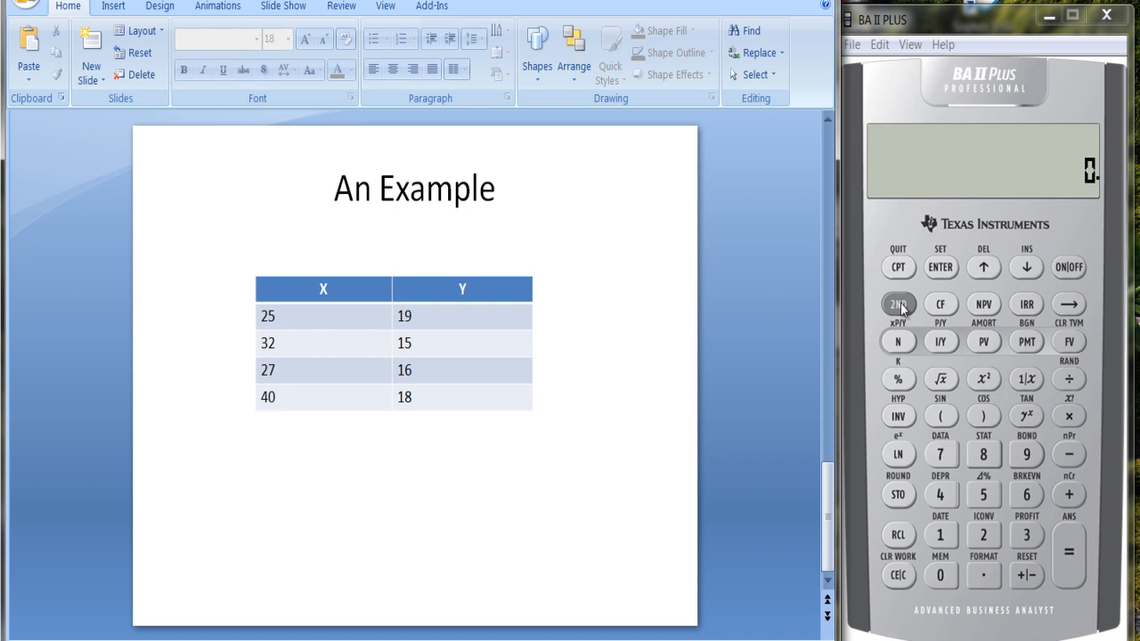
# Open the data worksheet and enter the first two X/Y pairs from the table.
pyautogui.click(898, 304)
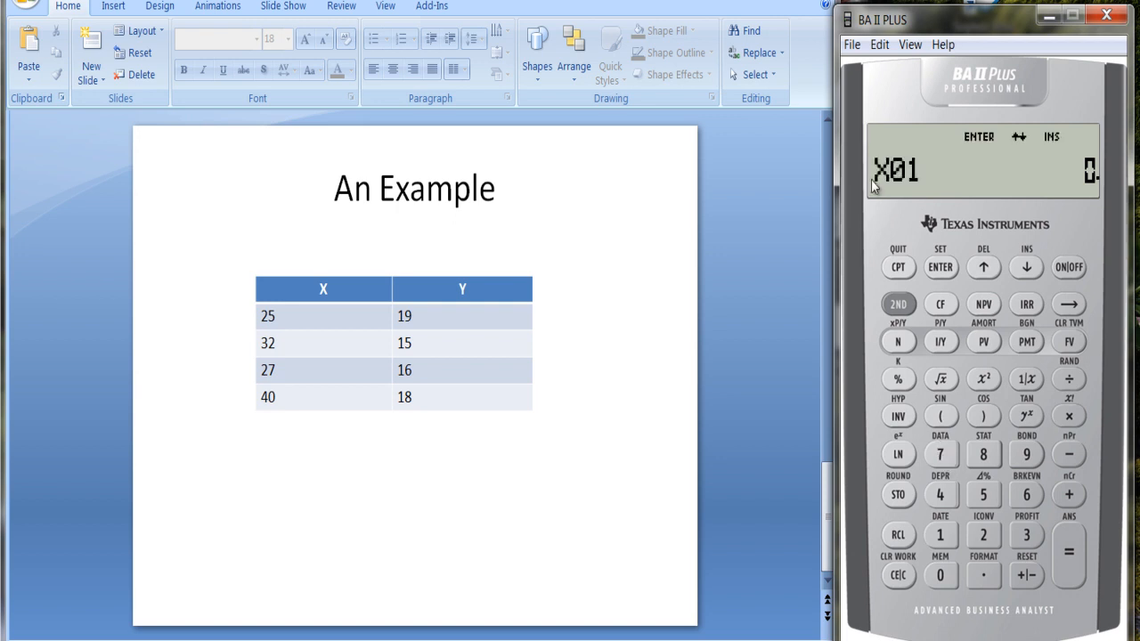
pyautogui.moveTo(1023, 187)
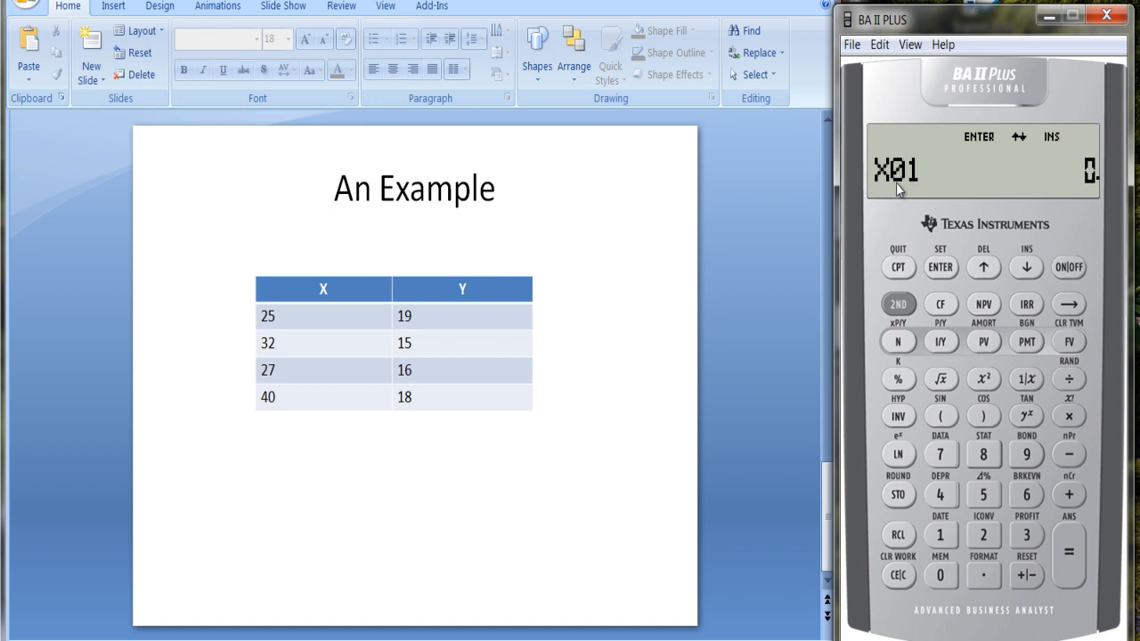
pyautogui.moveTo(562, 419)
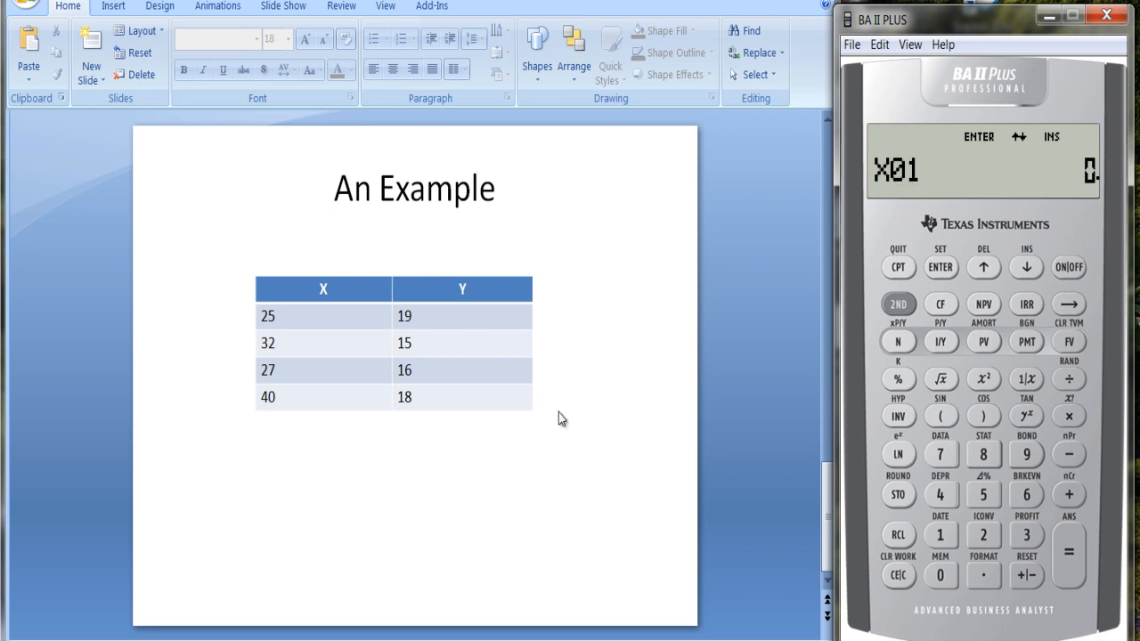
pyautogui.moveTo(983, 544)
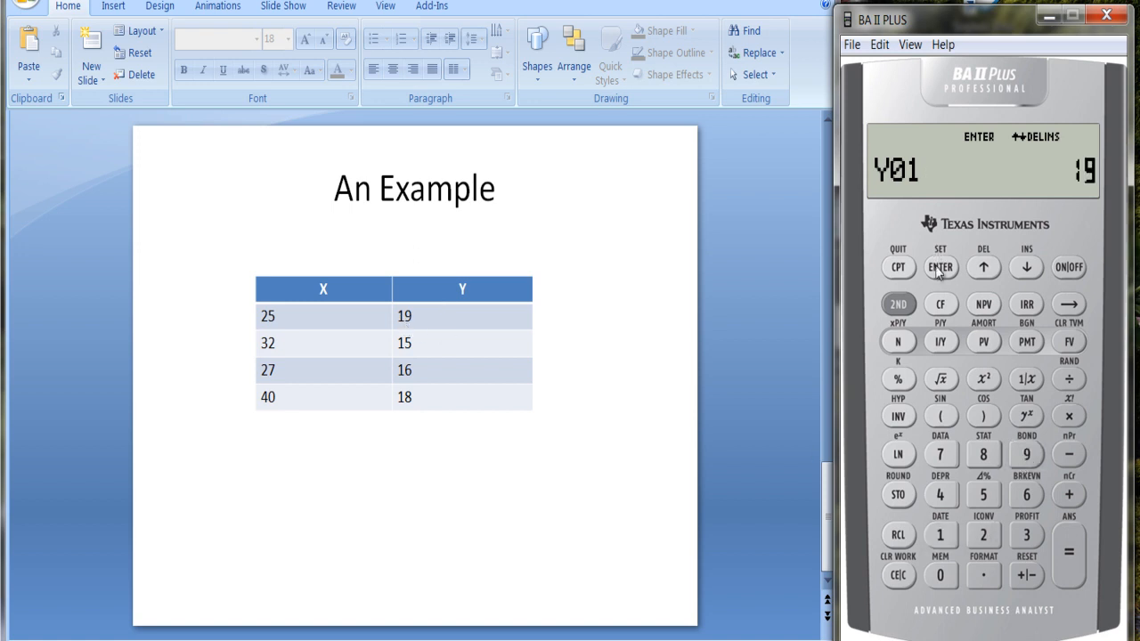
pyautogui.click(940, 267)
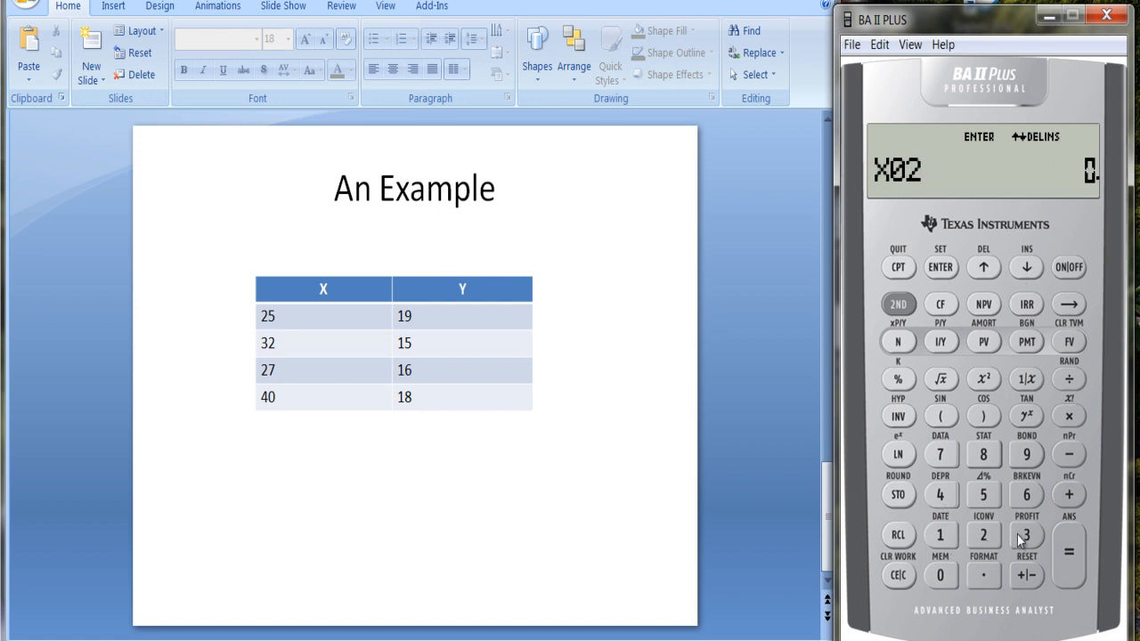
pyautogui.click(940, 268)
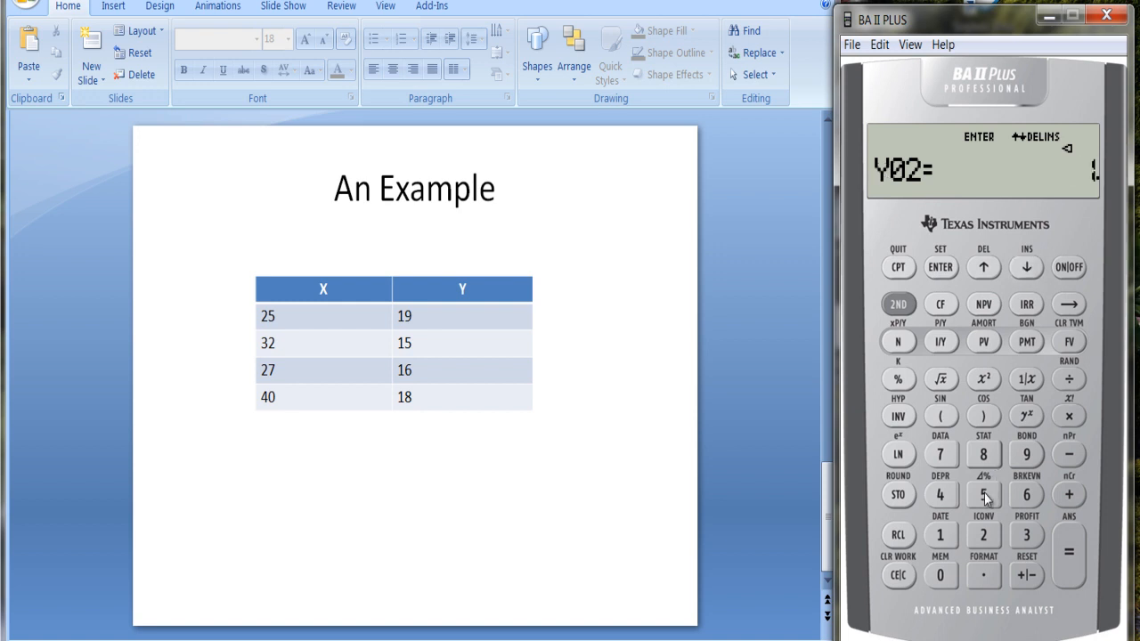
pyautogui.click(940, 268)
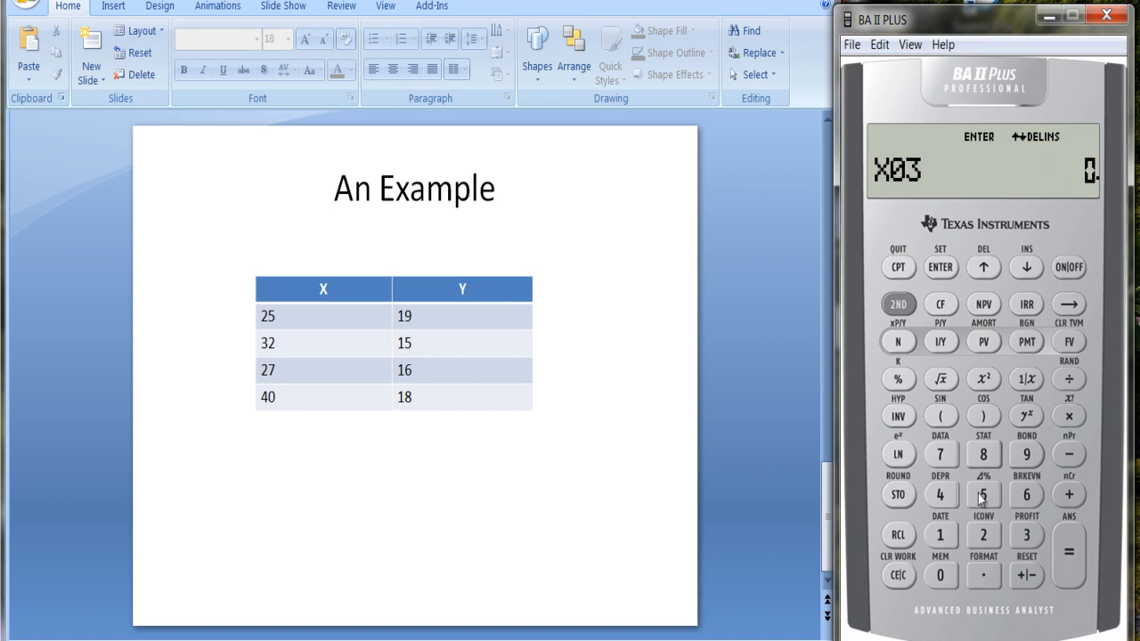
pyautogui.moveTo(983, 540)
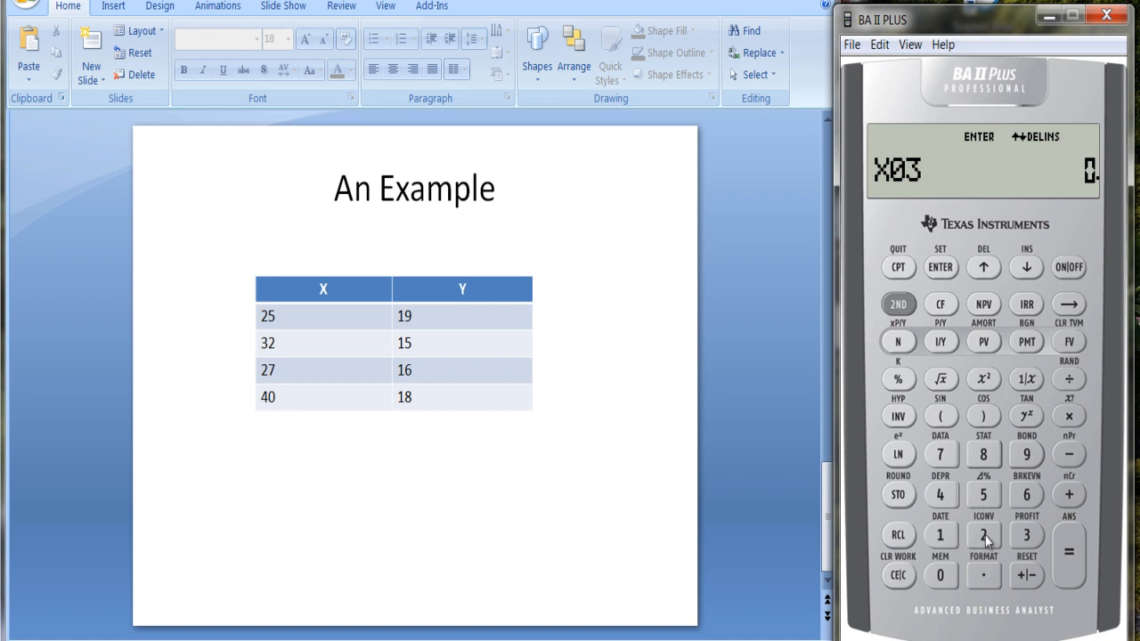
# Enter the third and fourth X/Y pairs, advancing to the X05 slot.
pyautogui.click(941, 267)
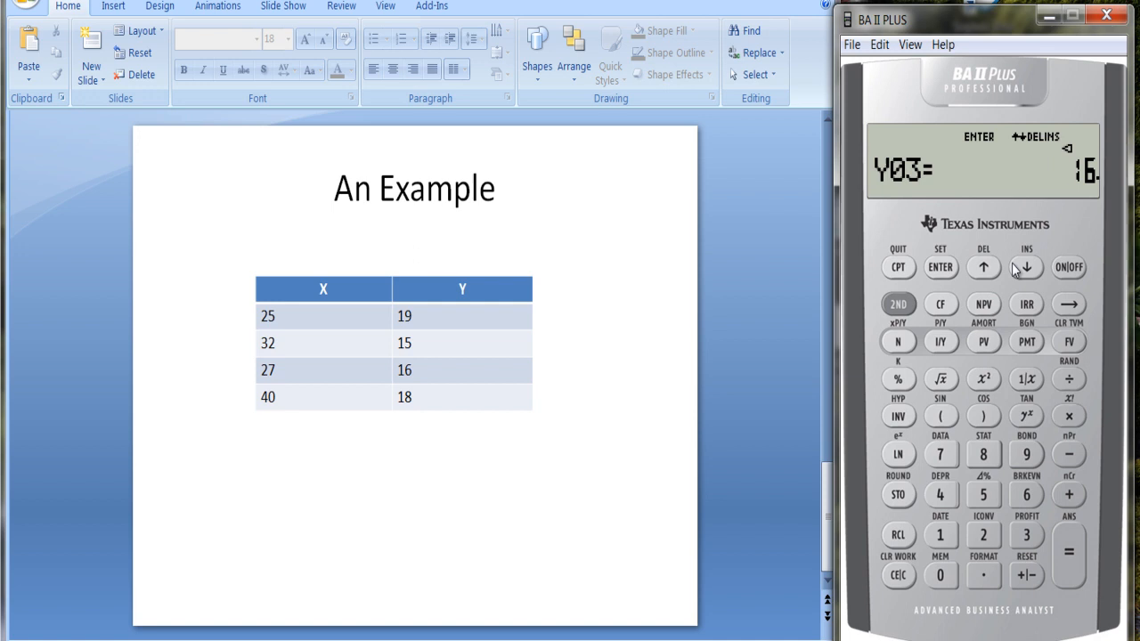
pyautogui.click(1026, 267)
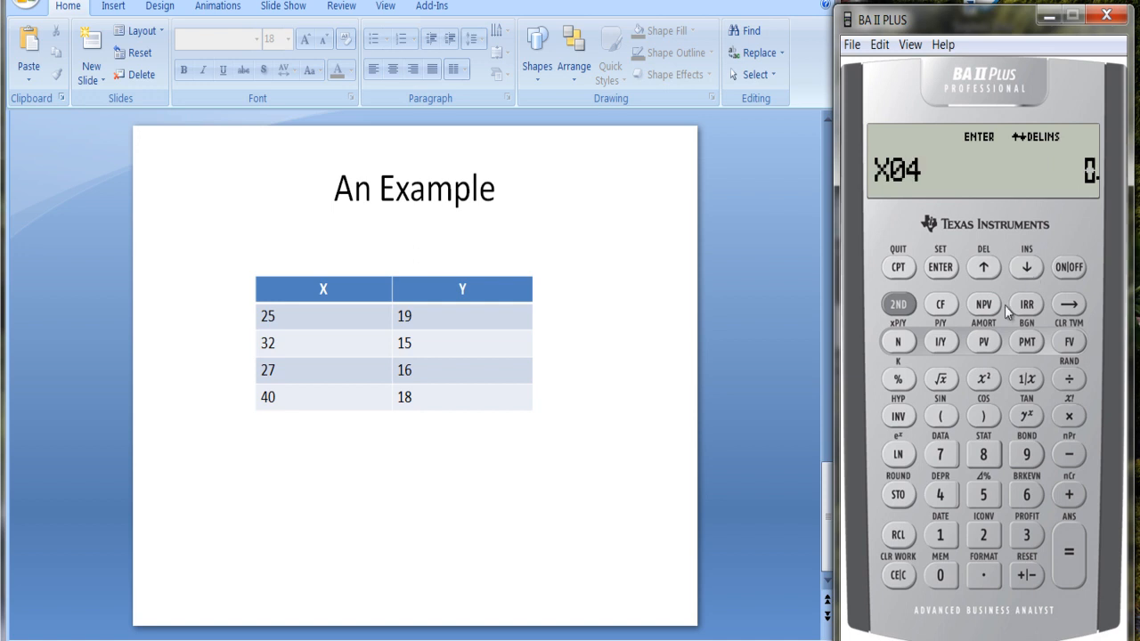
pyautogui.click(941, 576)
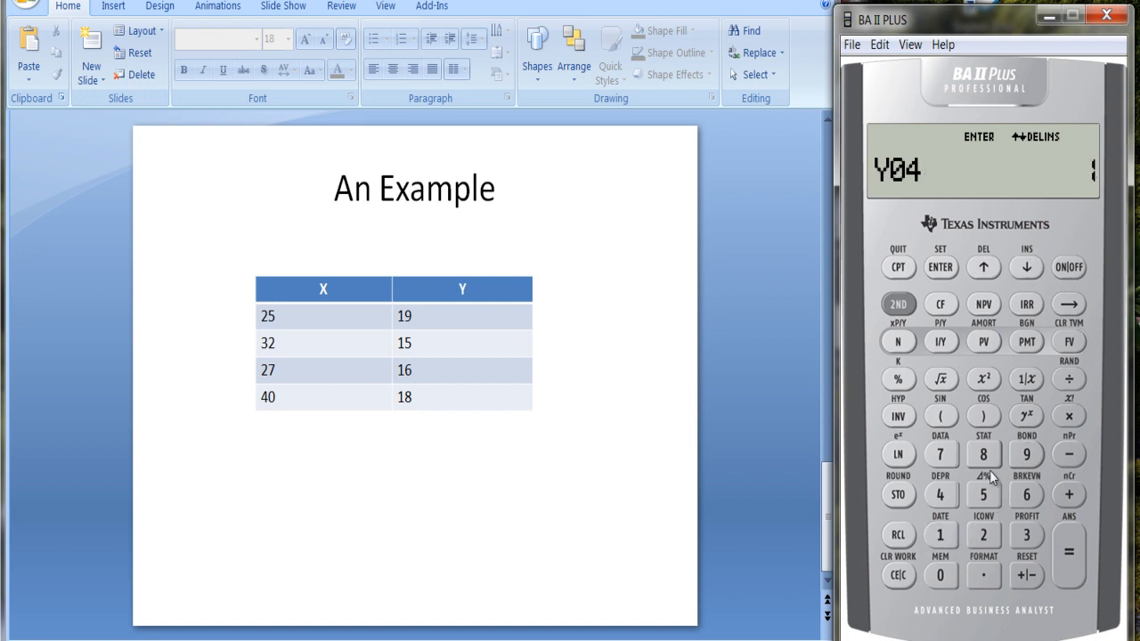
pyautogui.click(941, 268)
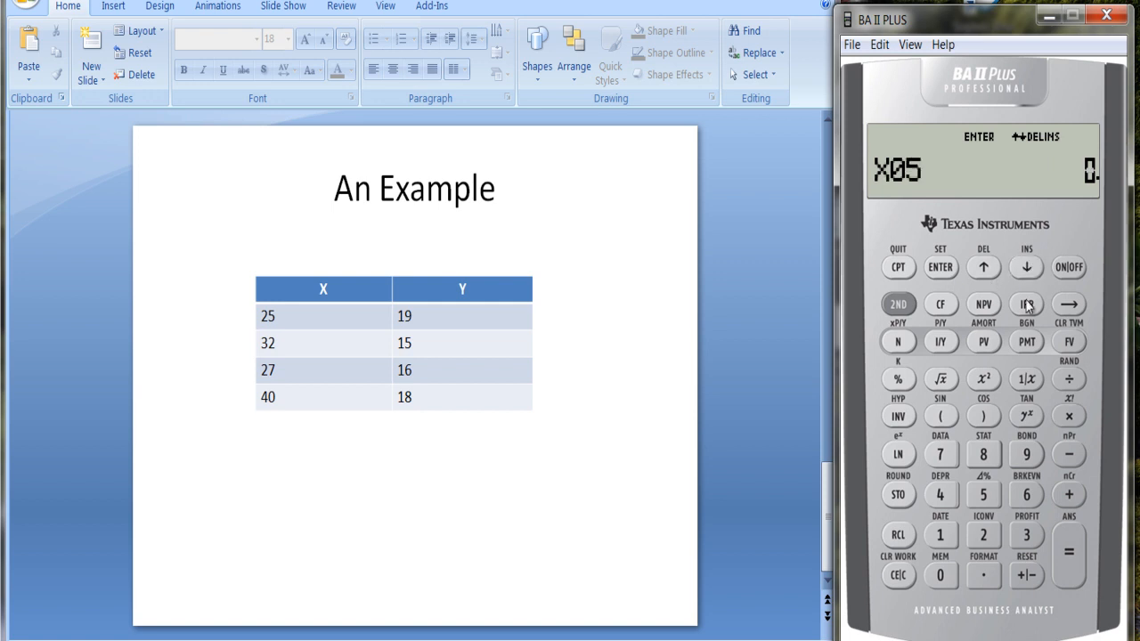
pyautogui.moveTo(1016, 323)
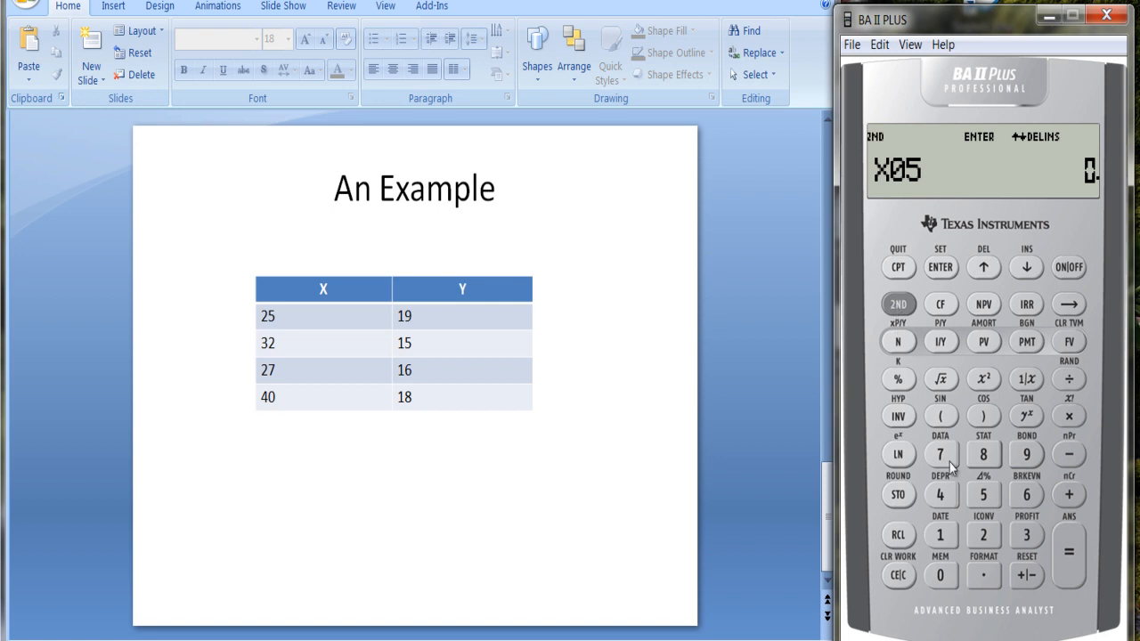
pyautogui.moveTo(983, 459)
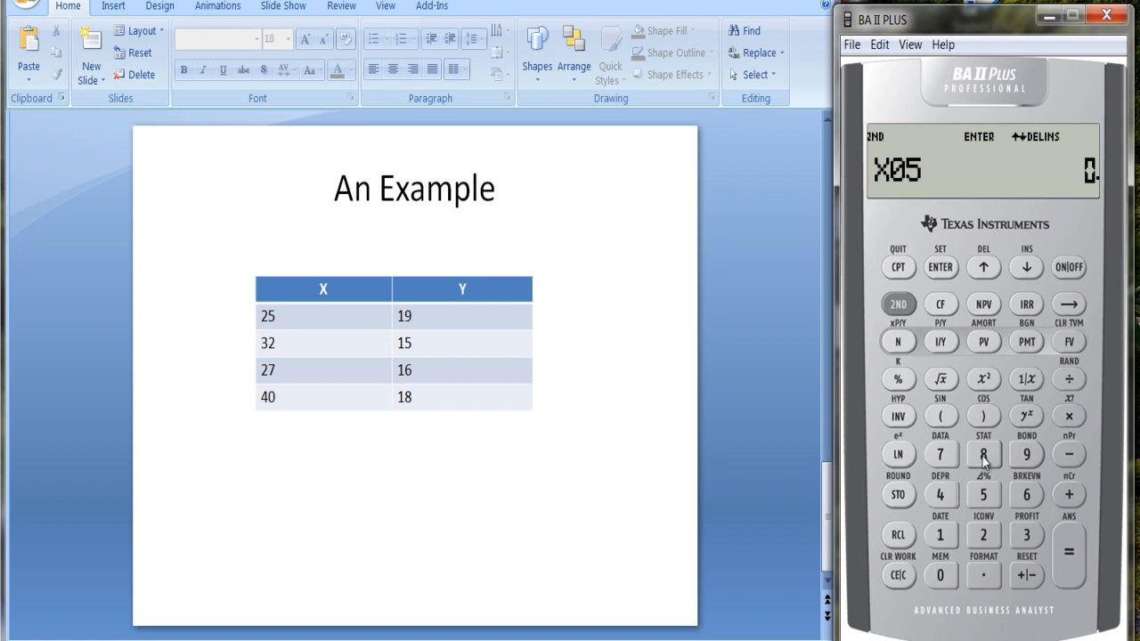
# Open the STAT worksheet and cycle the regression type LIN, Ln, EXP, PWR to 1-V.
pyautogui.click(983, 455)
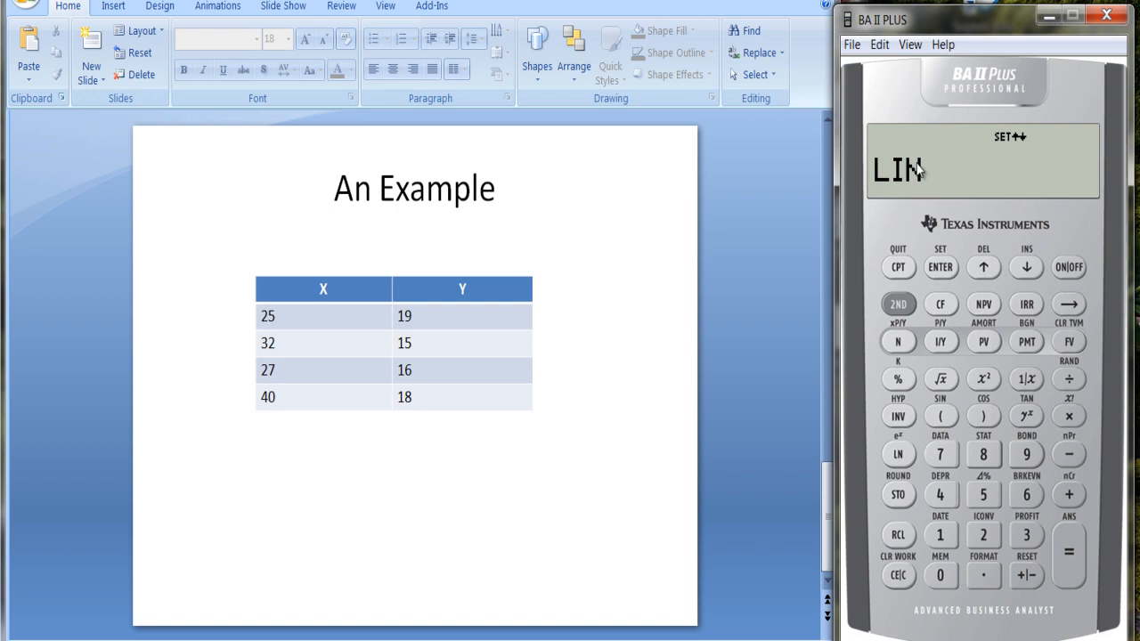
pyautogui.moveTo(880, 197)
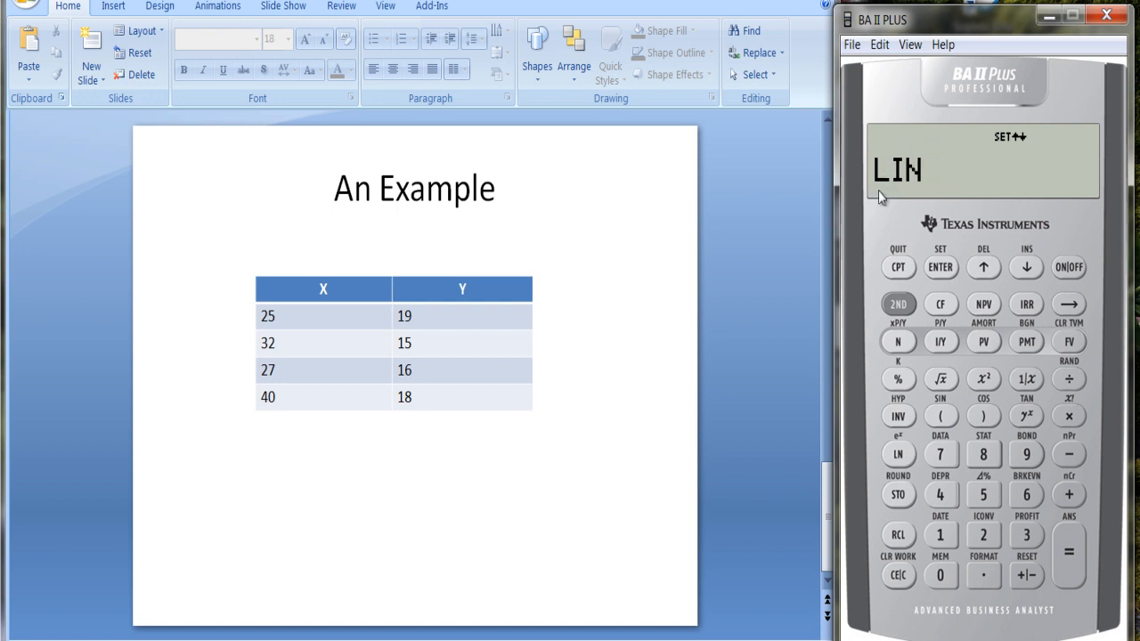
pyautogui.moveTo(899, 309)
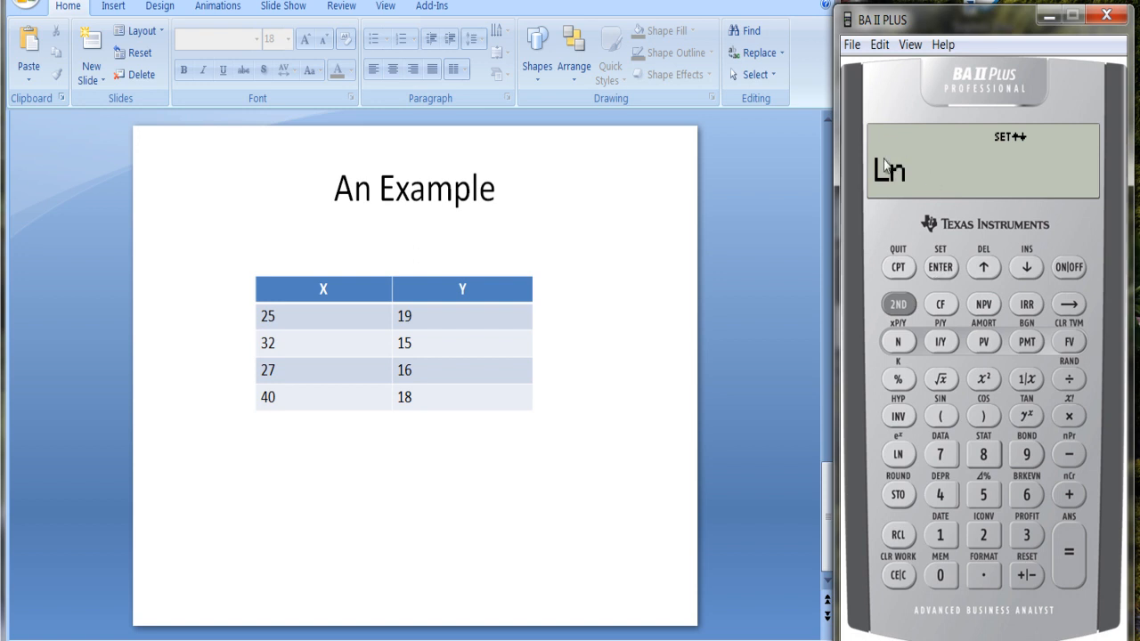
pyautogui.click(898, 303)
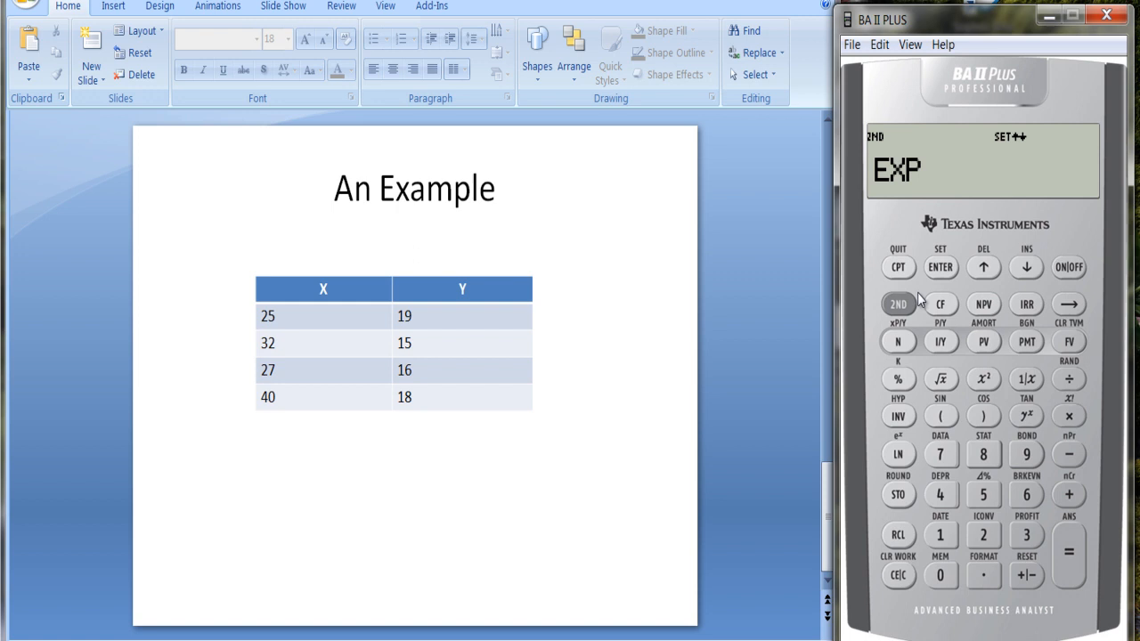
pyautogui.click(899, 304)
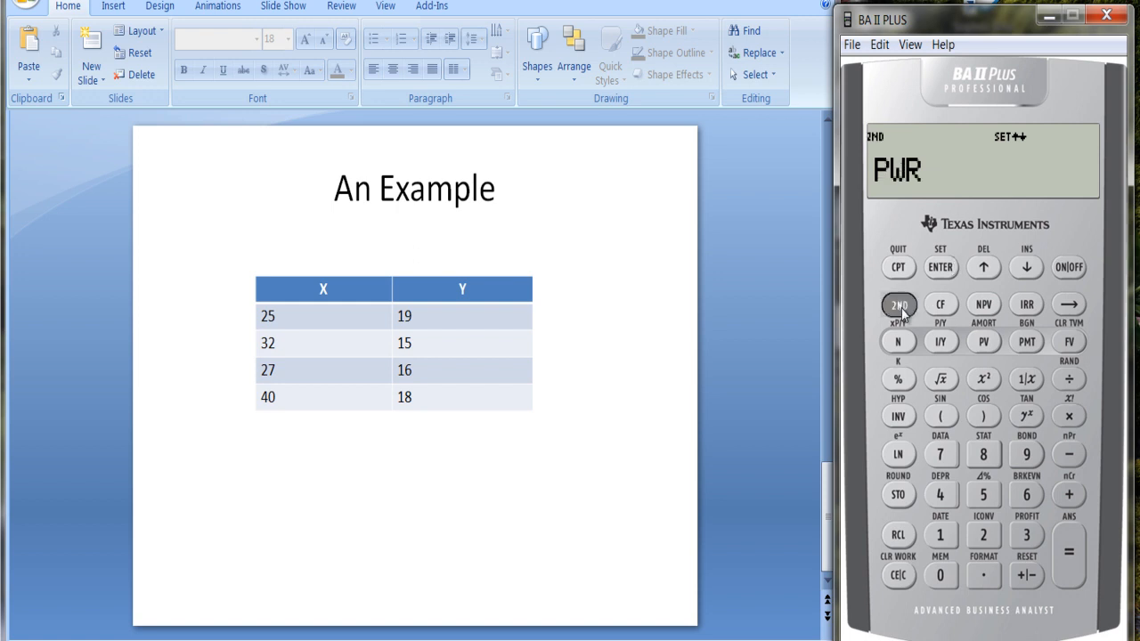
pyautogui.click(898, 304)
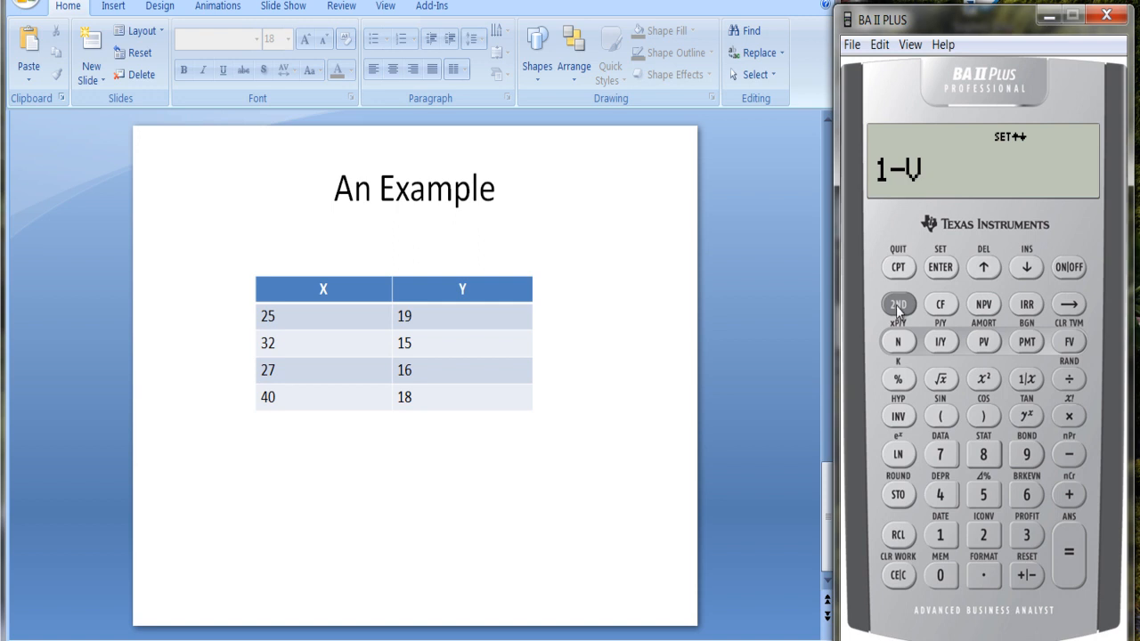
pyautogui.click(898, 304)
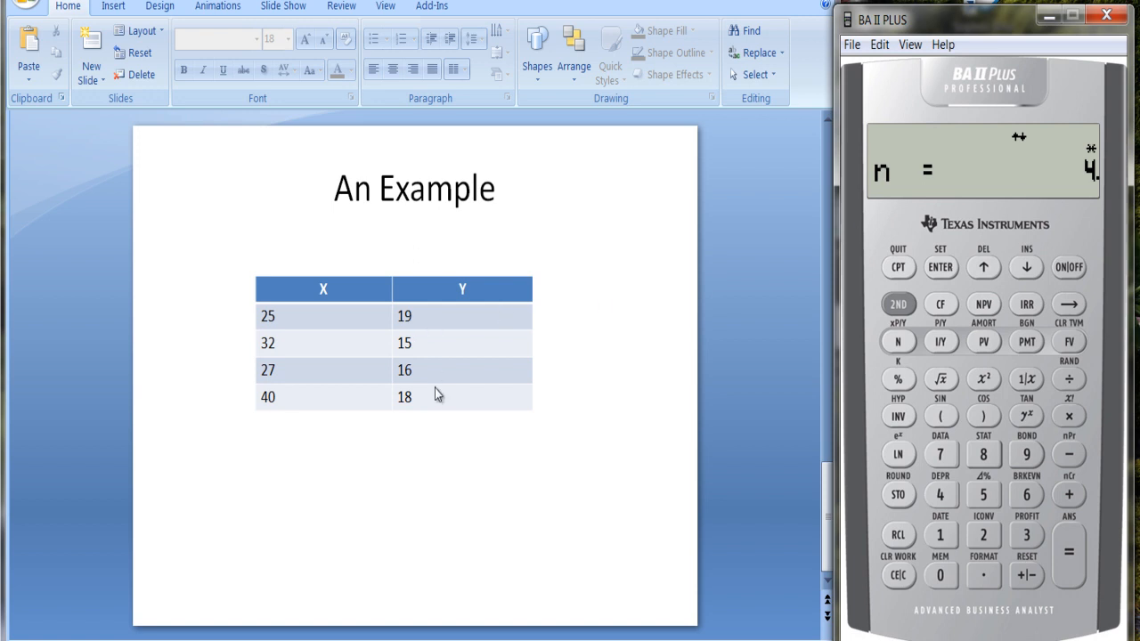
pyautogui.moveTo(313, 353)
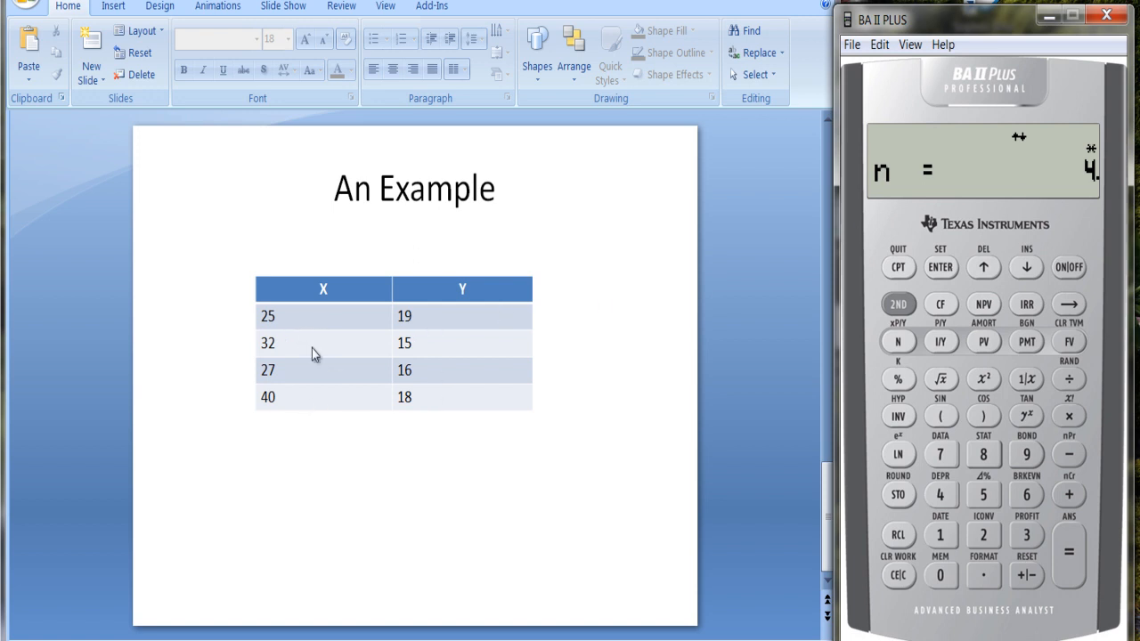
# Advance from n = 4 to show the mean of X.
pyautogui.click(1026, 267)
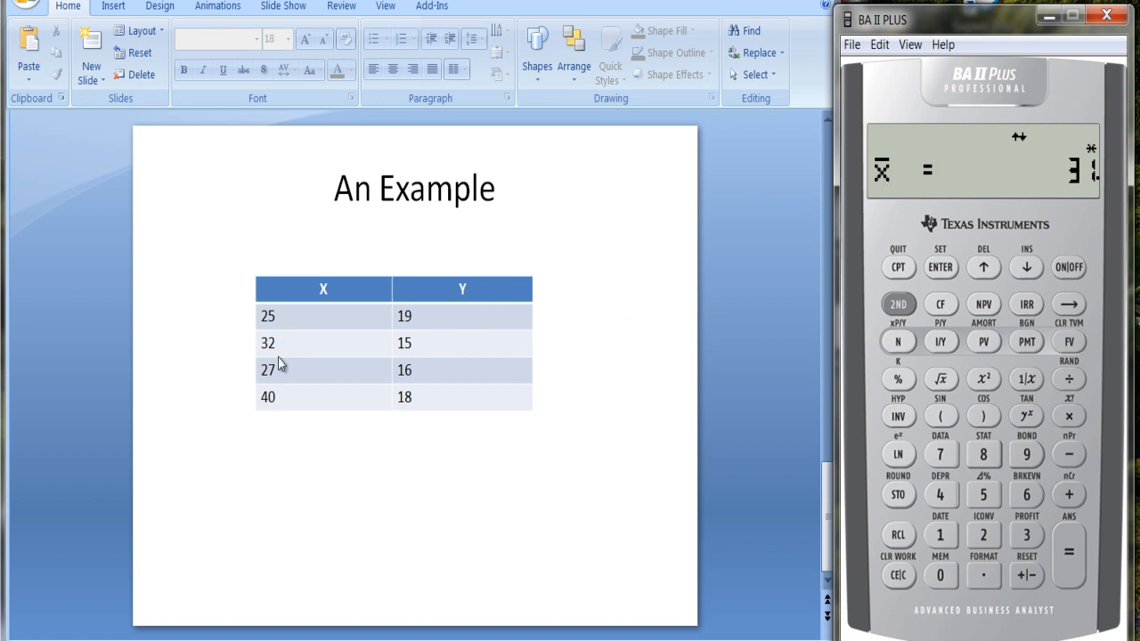
pyautogui.moveTo(284, 398)
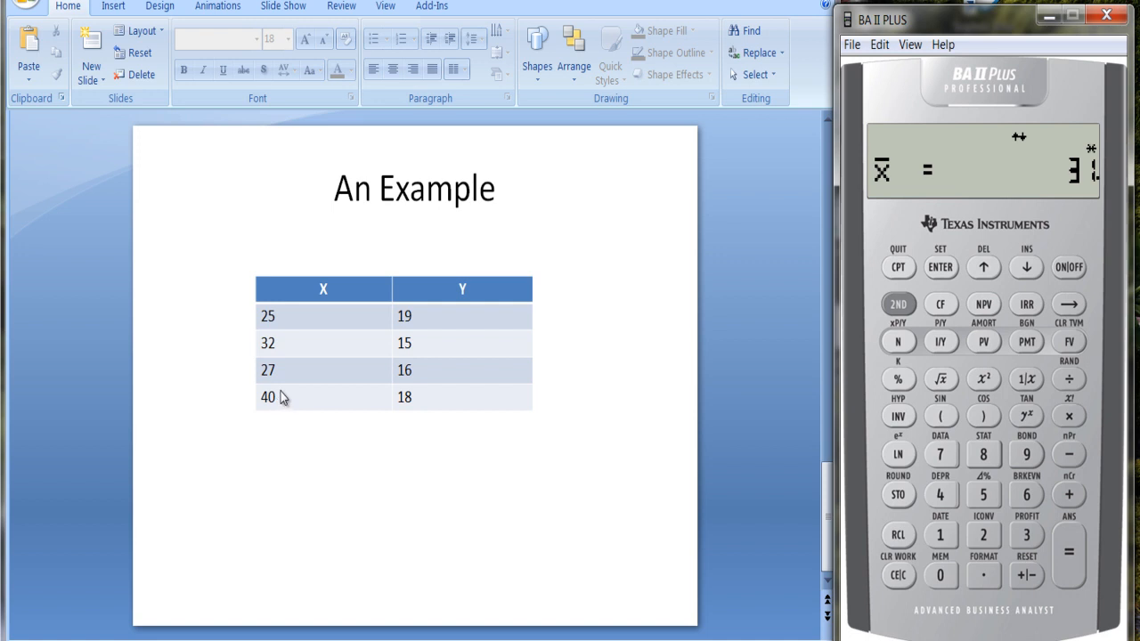
pyautogui.moveTo(936, 286)
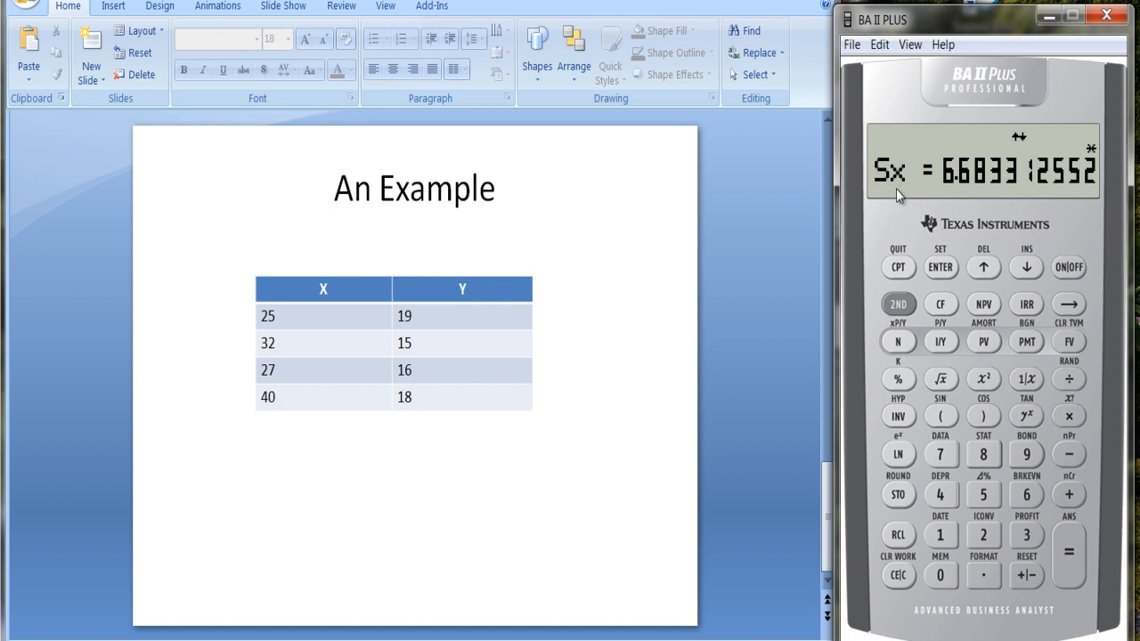
pyautogui.moveTo(953, 191)
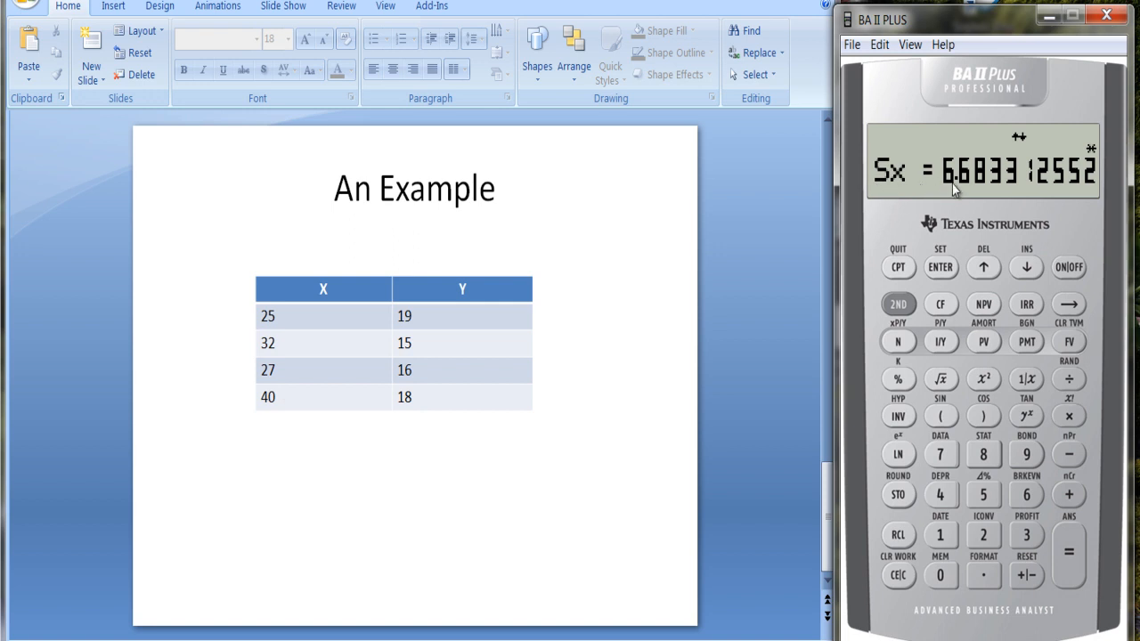
pyautogui.moveTo(1011, 191)
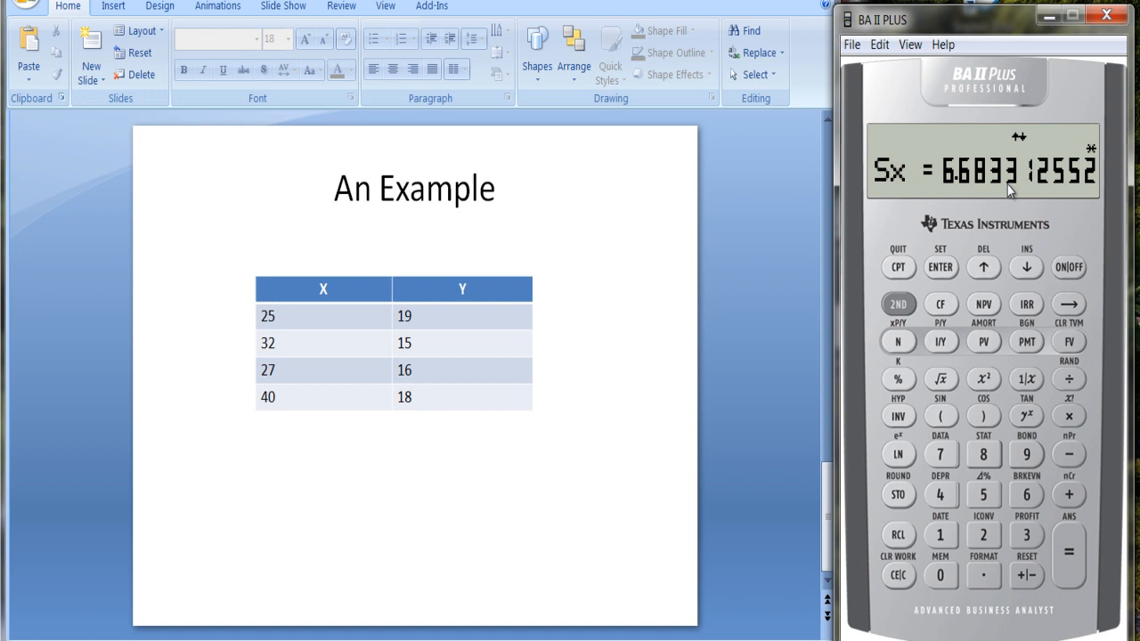
pyautogui.moveTo(962, 230)
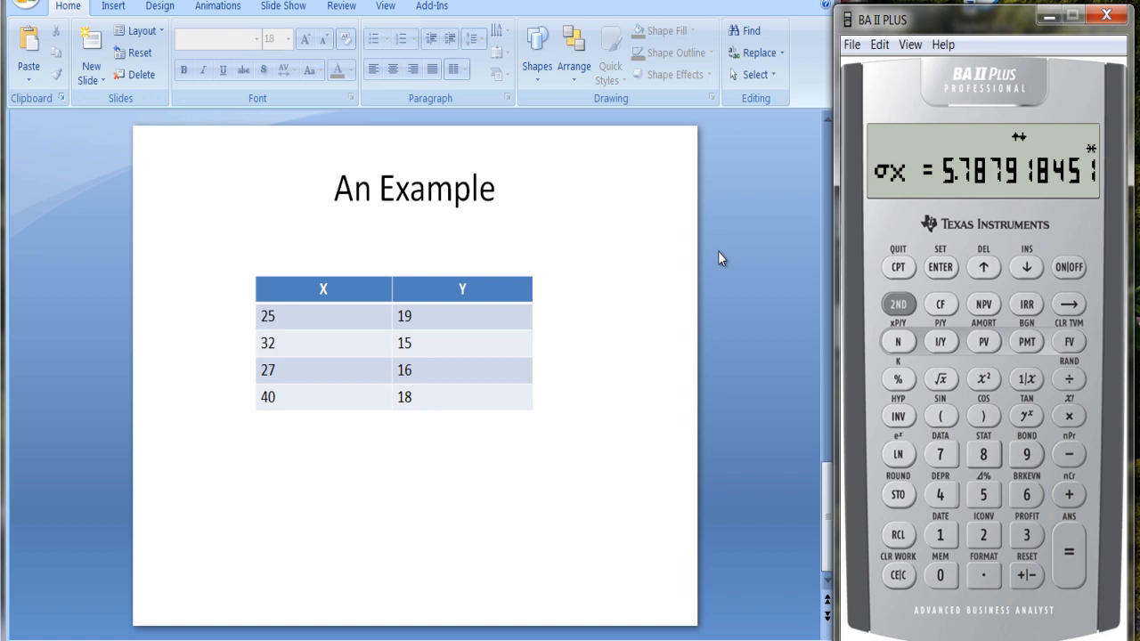
pyautogui.moveTo(435, 319)
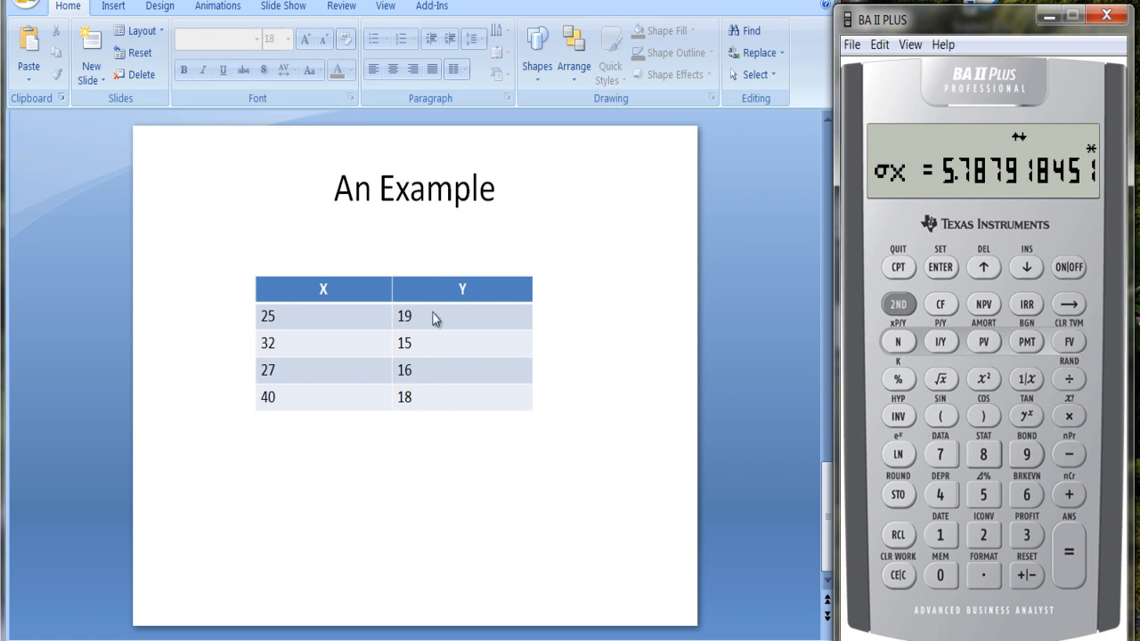
pyautogui.moveTo(282, 327)
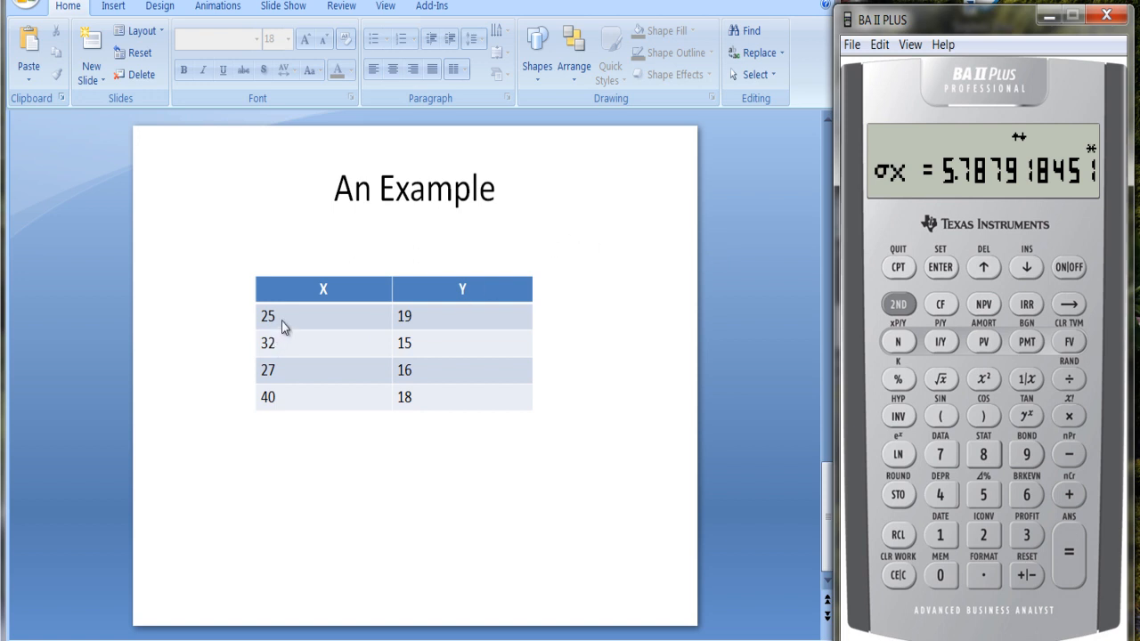
pyautogui.moveTo(387, 545)
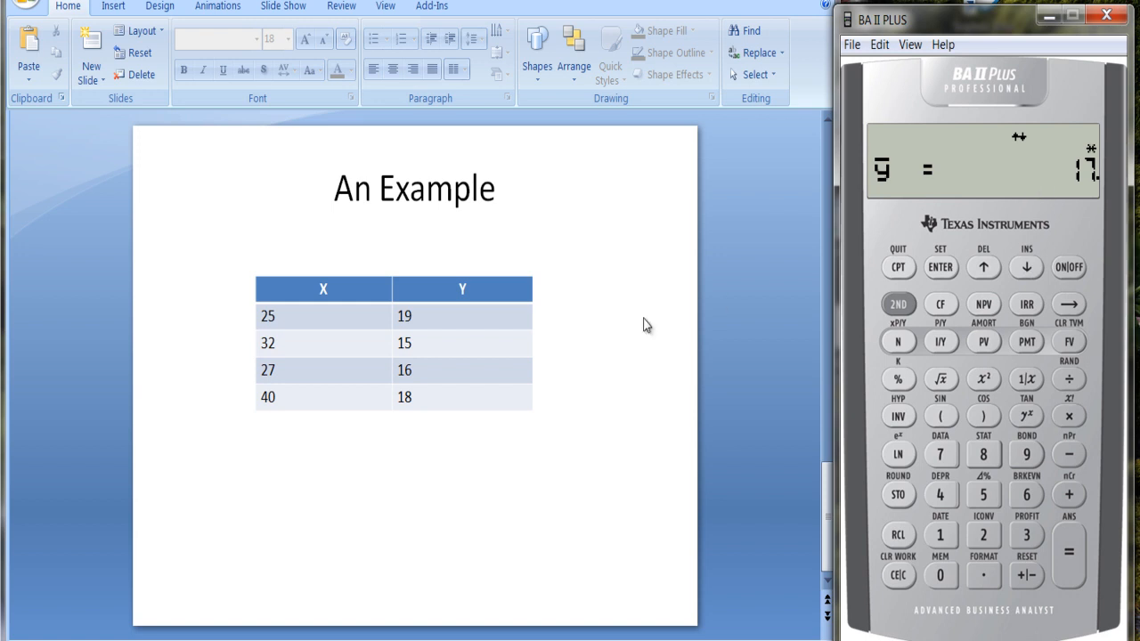
pyautogui.moveTo(425, 410)
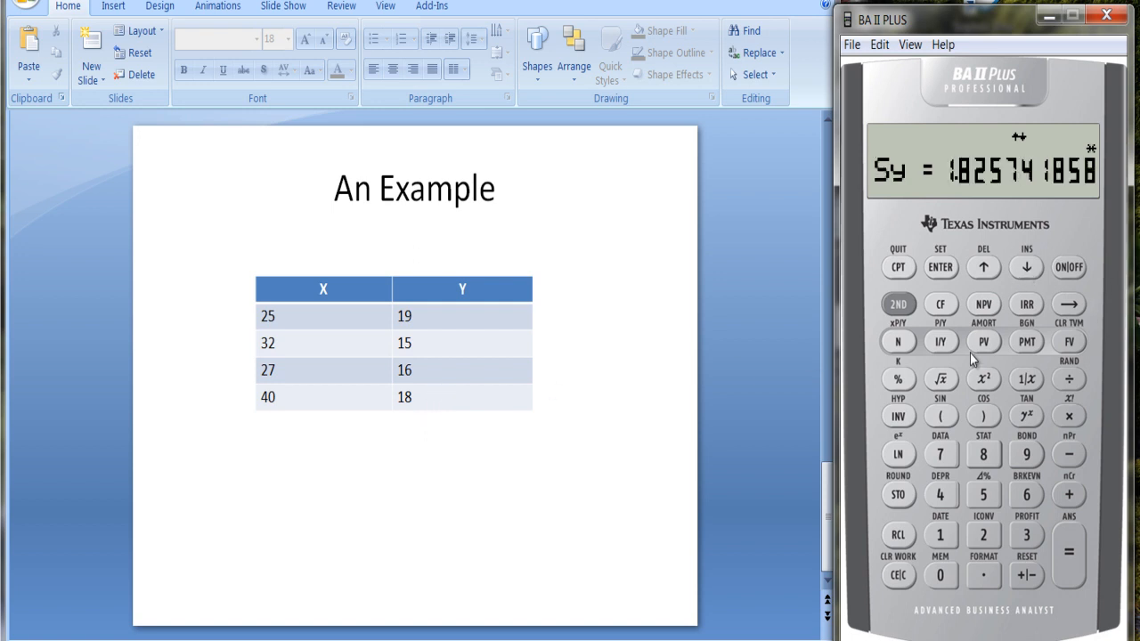
pyautogui.moveTo(1069, 203)
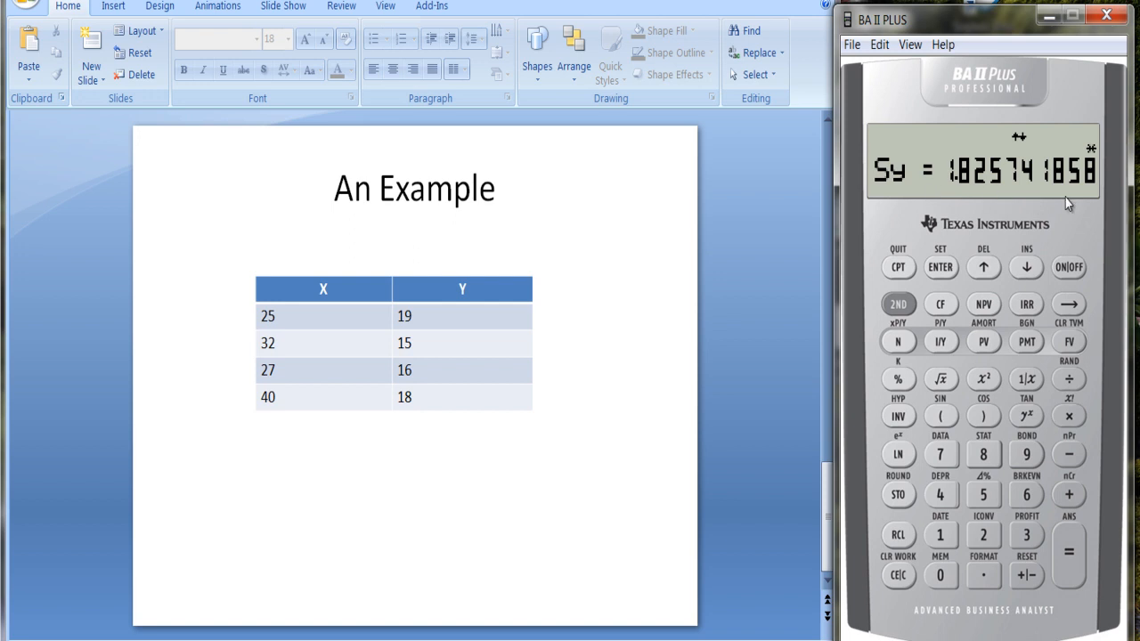
# Step past Sy to show intercept a = 17.23134328.
pyautogui.click(1026, 267)
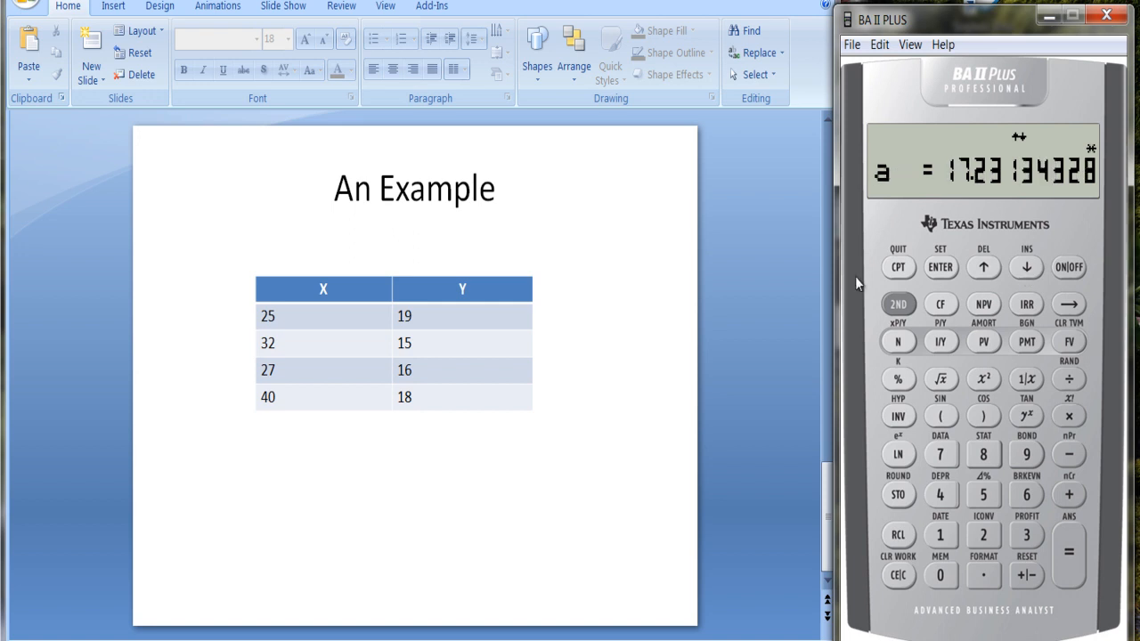
pyautogui.moveTo(744, 283)
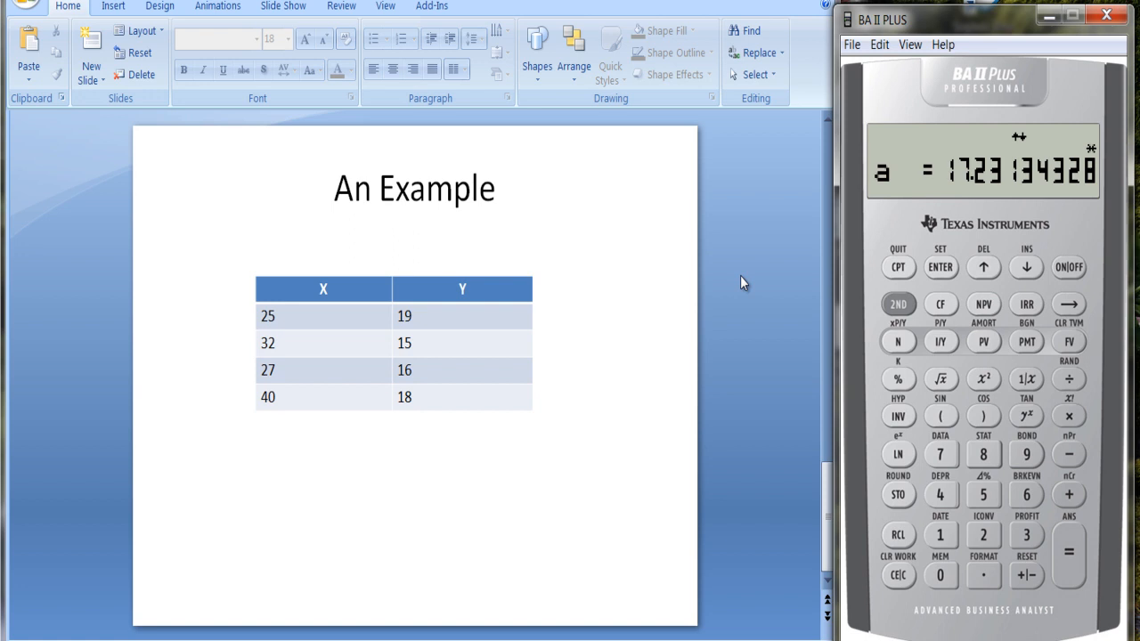
pyautogui.moveTo(1031, 266)
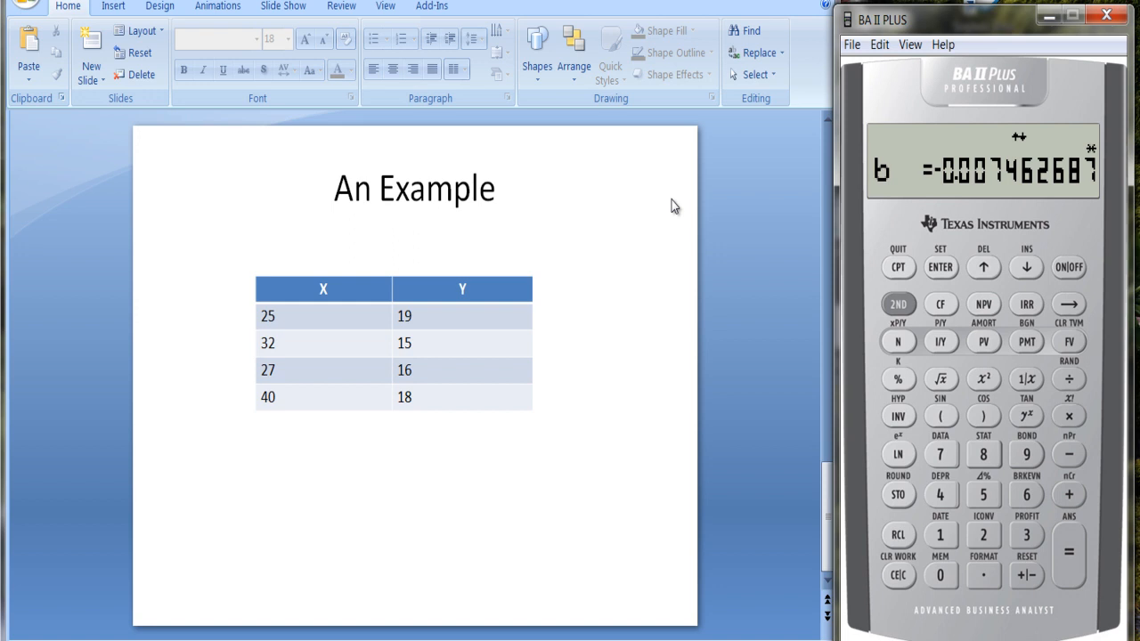
pyautogui.moveTo(523, 218)
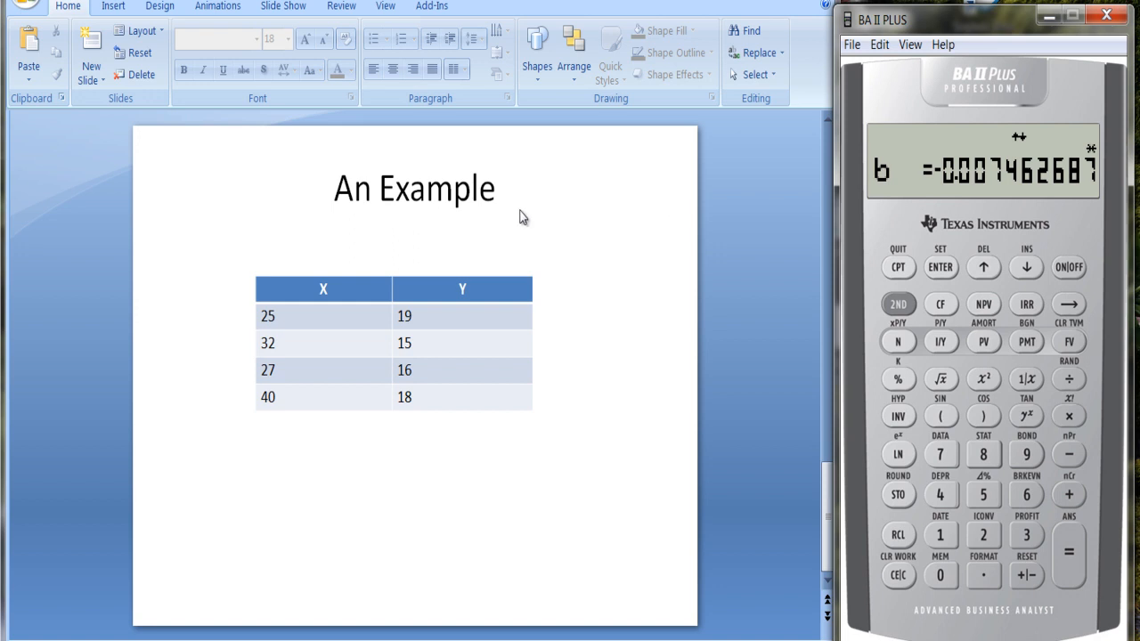
pyautogui.moveTo(1027, 272)
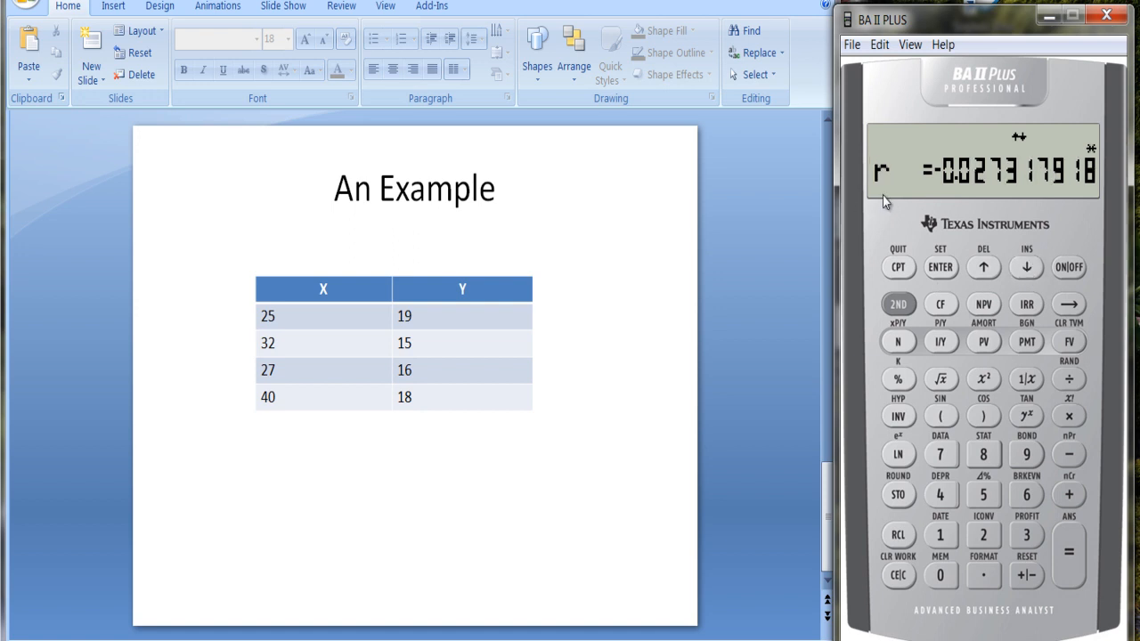
pyautogui.moveTo(933, 184)
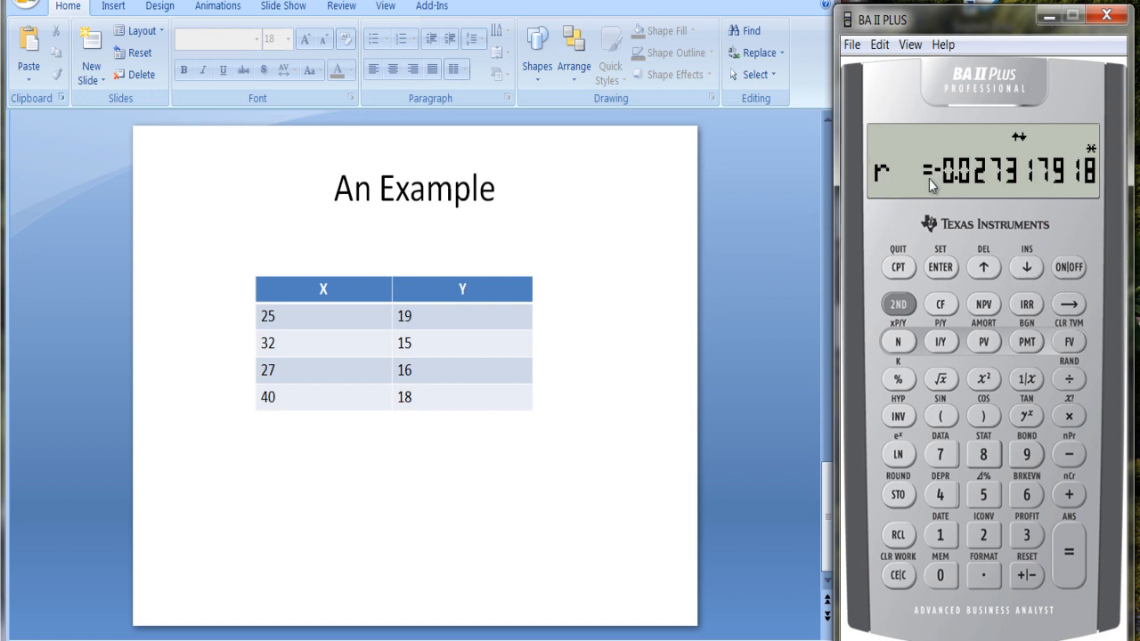
pyautogui.moveTo(303, 322)
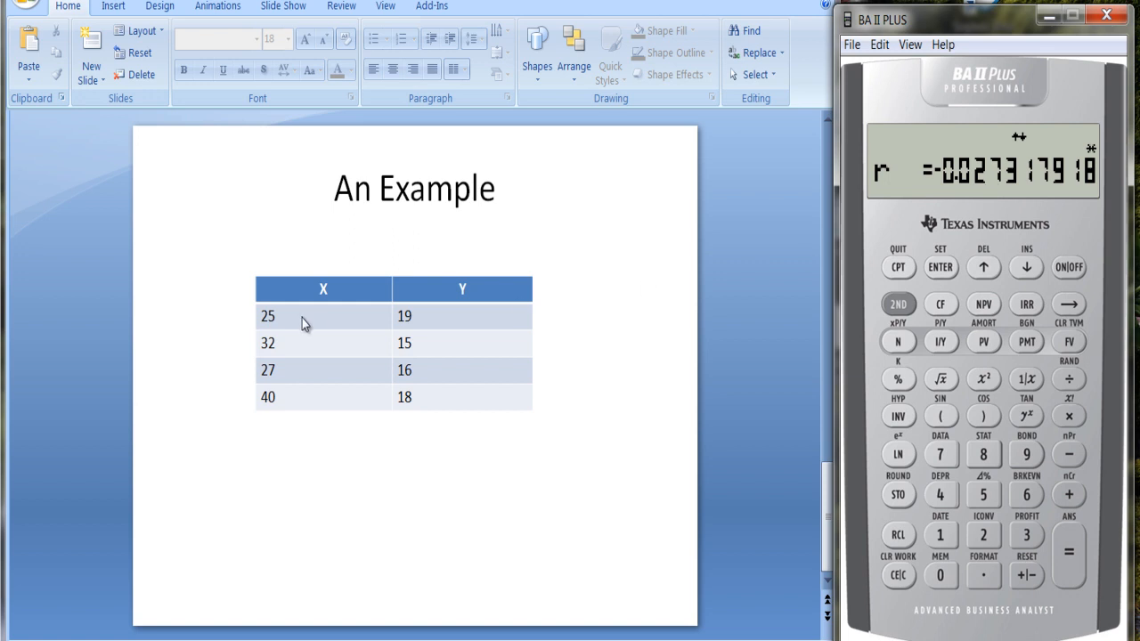
pyautogui.moveTo(501, 383)
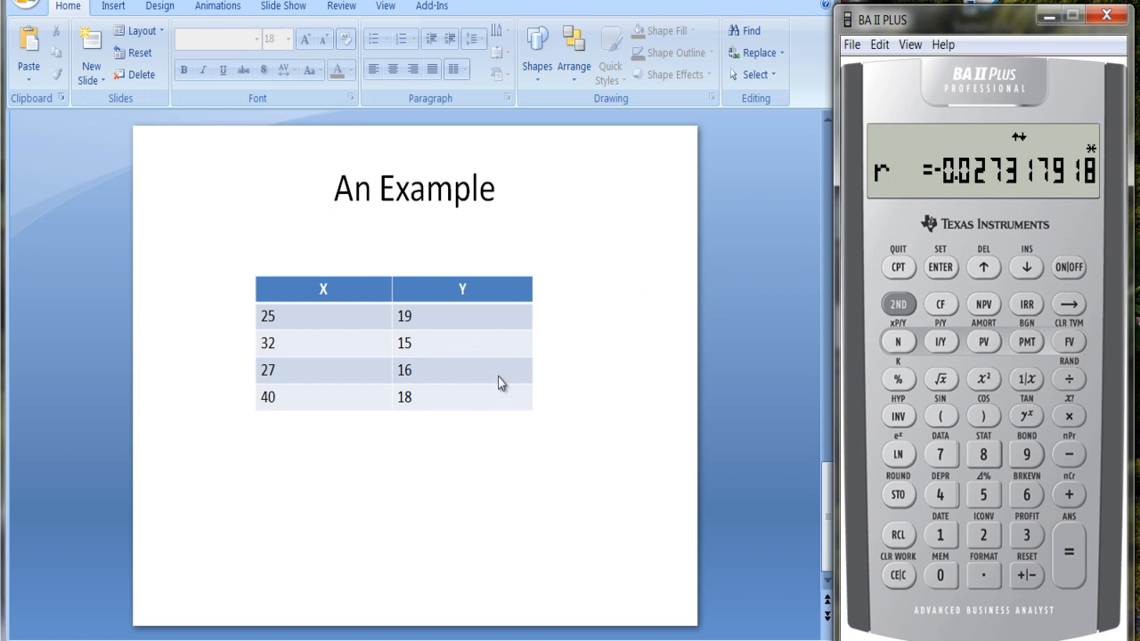
pyautogui.moveTo(958, 191)
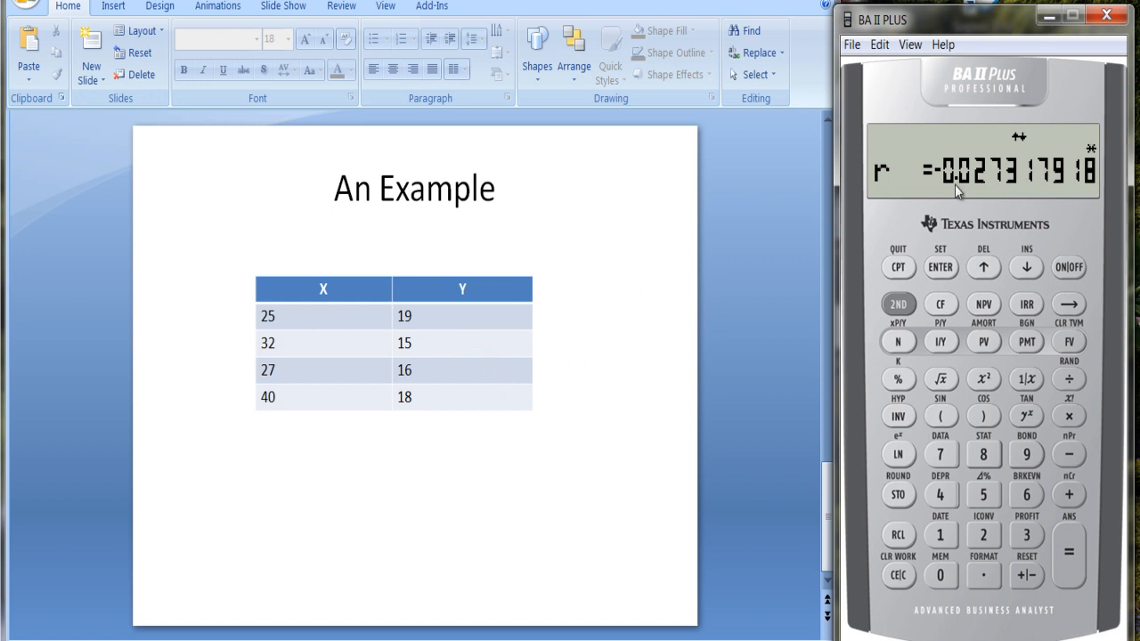
pyautogui.moveTo(945, 183)
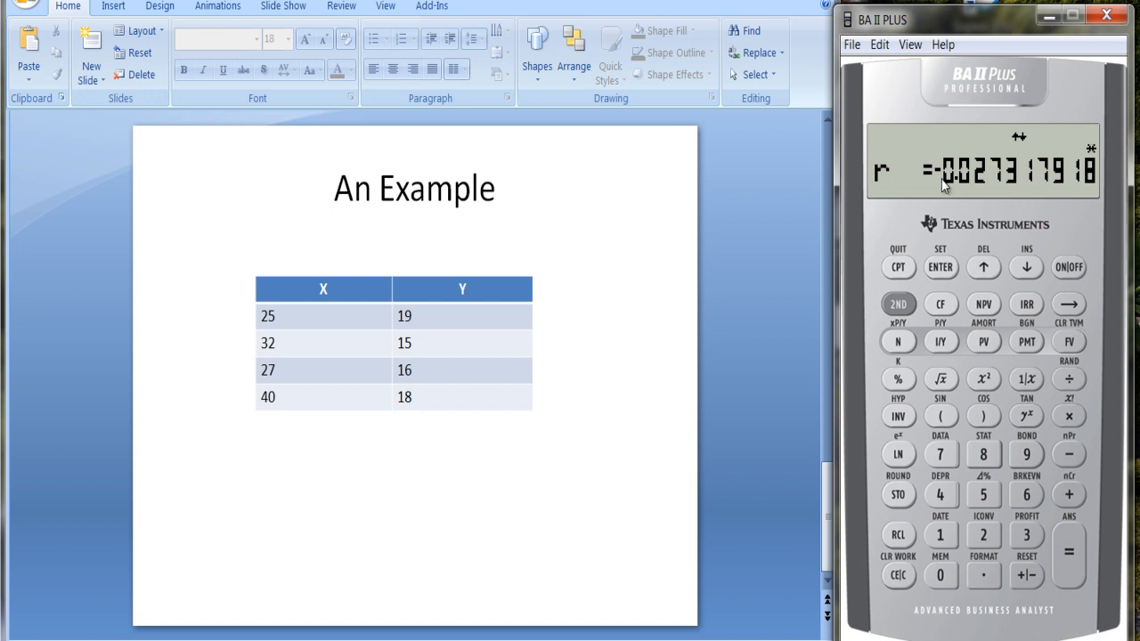
pyautogui.moveTo(943, 189)
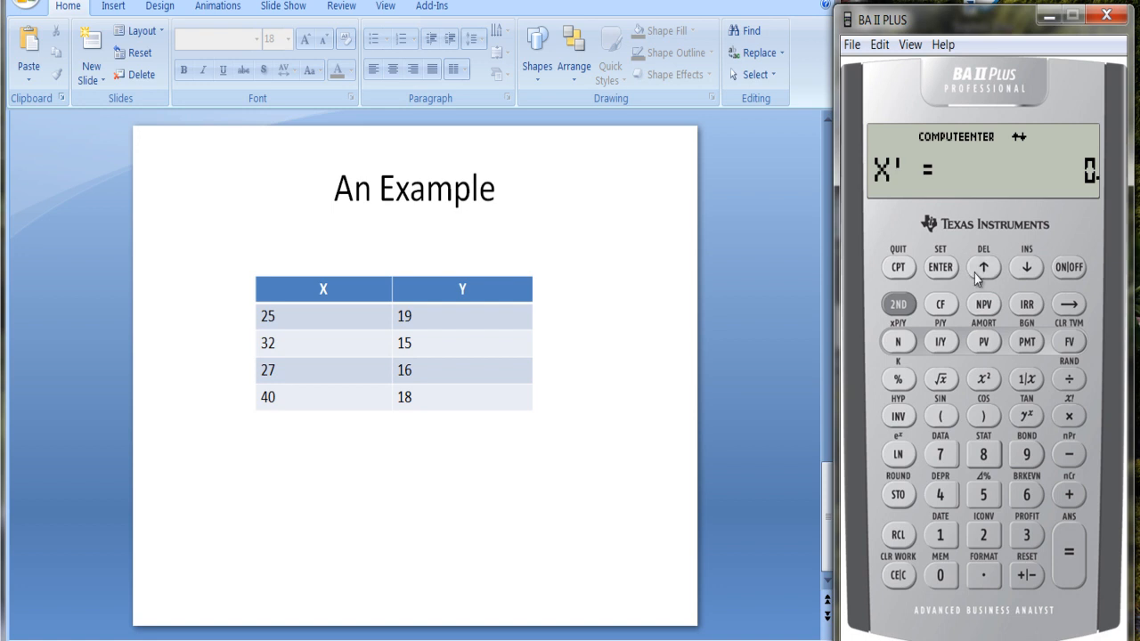
pyautogui.moveTo(311, 410)
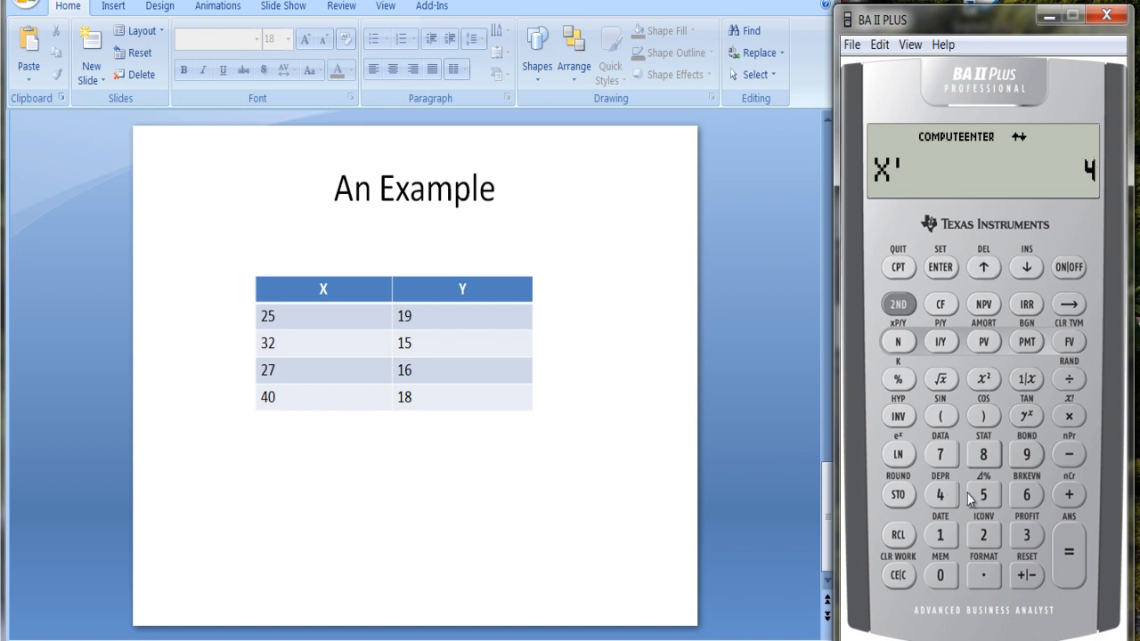
# Enter X' = 4 to predict Y' = 16.89552239.
pyautogui.click(941, 267)
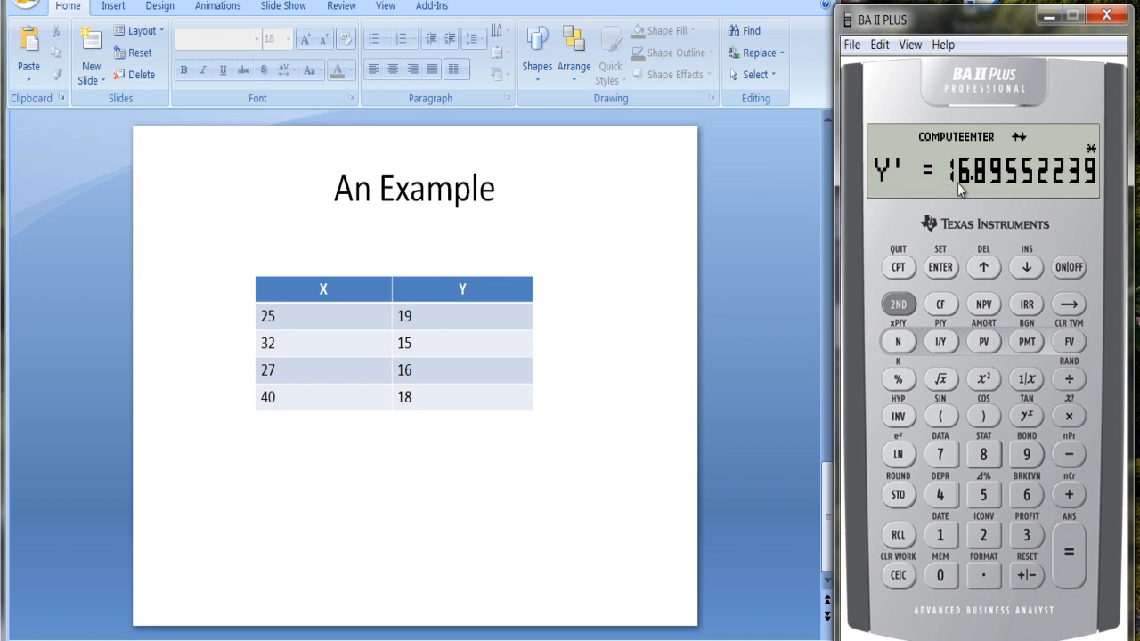
pyautogui.moveTo(980, 192)
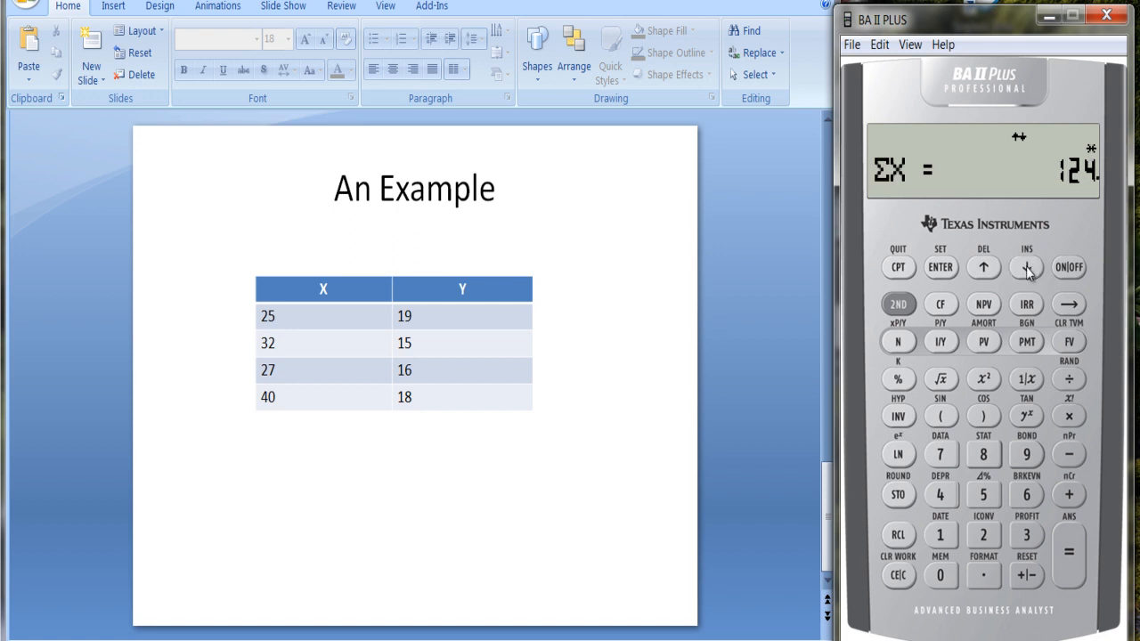
pyautogui.moveTo(1022, 191)
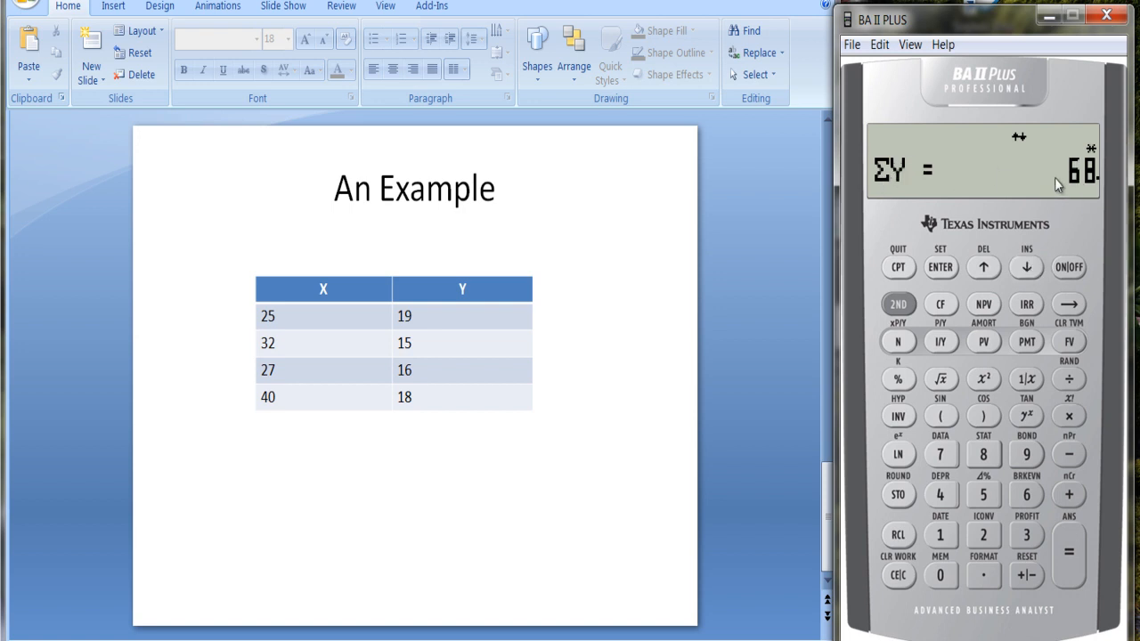
# Show ΣX = 124, ΣY = 68 and ΣXY = 2,107, reaching the LIN setting.
pyautogui.click(1026, 267)
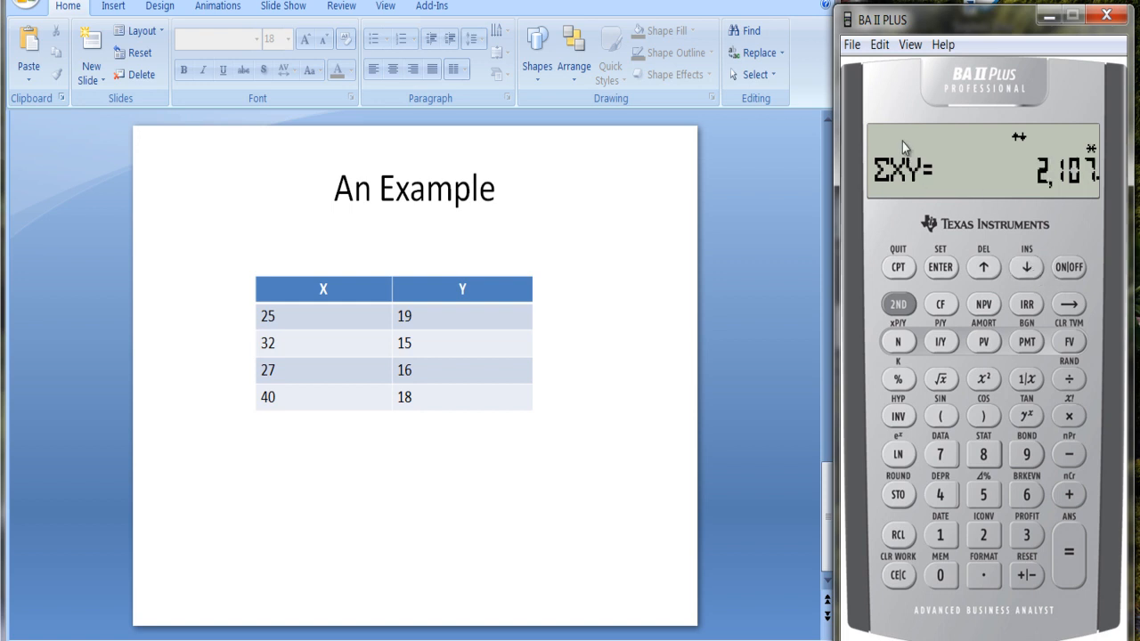
pyautogui.moveTo(1032, 255)
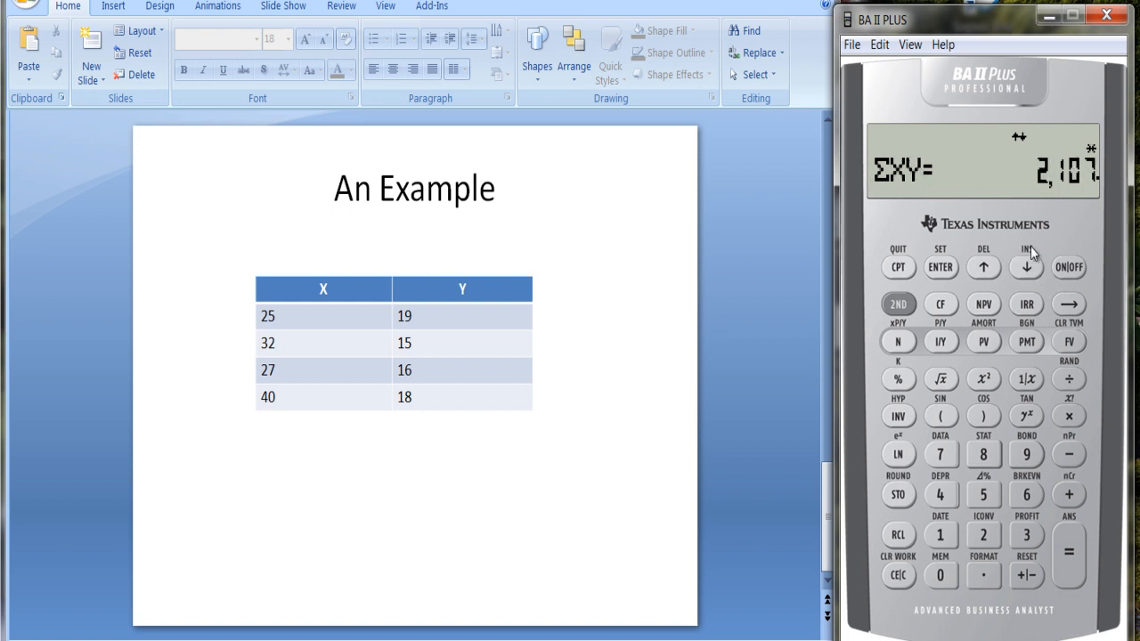
pyautogui.click(940, 267)
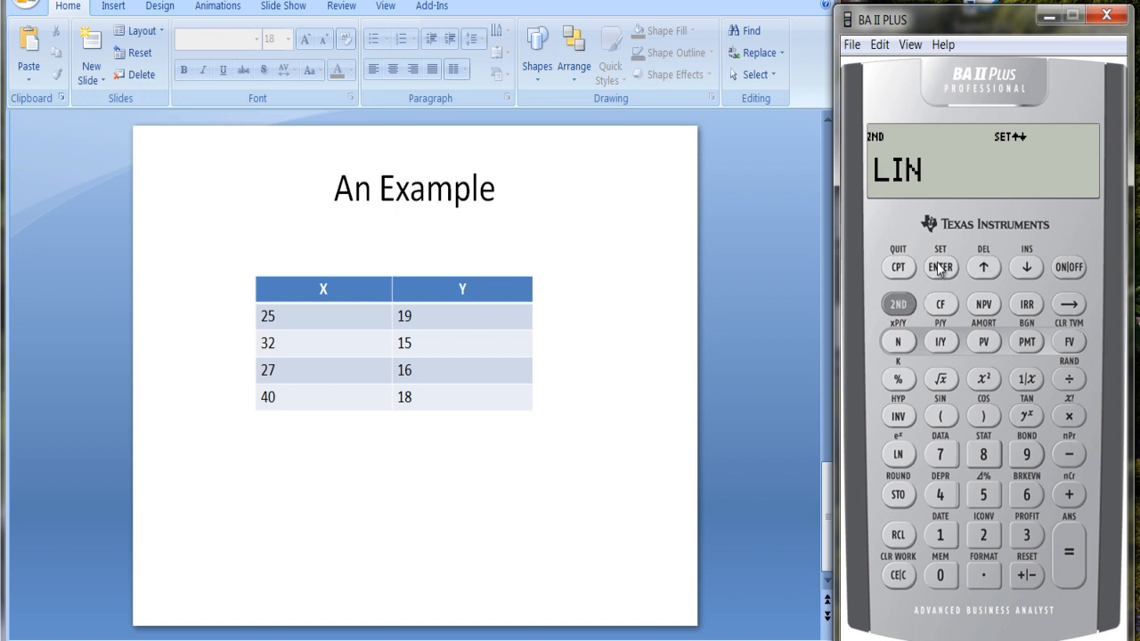
# Change the regression type from LIN and step through x̄ 3.41733201, σx, and σy = 1.58113883.
pyautogui.click(940, 267)
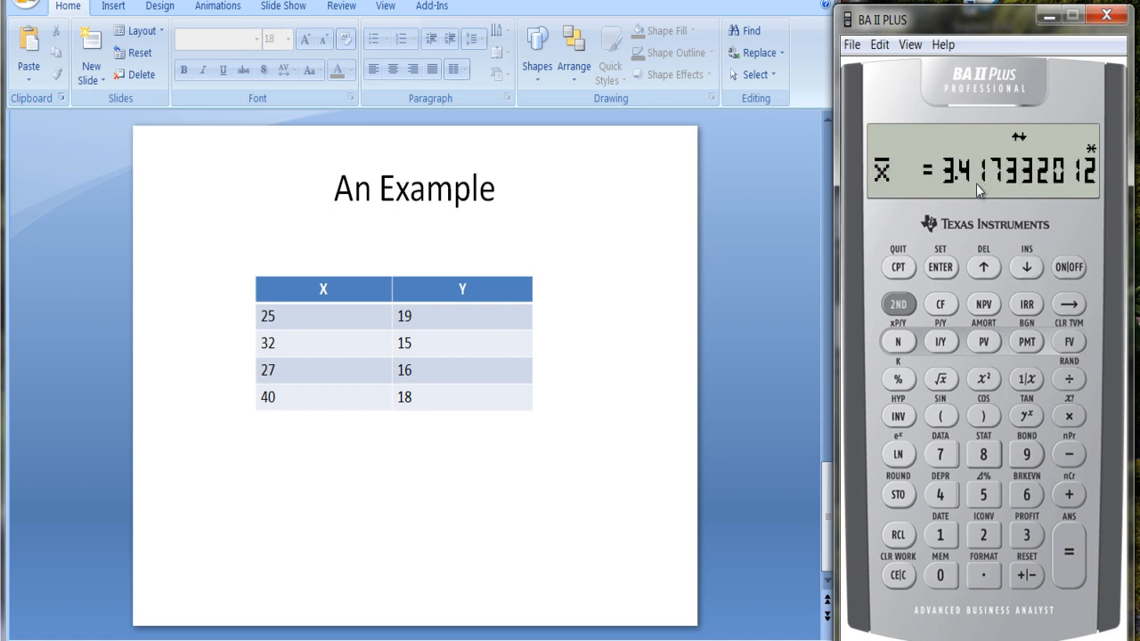
pyautogui.moveTo(1018, 267)
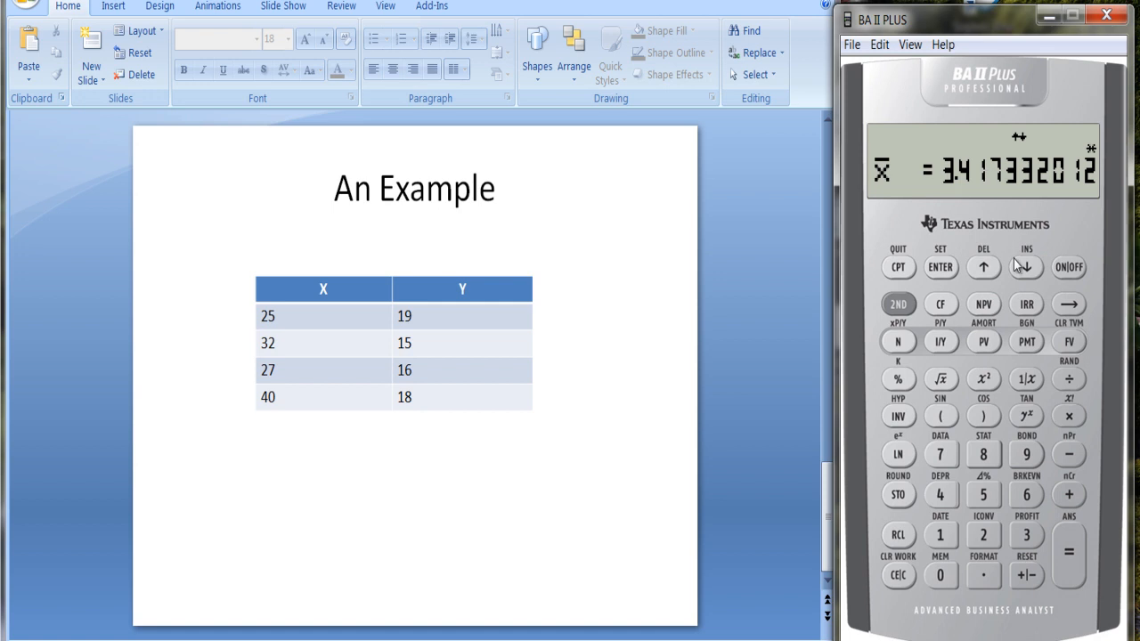
pyautogui.click(983, 266)
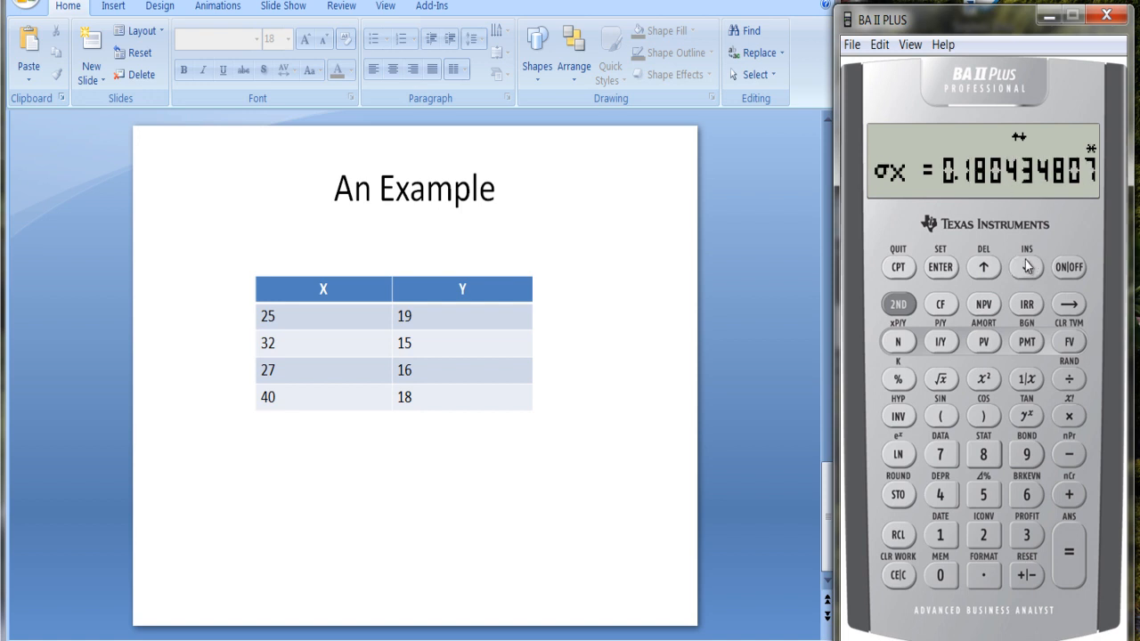
pyautogui.click(1026, 267)
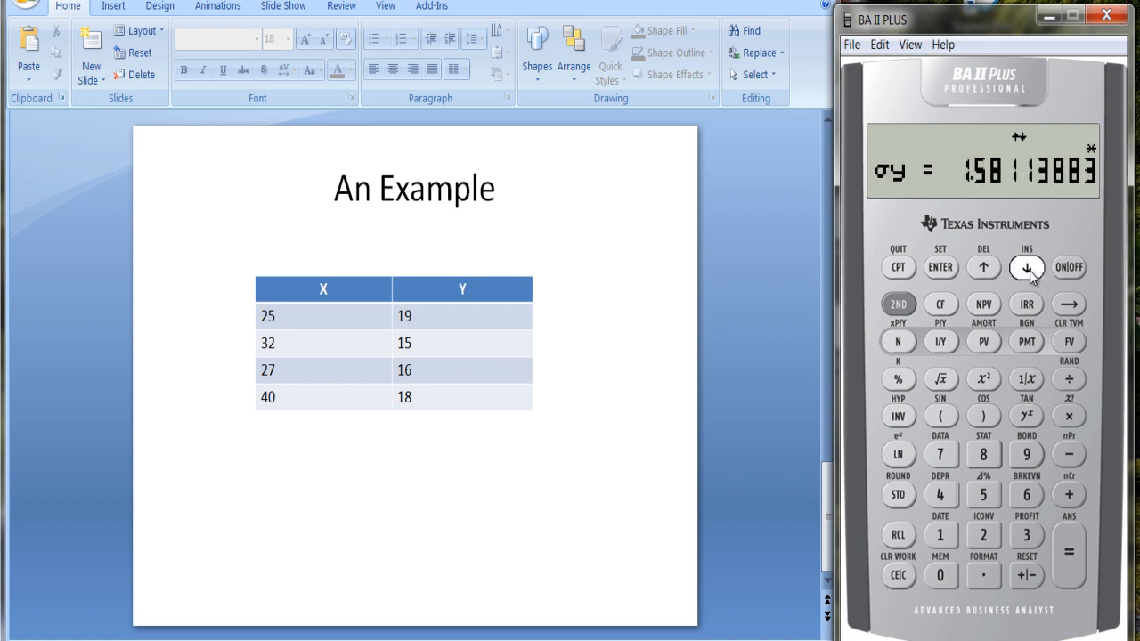